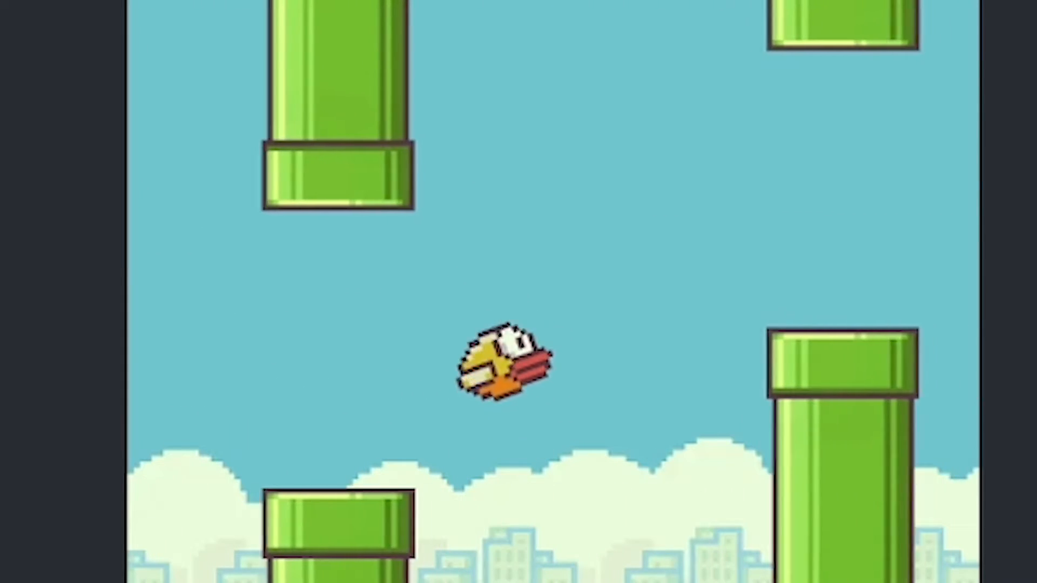
Mark the plan items Graphic, Illustrator, the C# coding line, Ui Design and Google ads
click(509, 364)
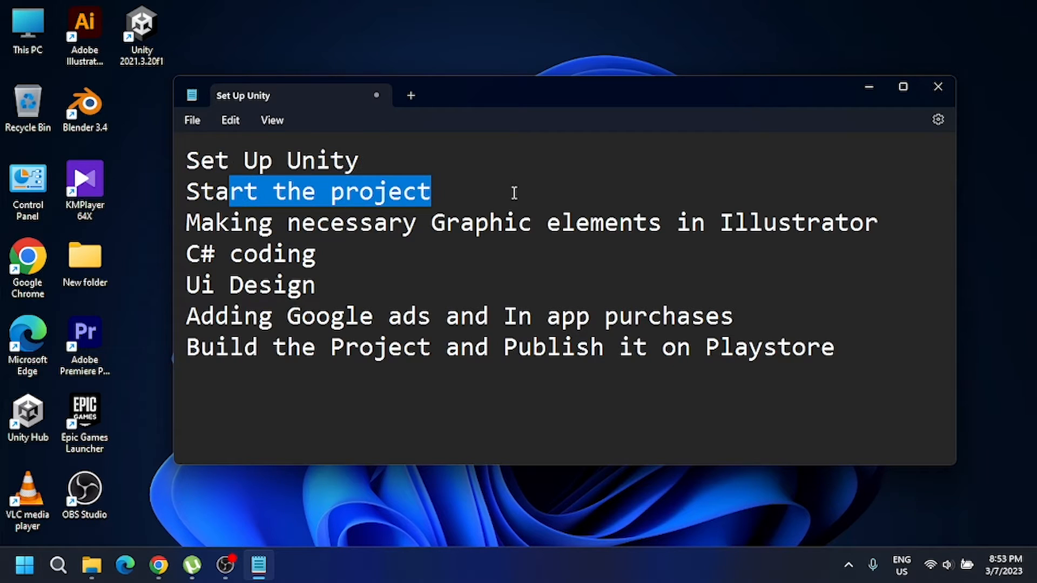
mouse_move(340, 228)
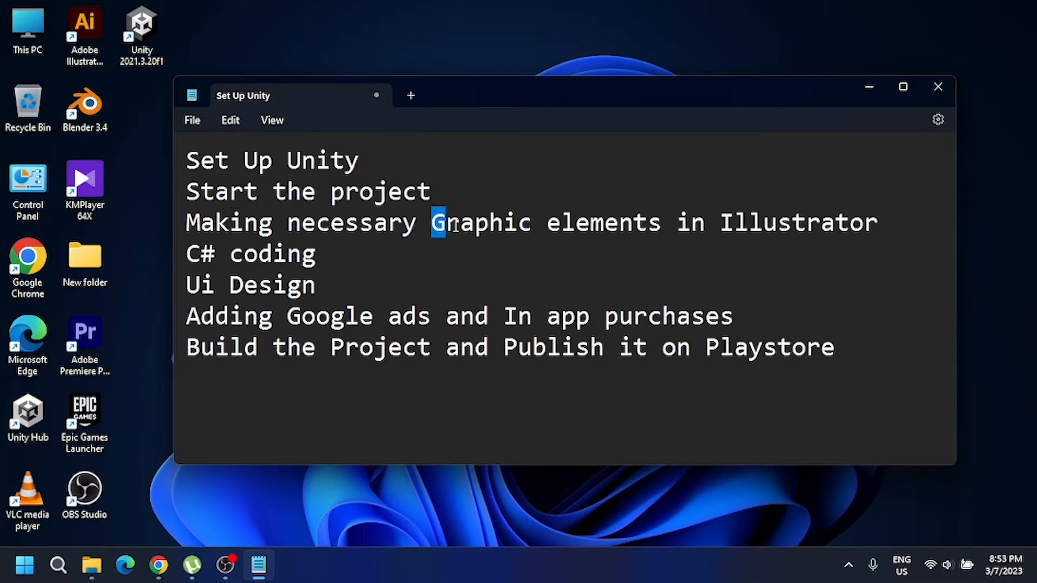
double_click(477, 222)
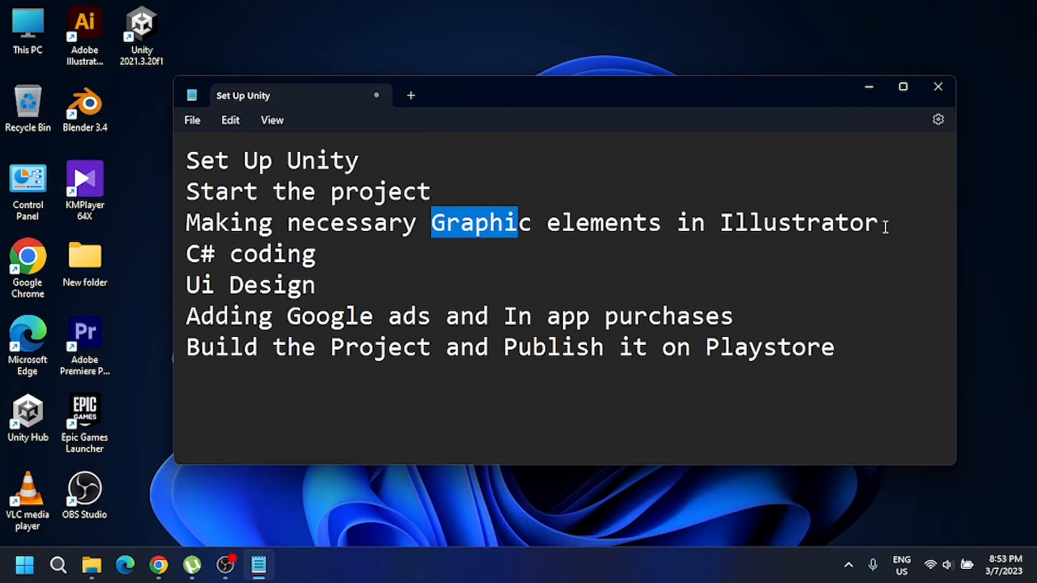
double_click(797, 222)
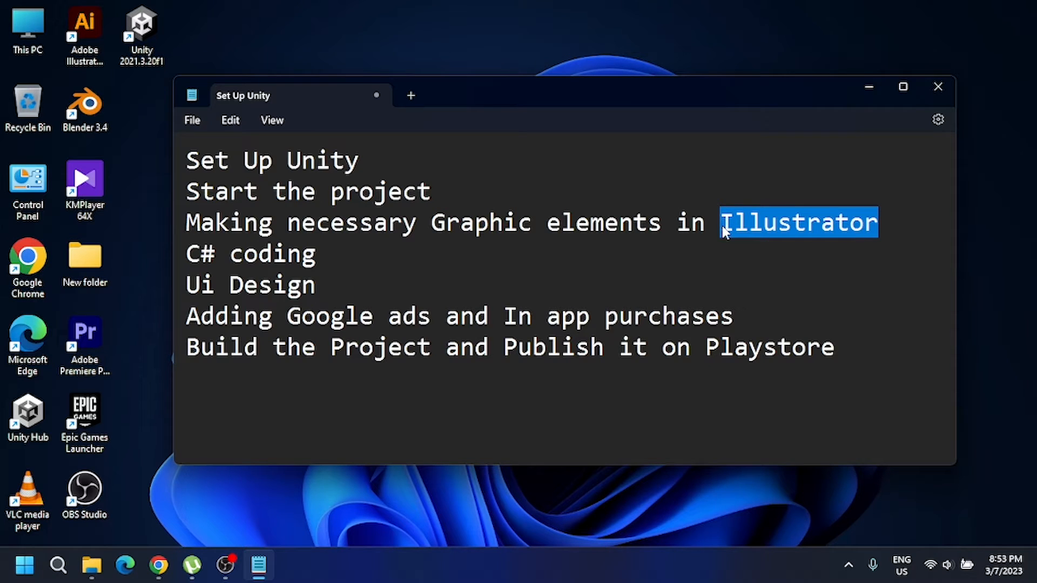
double_click(284, 253)
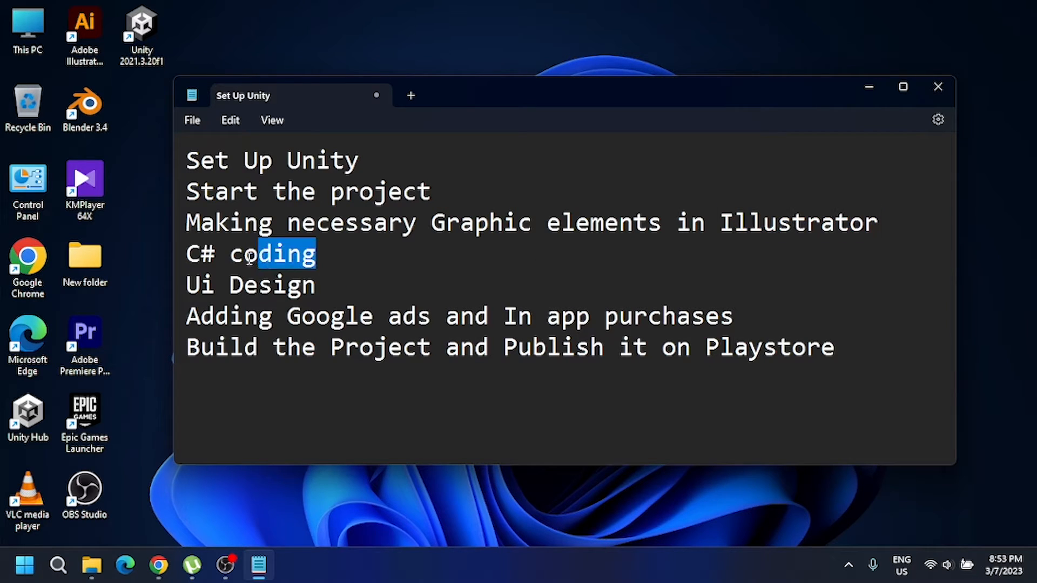
triple_click(252, 253)
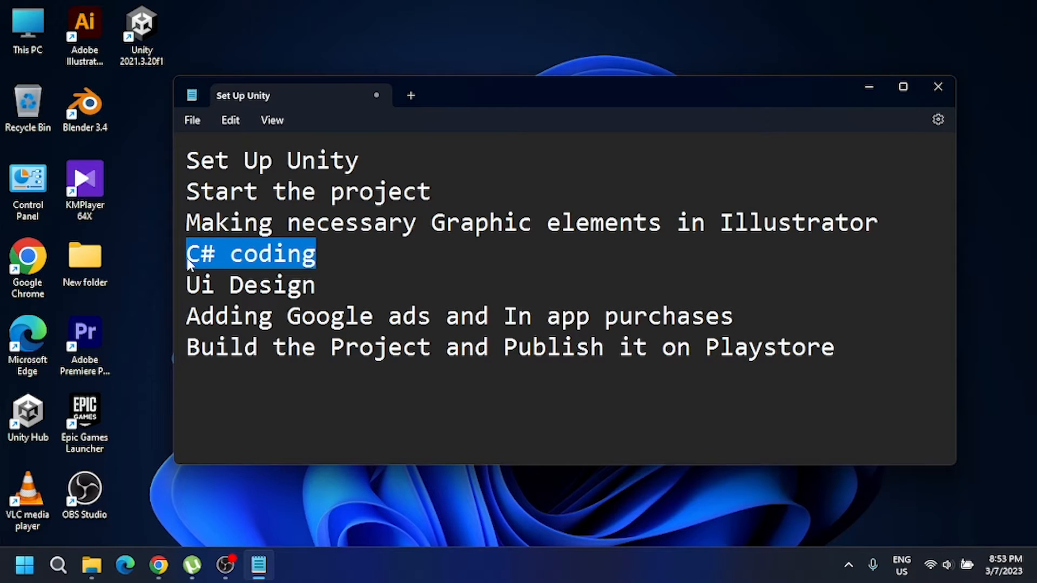
double_click(249, 284)
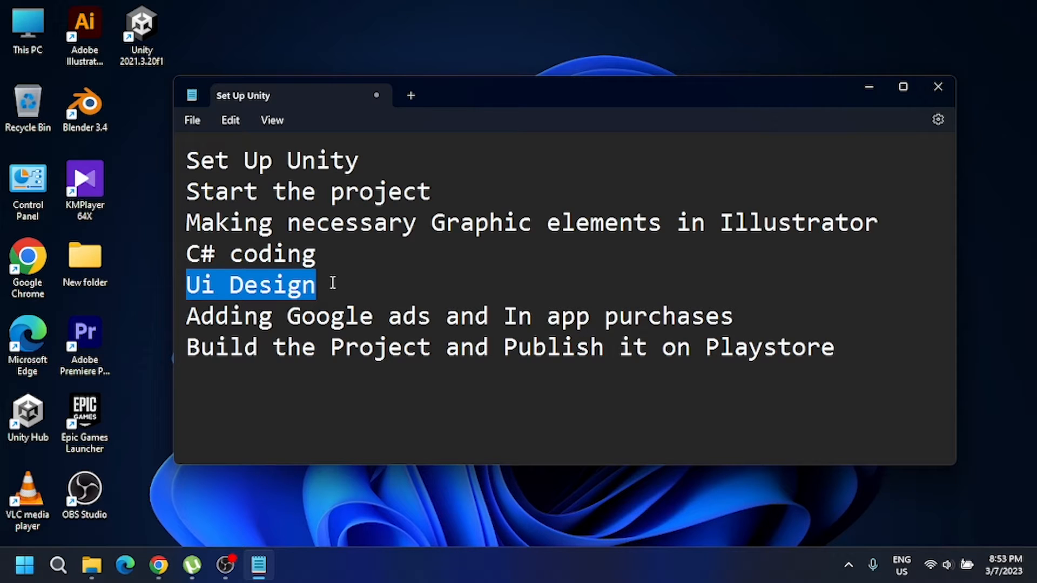
mouse_move(420, 320)
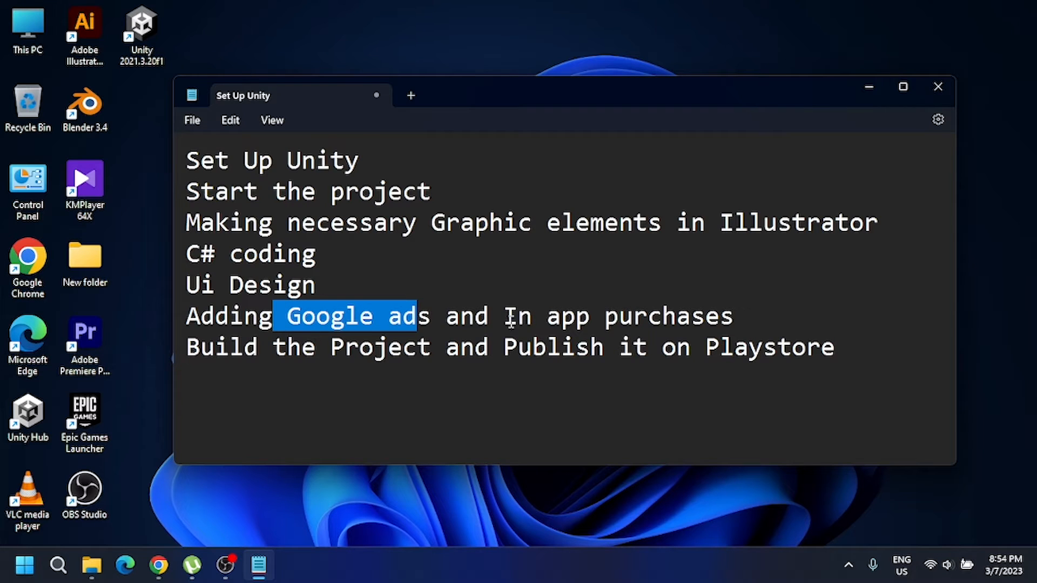
double_click(517, 317)
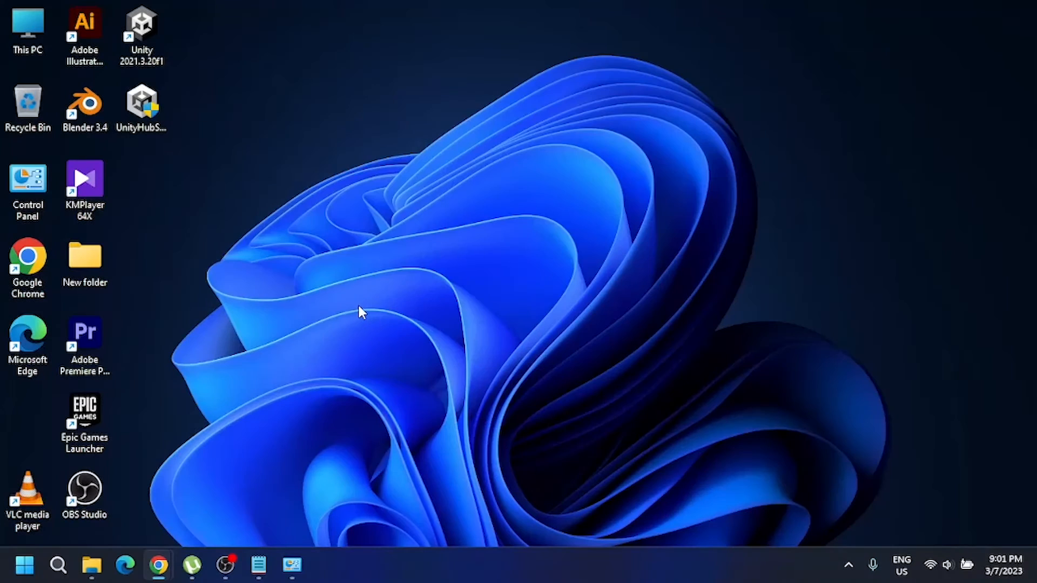
mouse_move(209, 472)
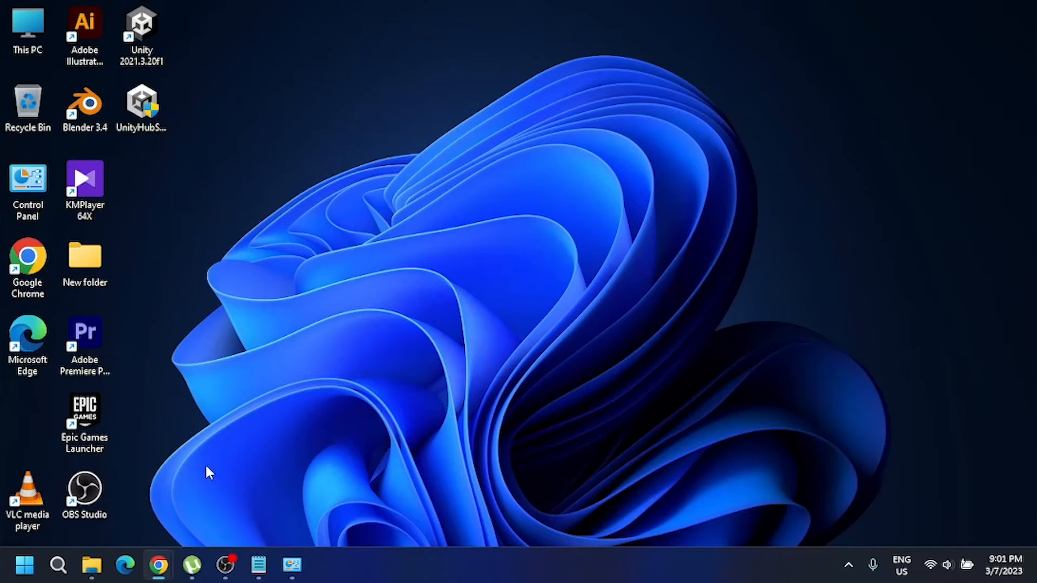
mouse_move(158, 565)
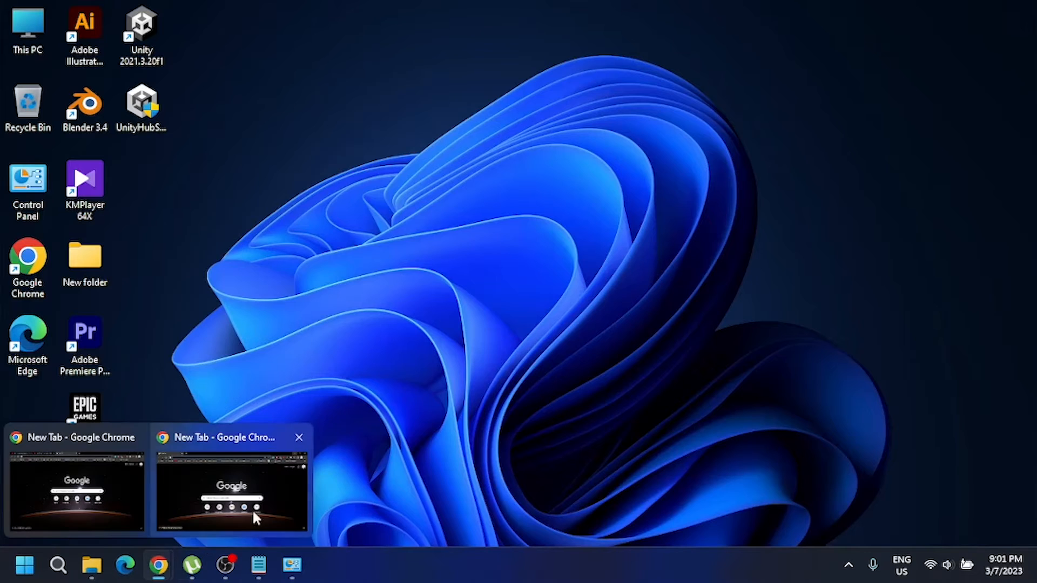
click(231, 483)
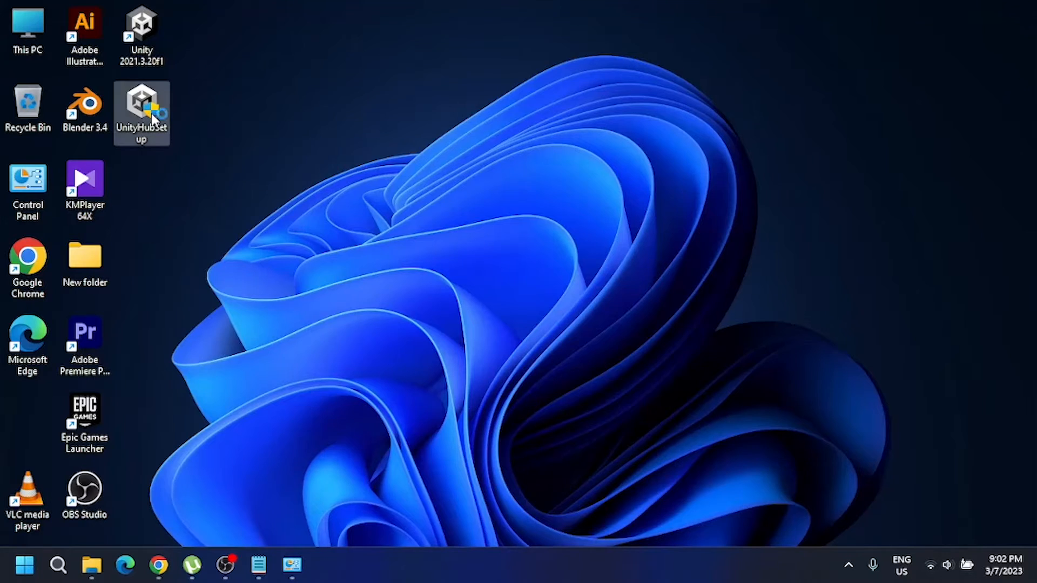
Launch the Unity Hub installer and install it to the default C:\Program Files\Unity Hub folder
double_click(140, 112)
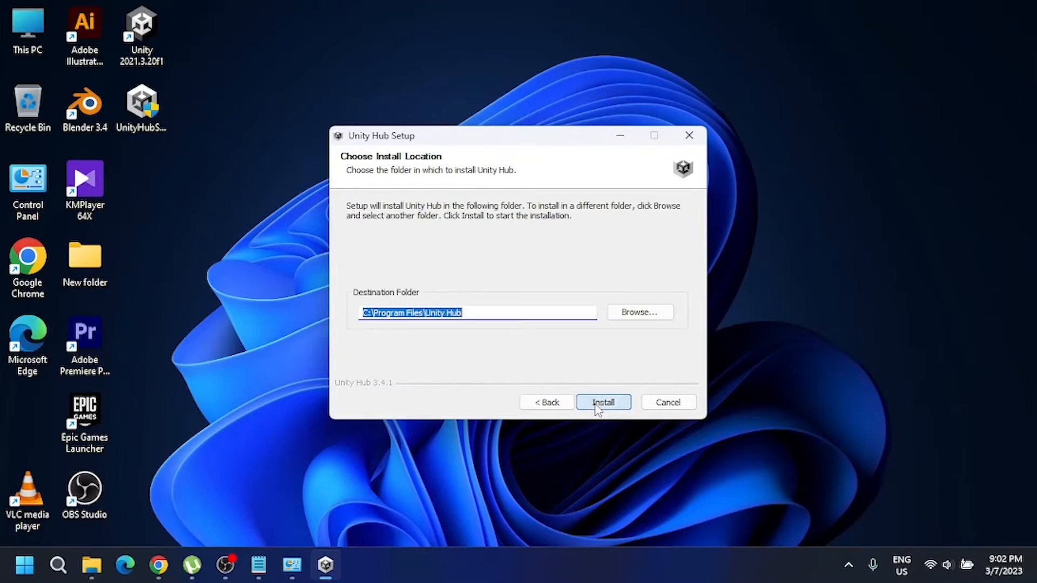
mouse_move(517, 312)
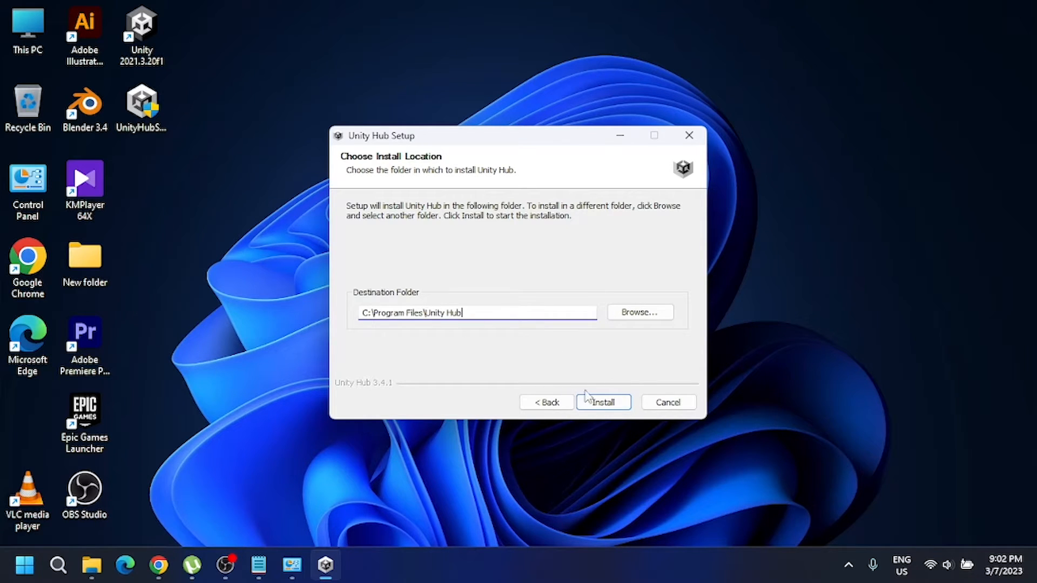
click(602, 402)
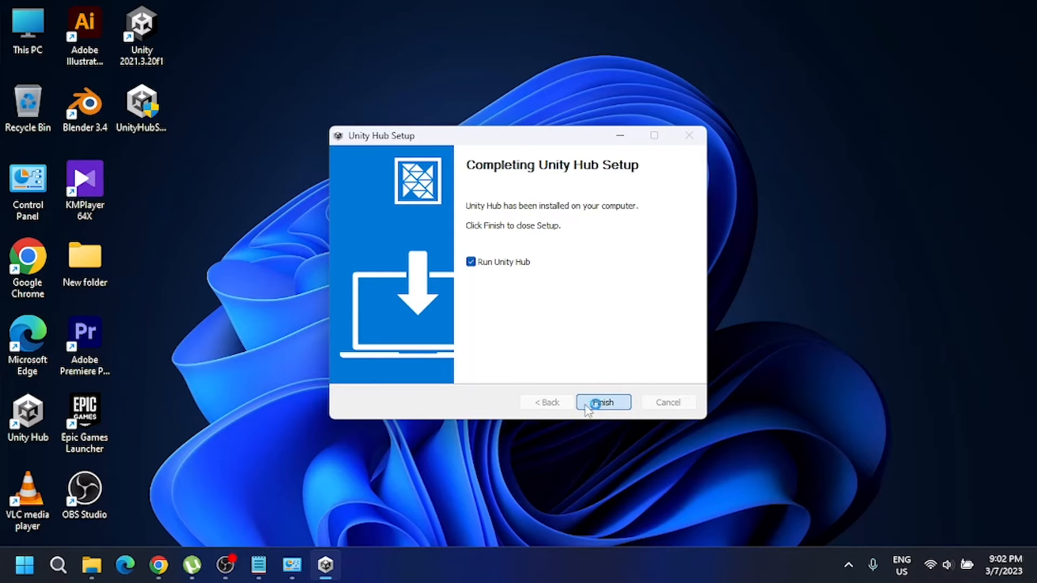
Finish setup to launch Unity Hub, peek at the account menu, then show the installed editors
click(602, 402)
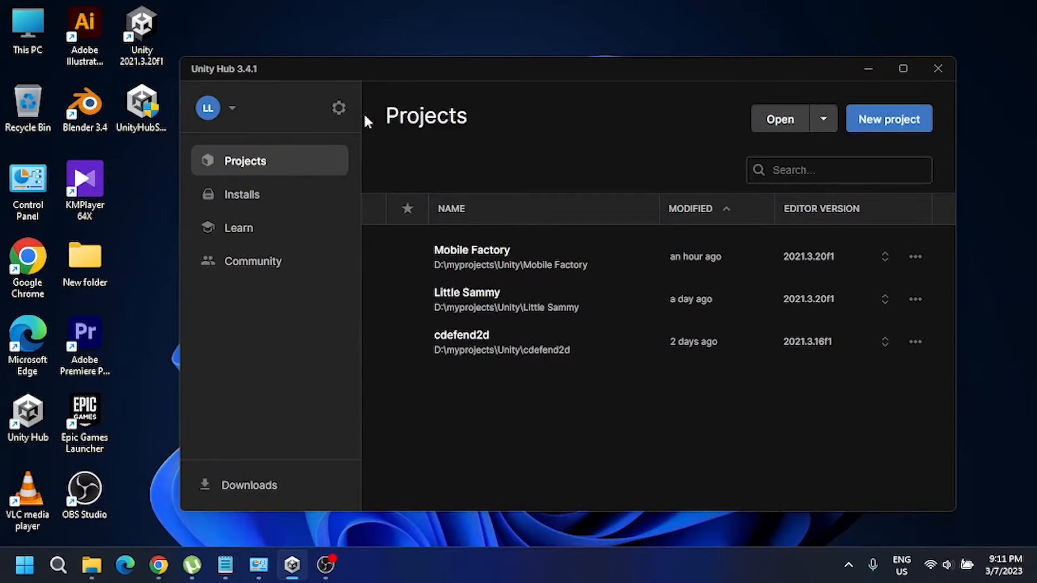
mouse_move(591, 423)
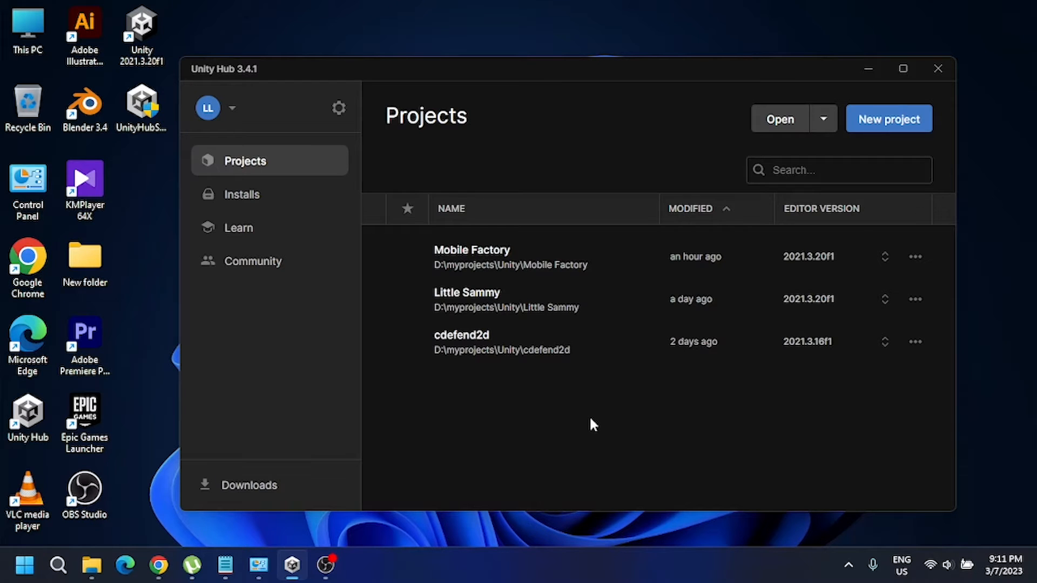
mouse_move(541, 298)
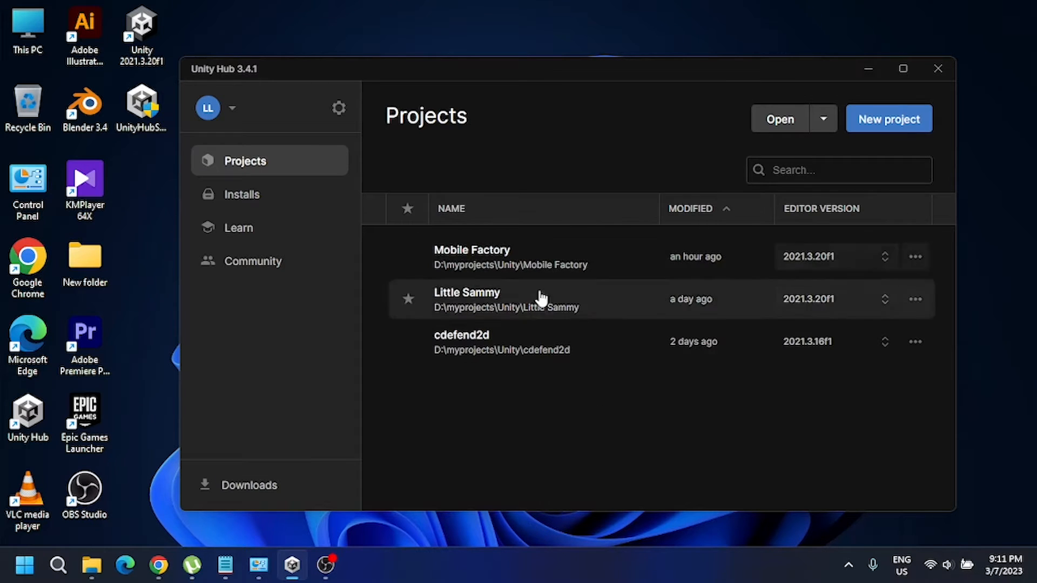
mouse_move(488, 124)
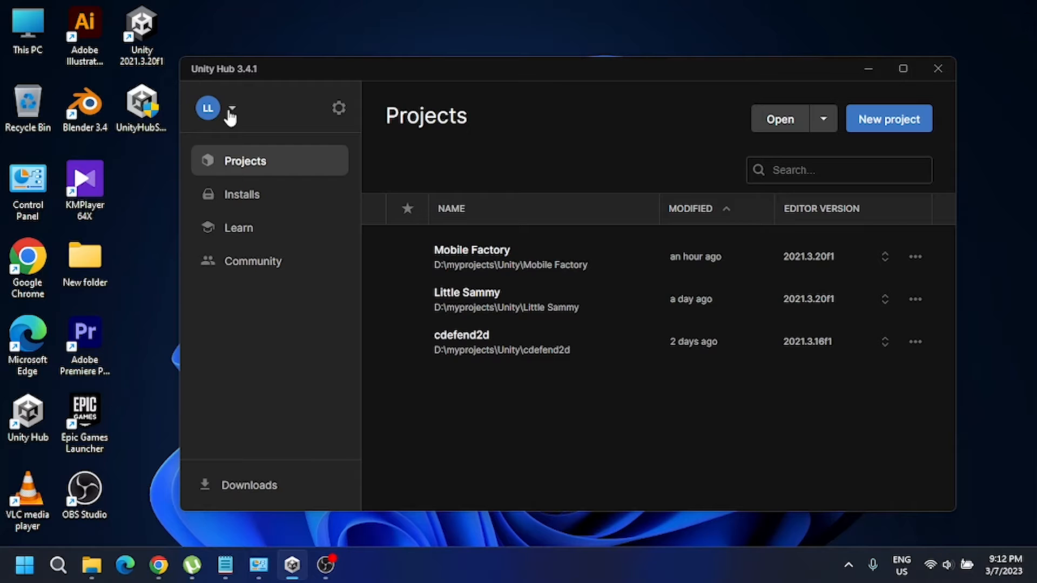
mouse_move(685, 171)
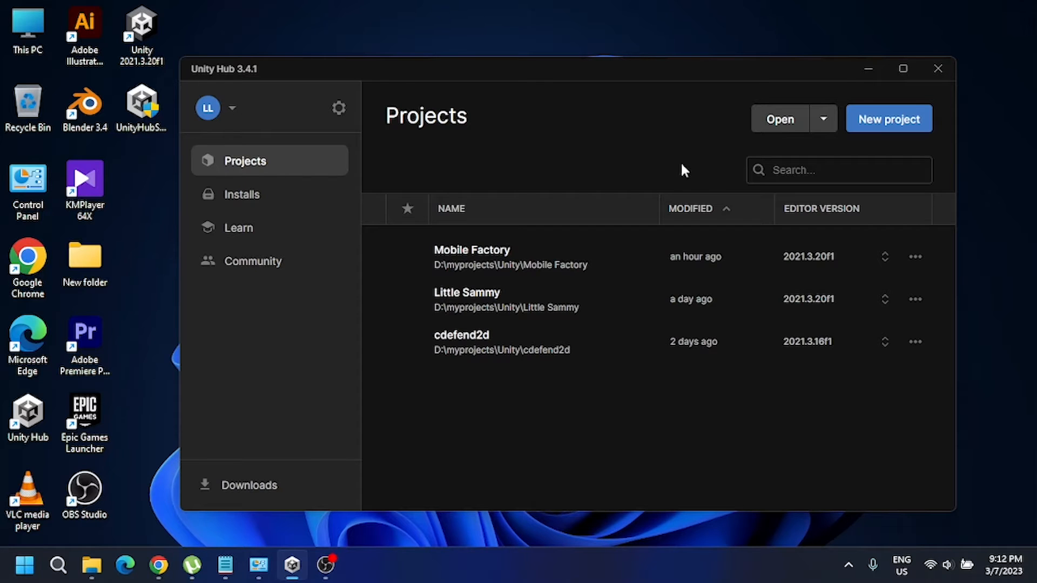
click(221, 108)
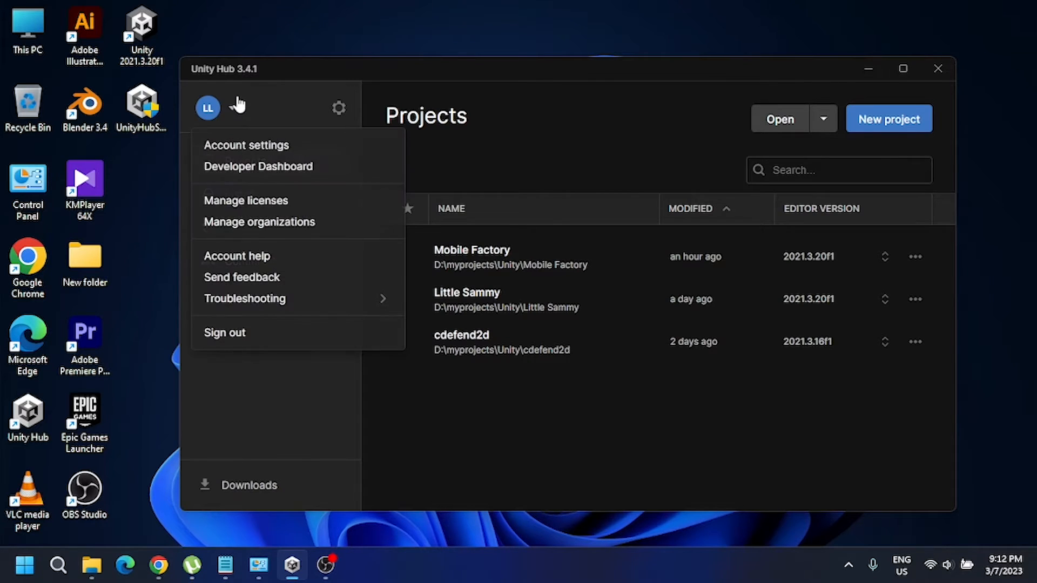
click(423, 168)
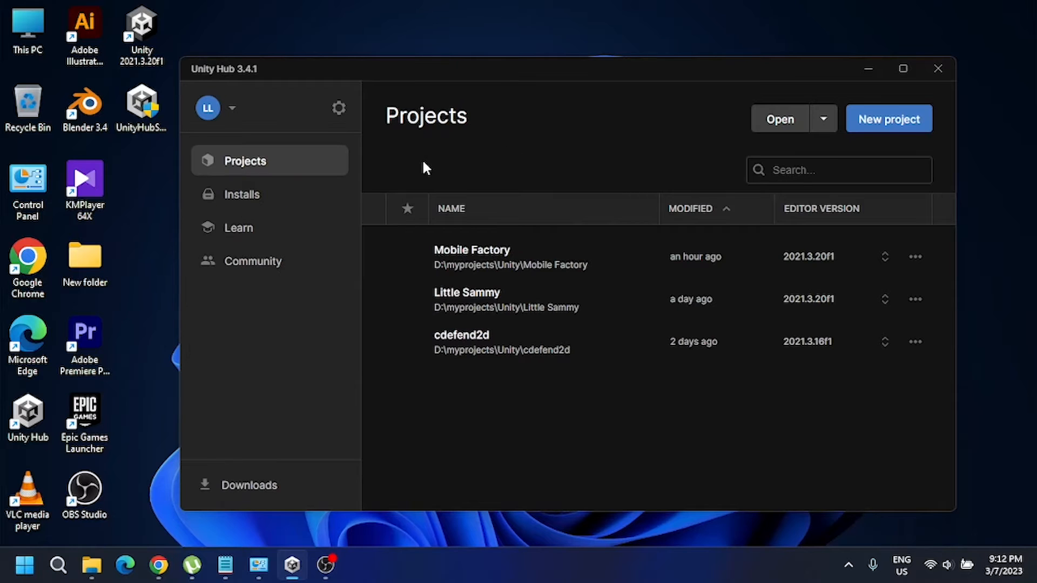
click(242, 193)
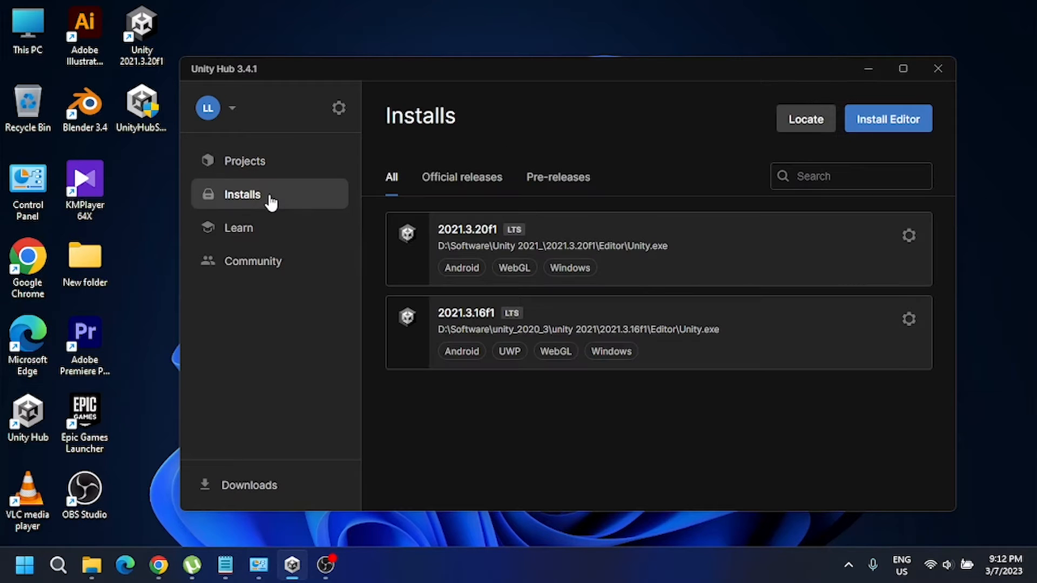
Bring up the Install Unity Editor dialog listing official releases
click(888, 119)
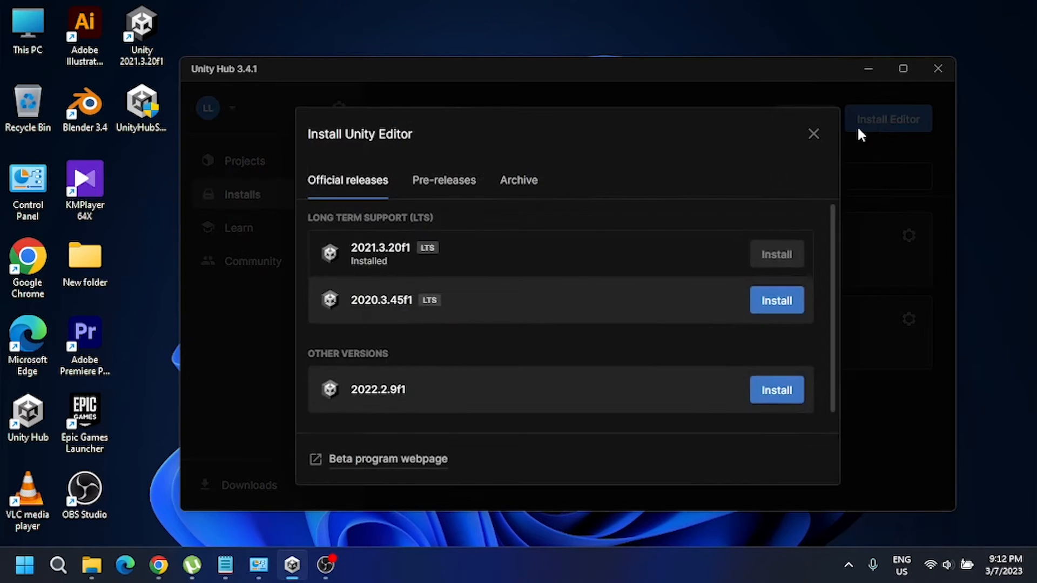
mouse_move(508, 341)
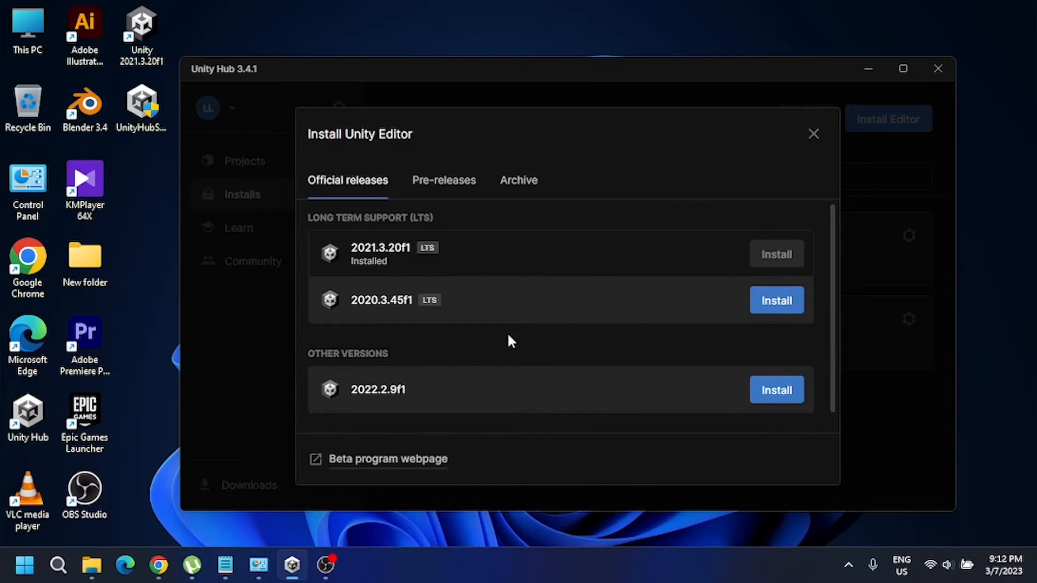
mouse_move(361, 252)
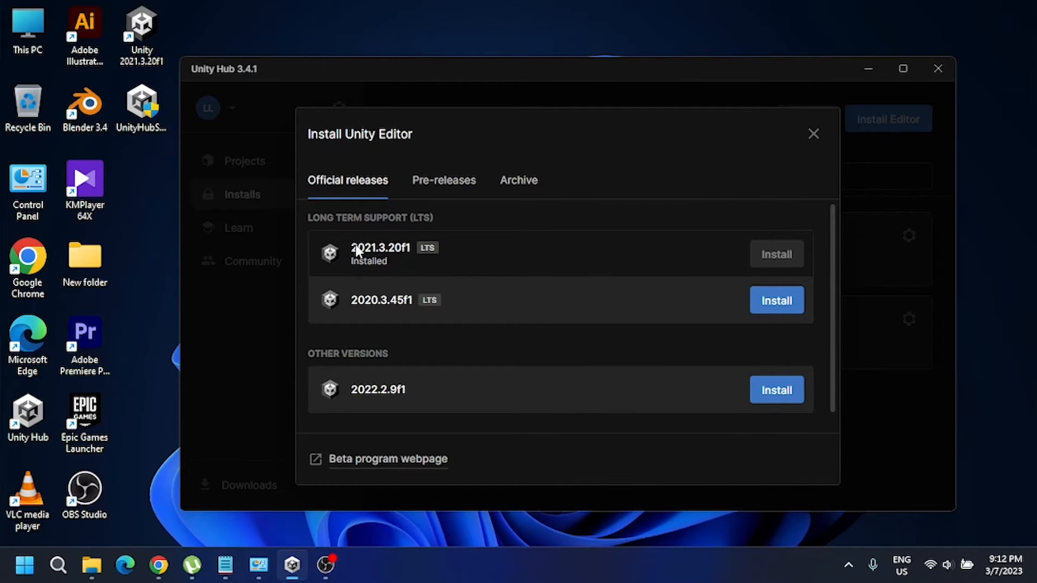
mouse_move(380, 258)
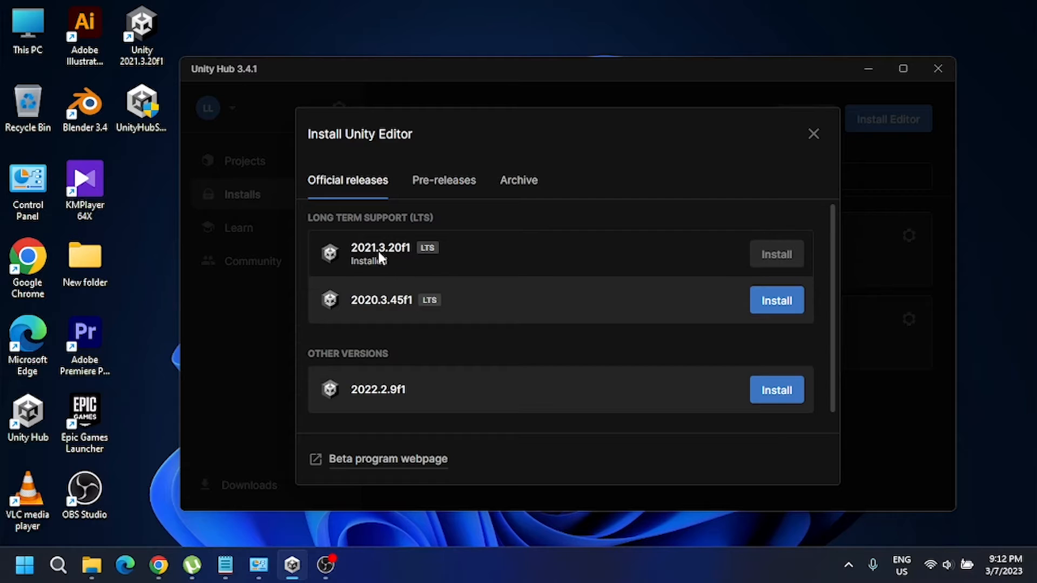
mouse_move(402, 257)
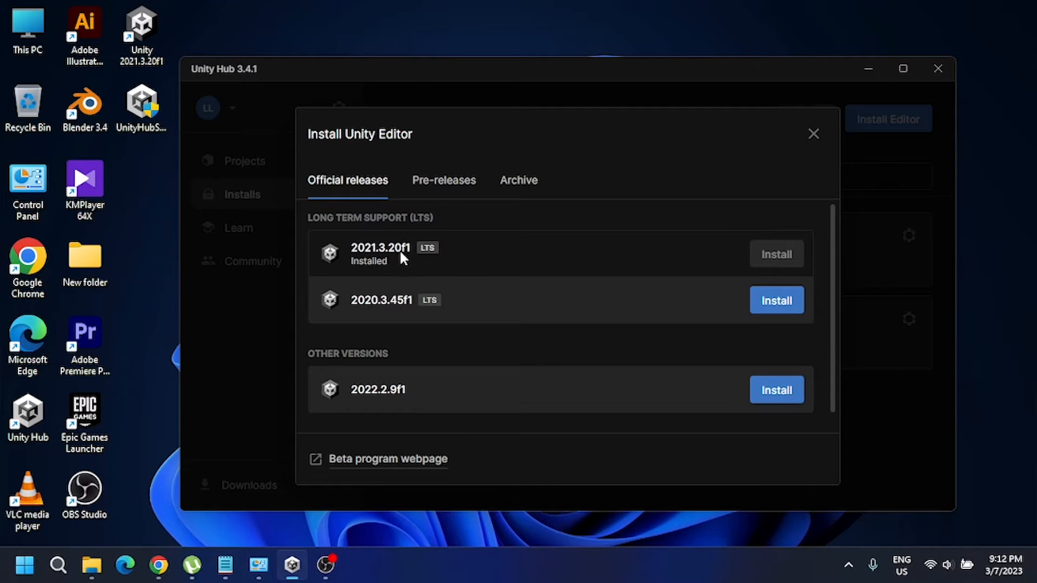
mouse_move(776, 253)
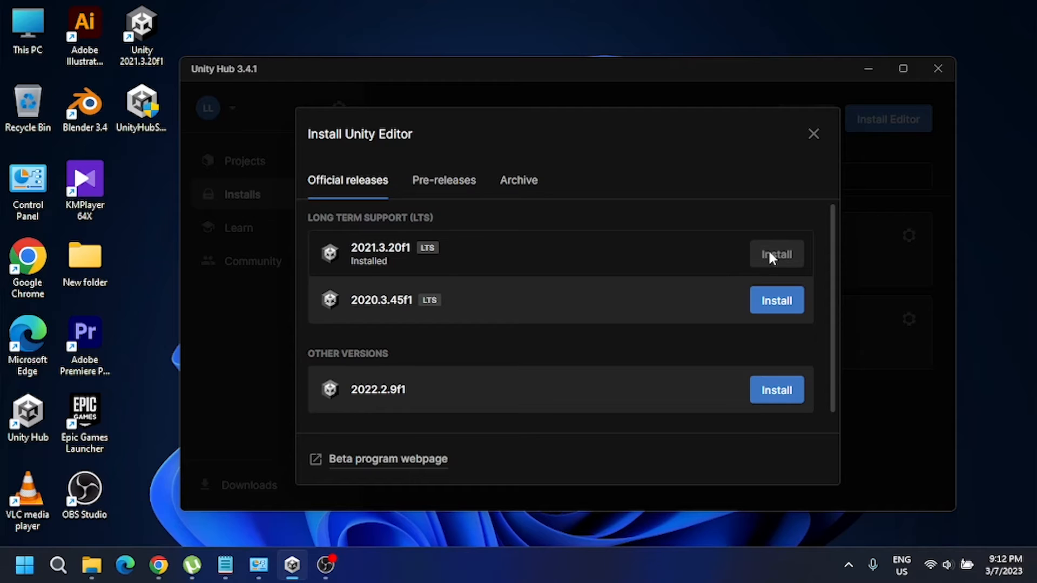
mouse_move(723, 269)
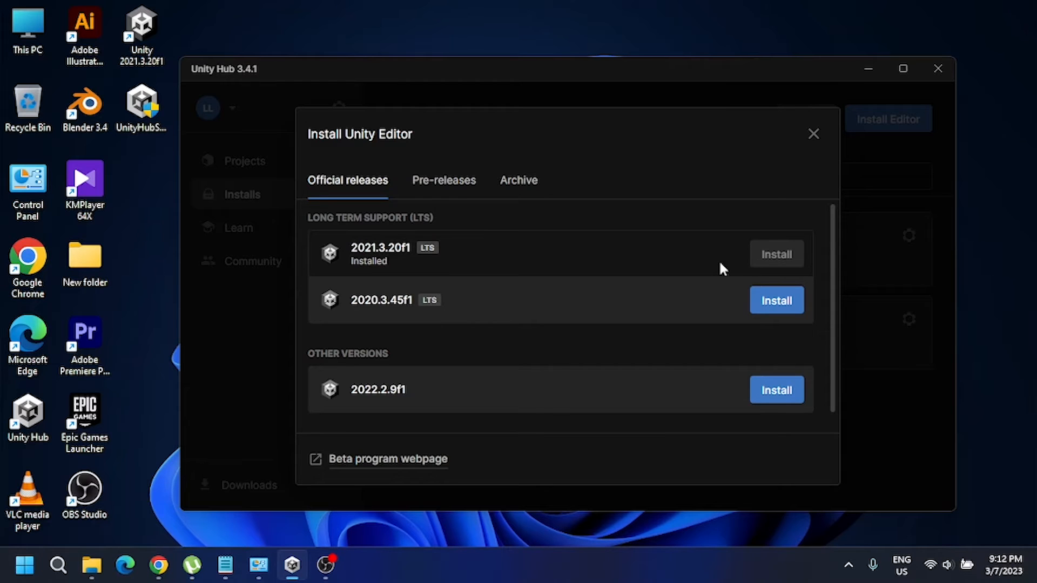
mouse_move(776, 300)
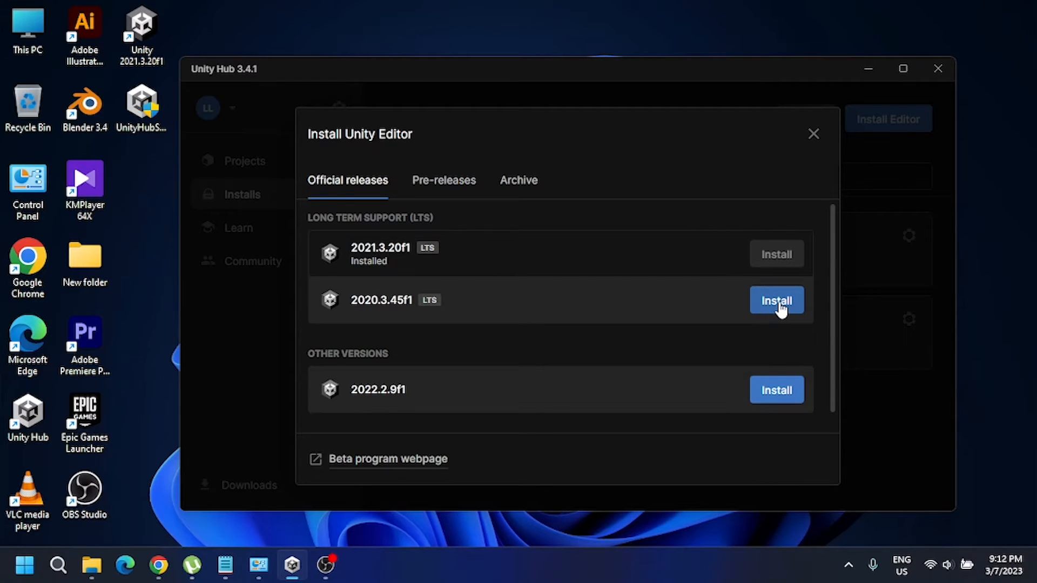
Install editor 2020.3.45f1 with Android Build Support, OpenJDK and SDK & NDK Tools, then continue
click(776, 301)
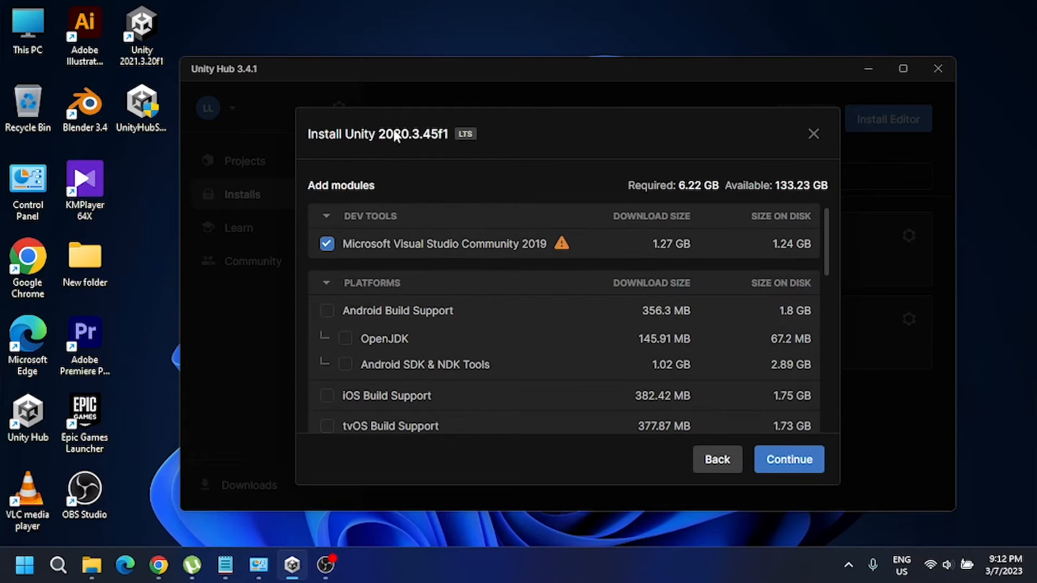
mouse_move(402, 141)
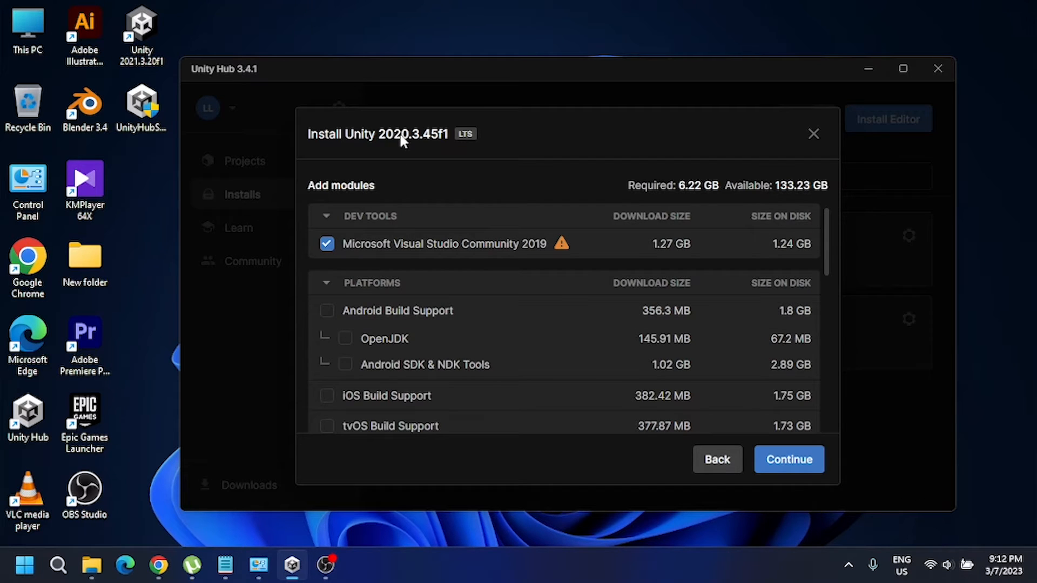
mouse_move(393, 144)
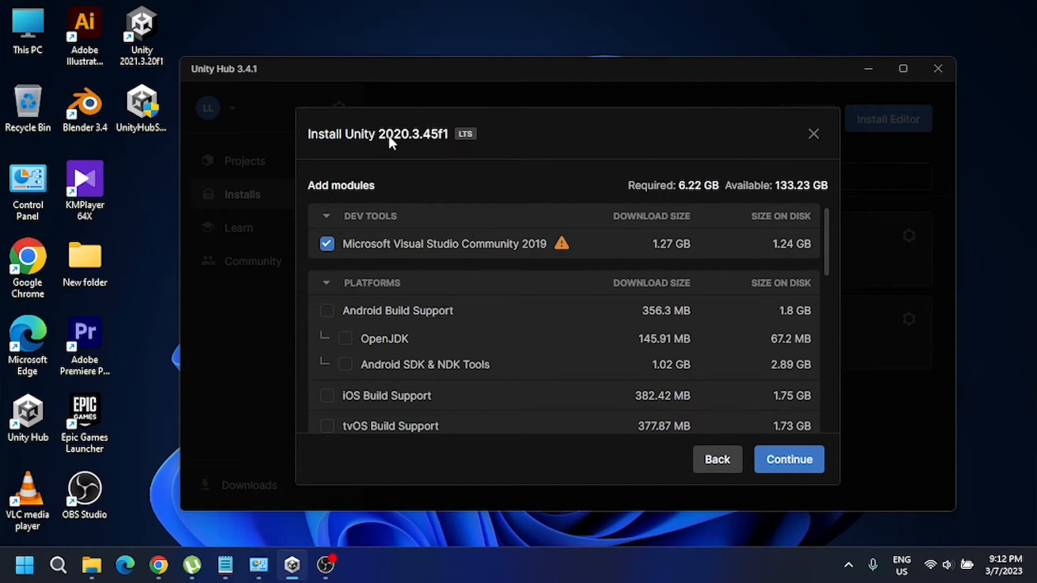
mouse_move(377, 197)
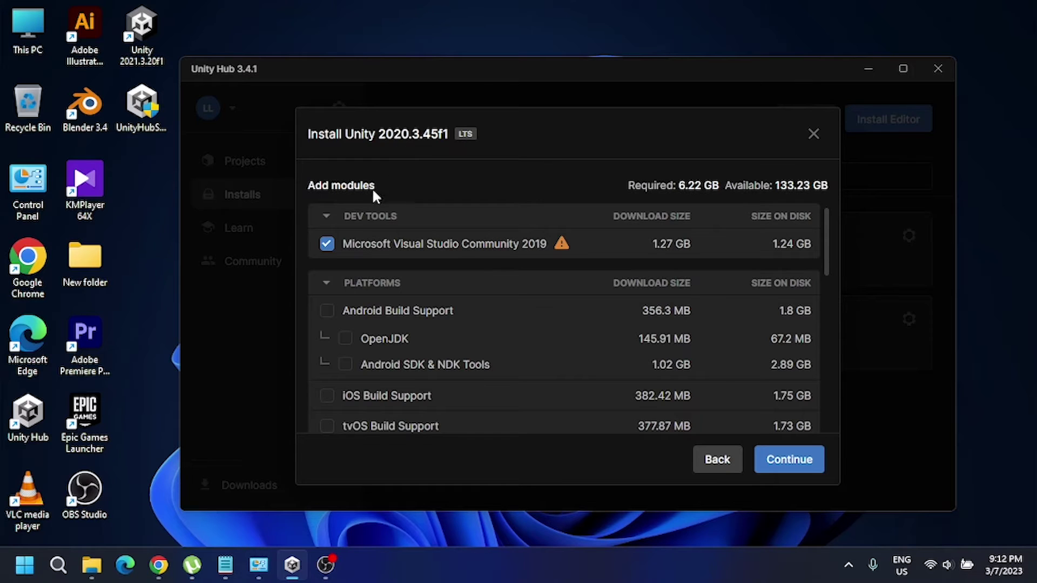
mouse_move(433, 244)
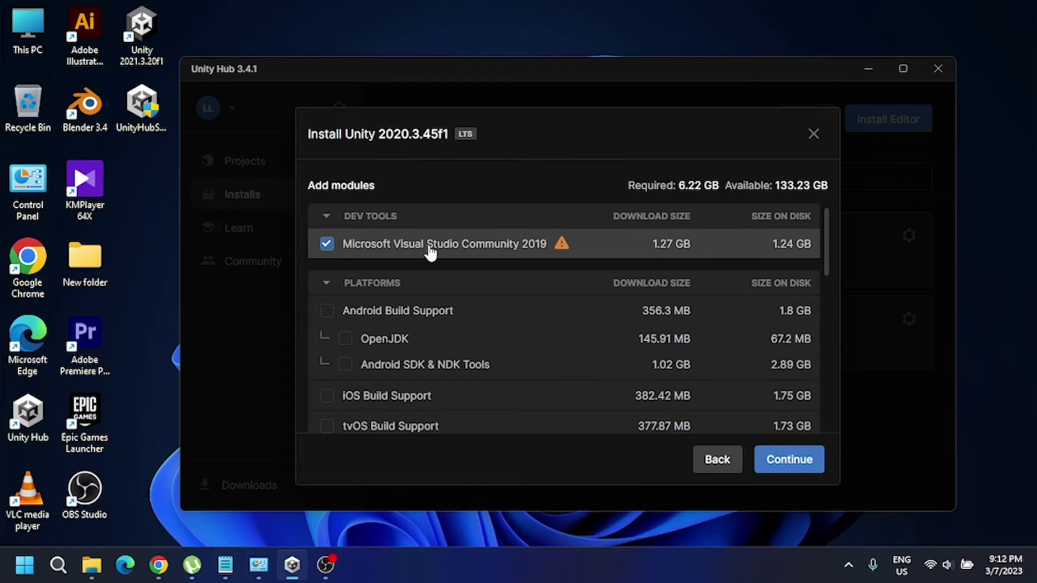
mouse_move(346, 252)
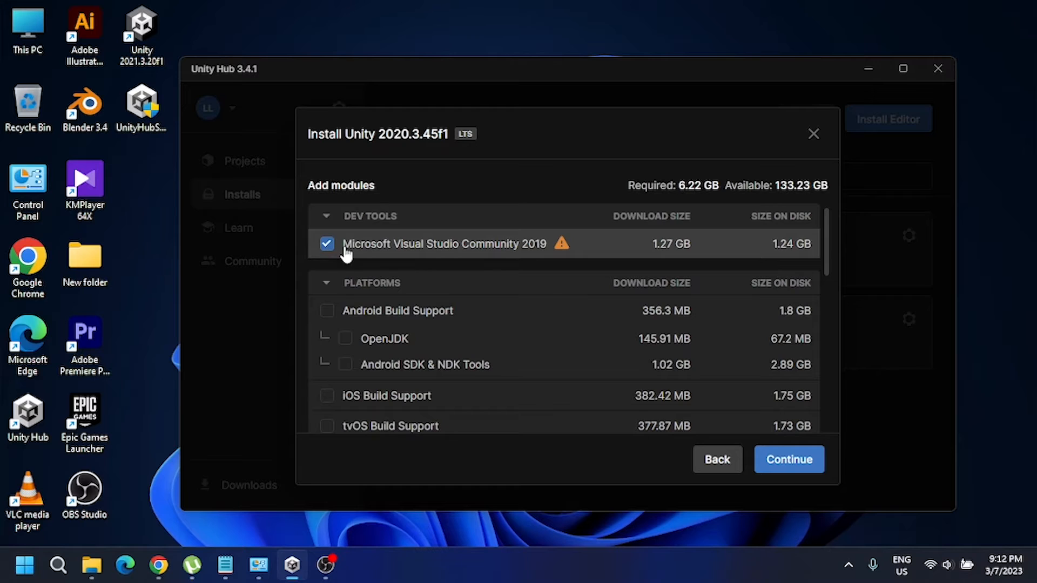
click(326, 311)
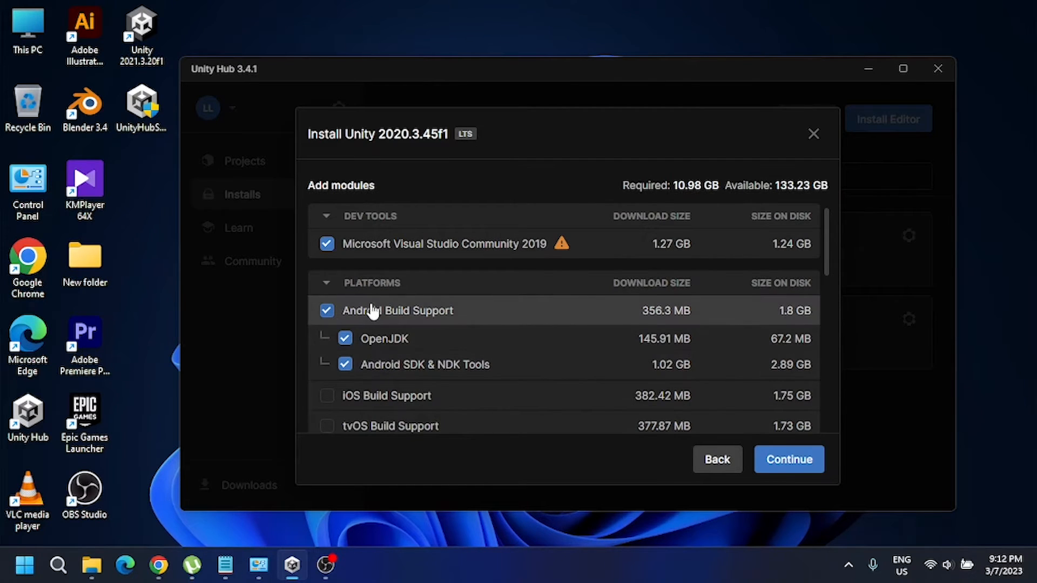
mouse_move(446, 324)
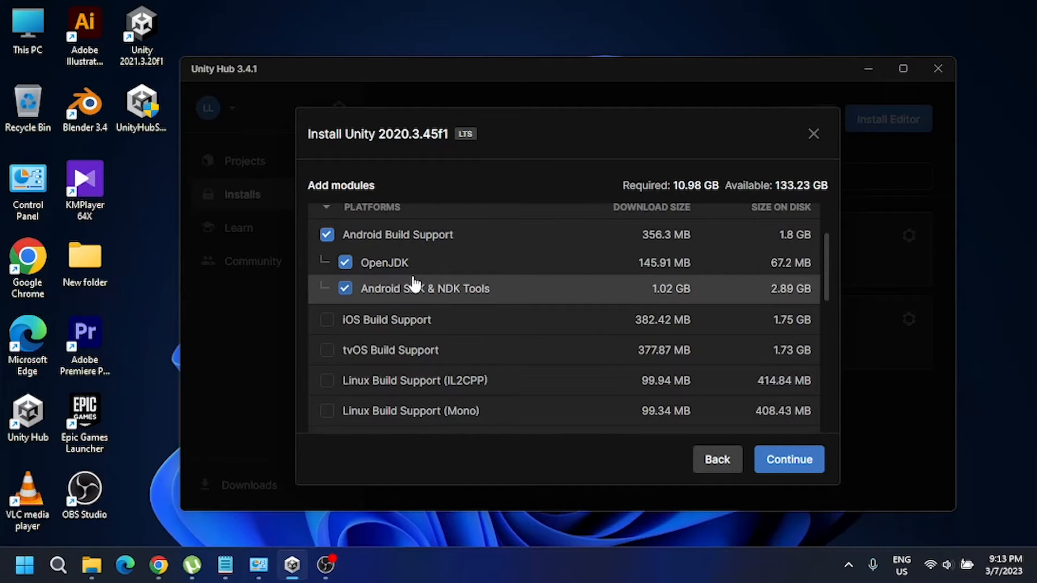
scroll(down, 3)
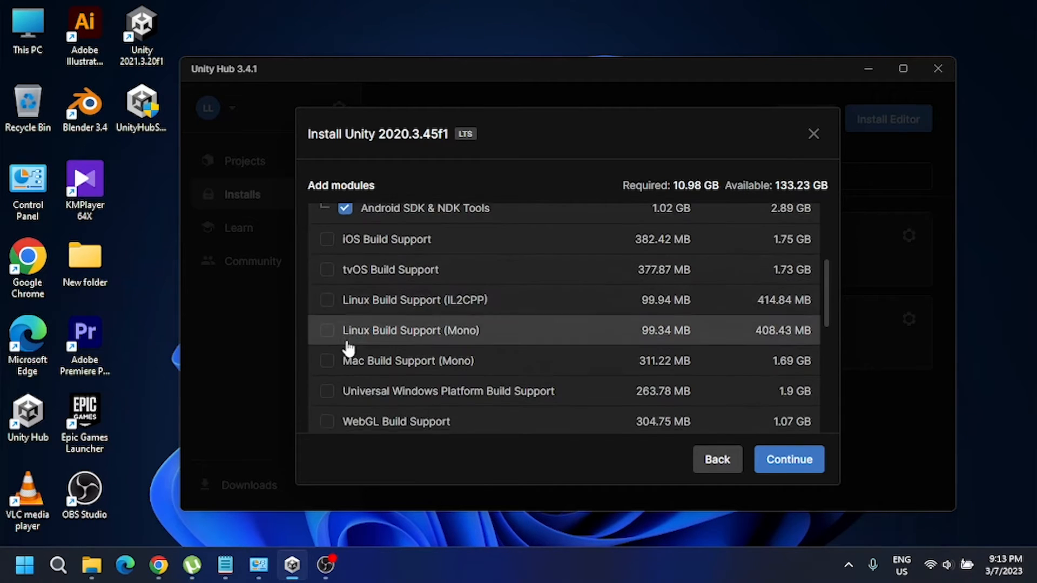
scroll(down, 3)
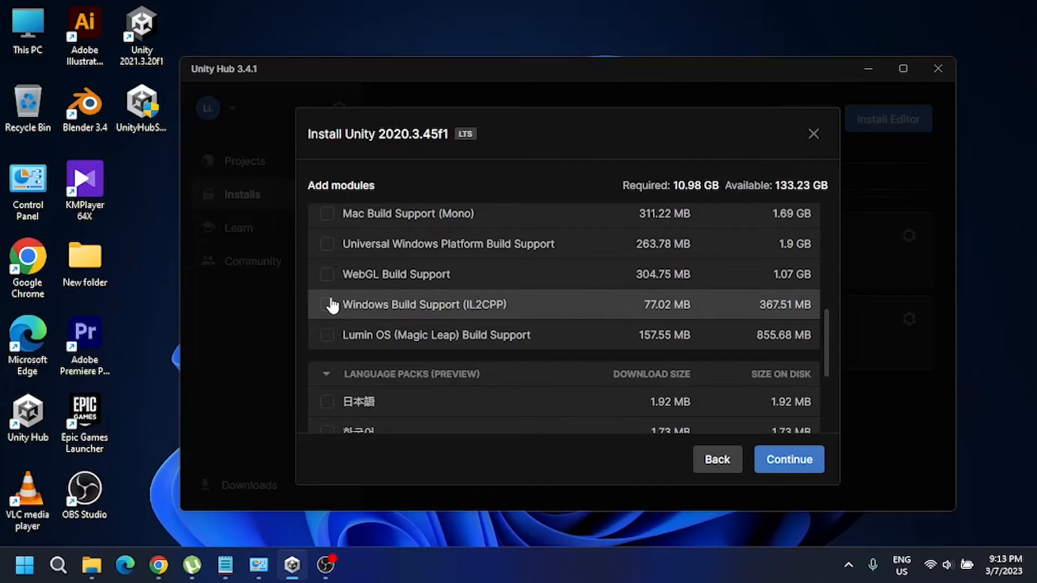
mouse_move(330, 313)
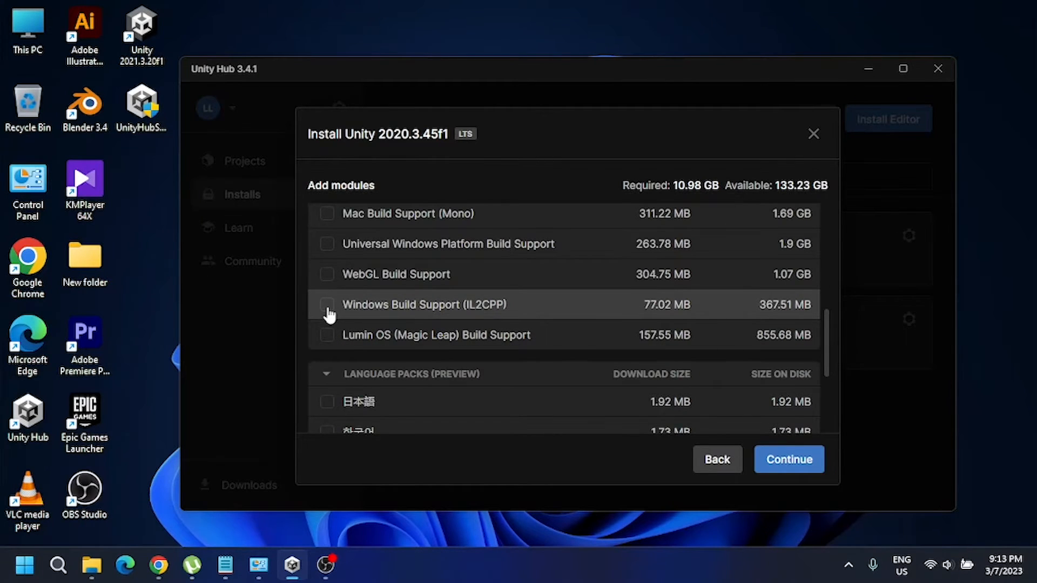
scroll(up, 3)
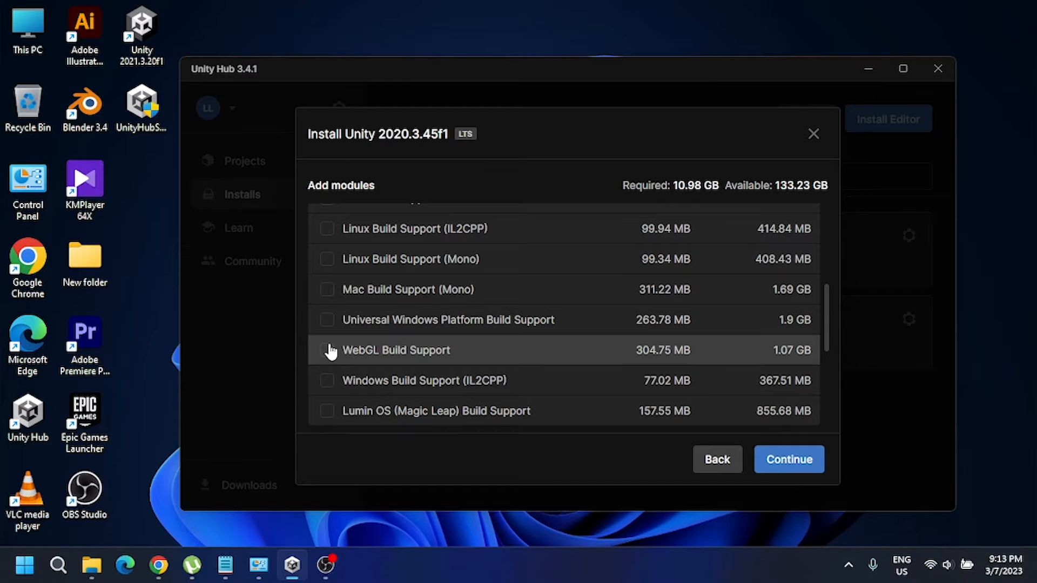
scroll(up, 3)
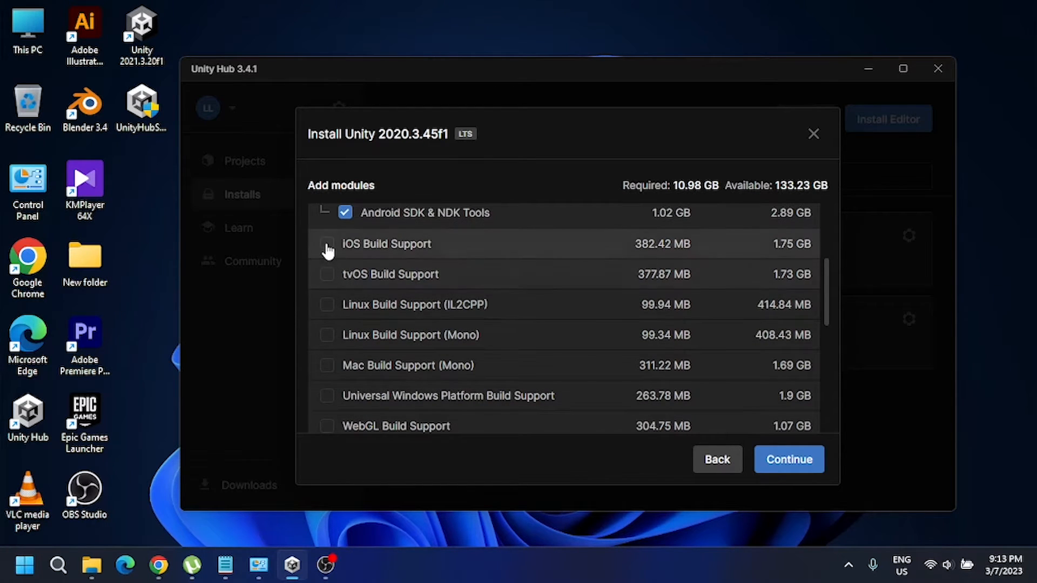
scroll(down, 3)
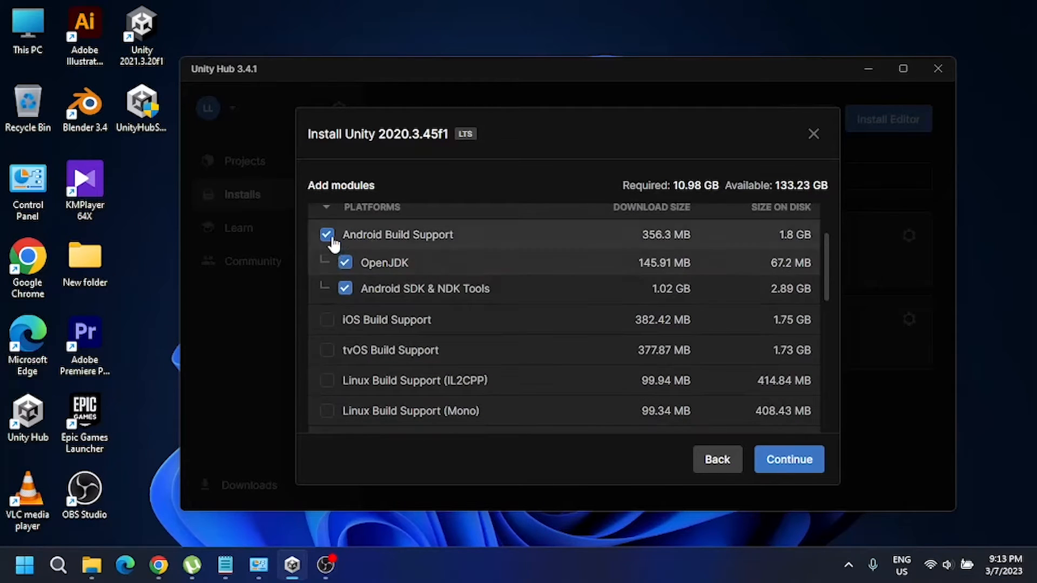
scroll(up, 3)
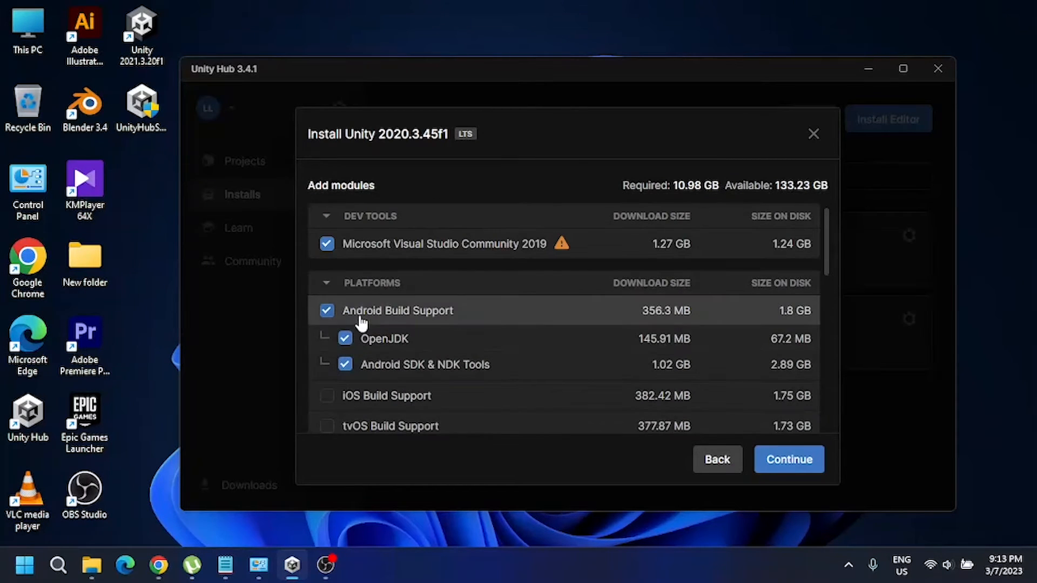
mouse_move(852, 424)
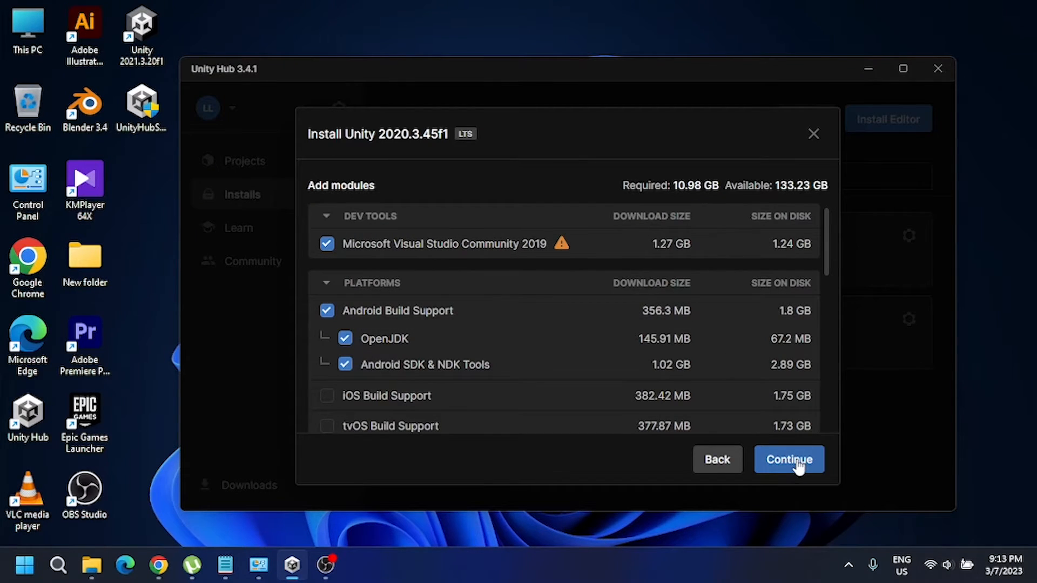
click(788, 459)
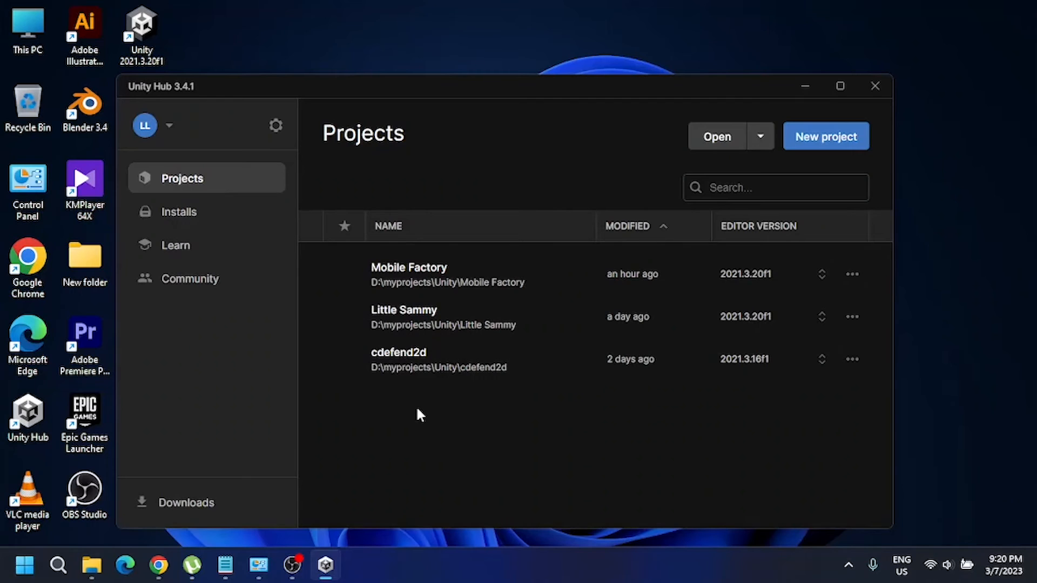
mouse_move(606, 208)
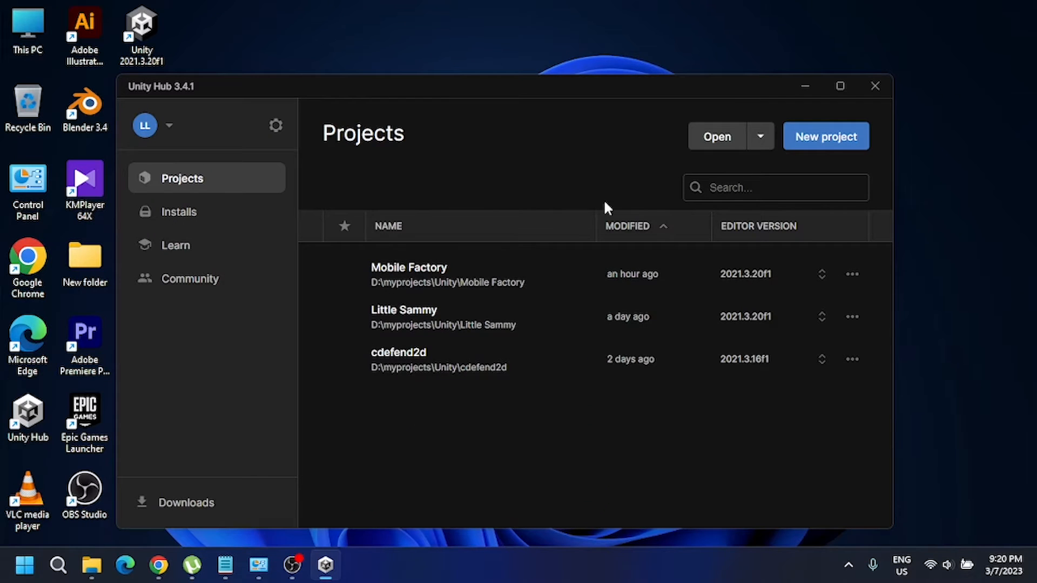
Start a new project and choose the 2D Mobile template from the Core category
click(826, 136)
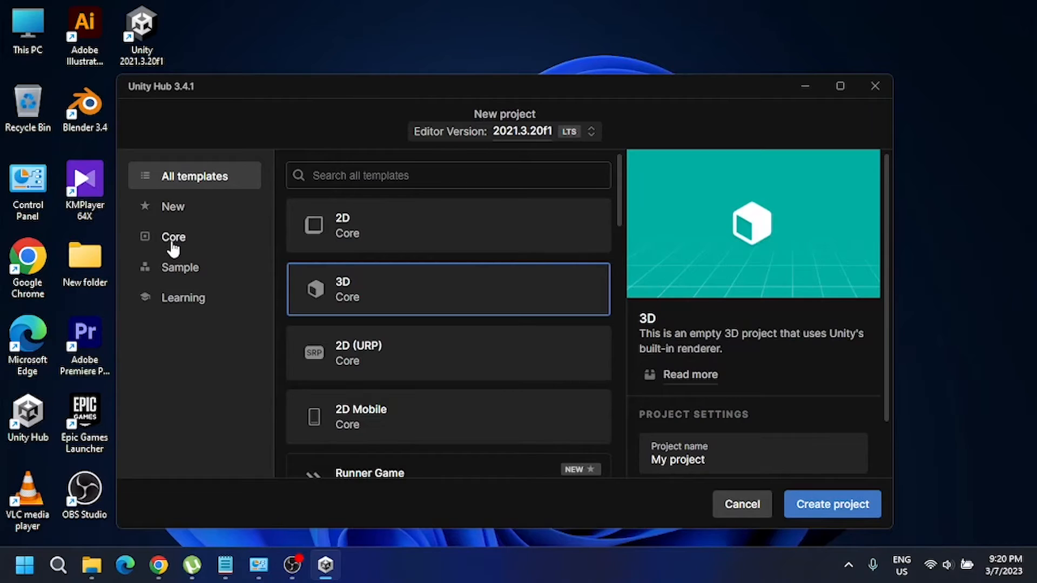
click(173, 237)
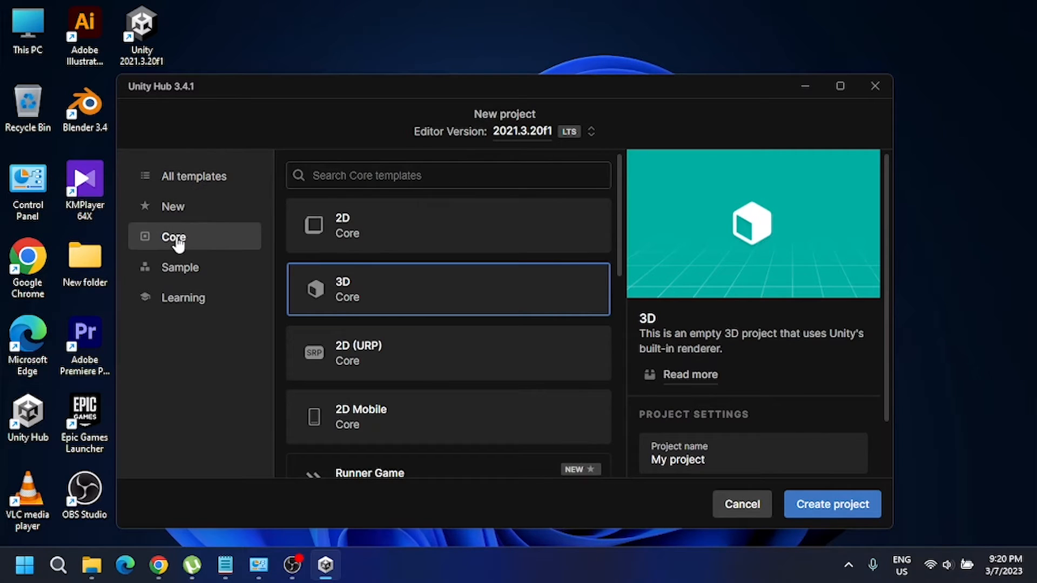
mouse_move(185, 274)
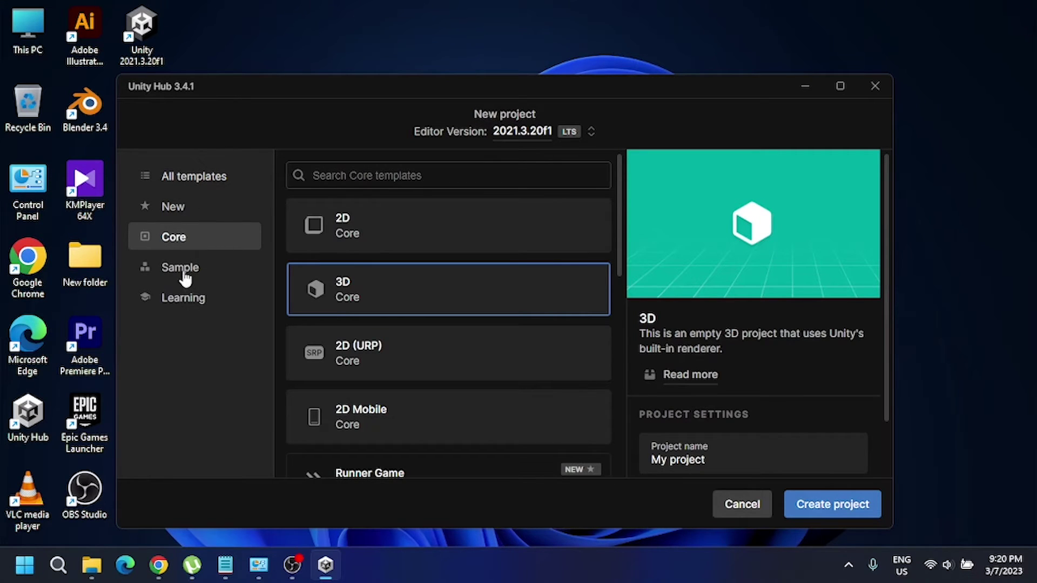
mouse_move(209, 239)
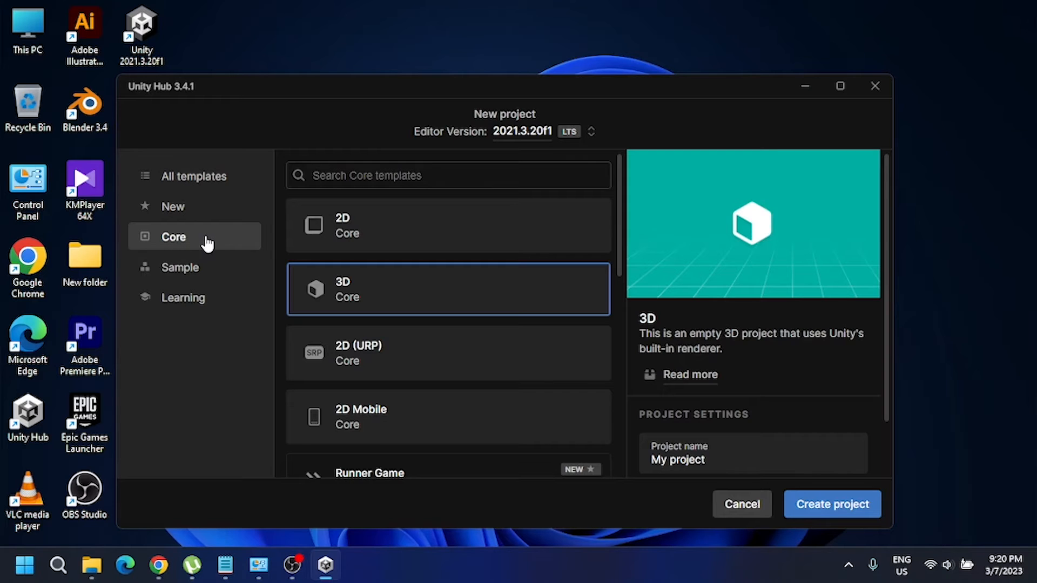
scroll(down, 3)
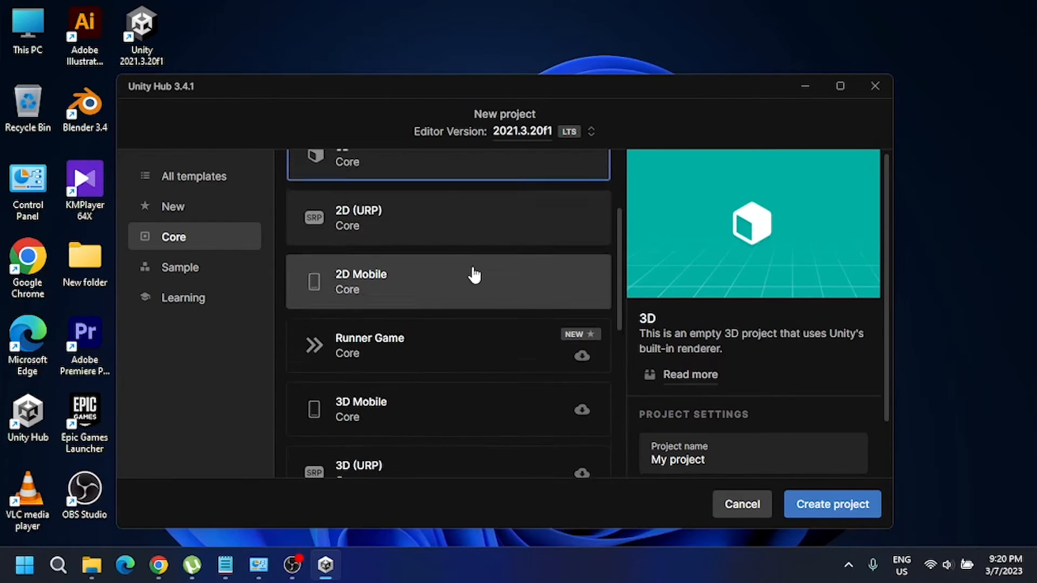
click(447, 281)
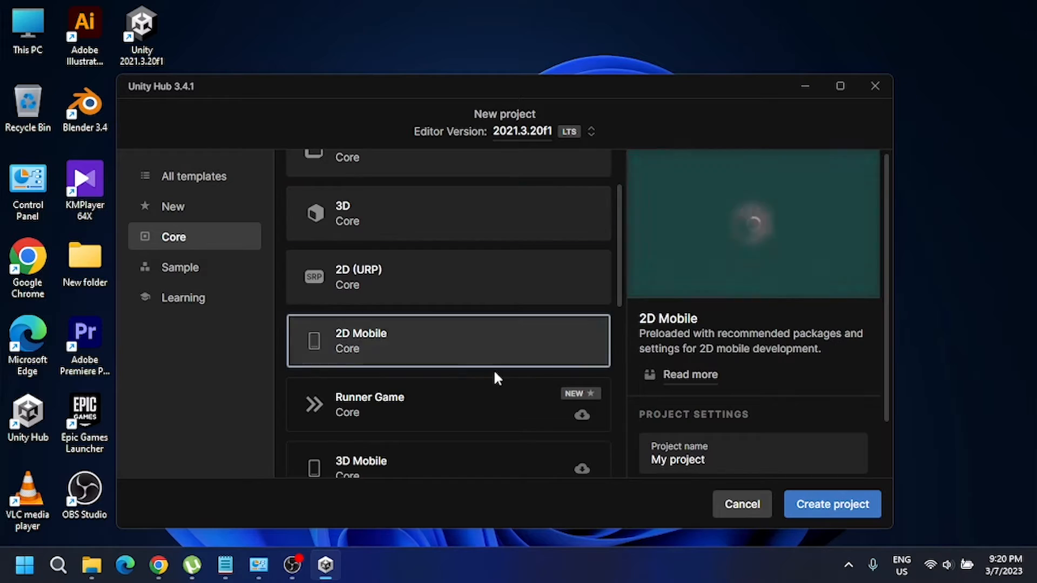
mouse_move(430, 358)
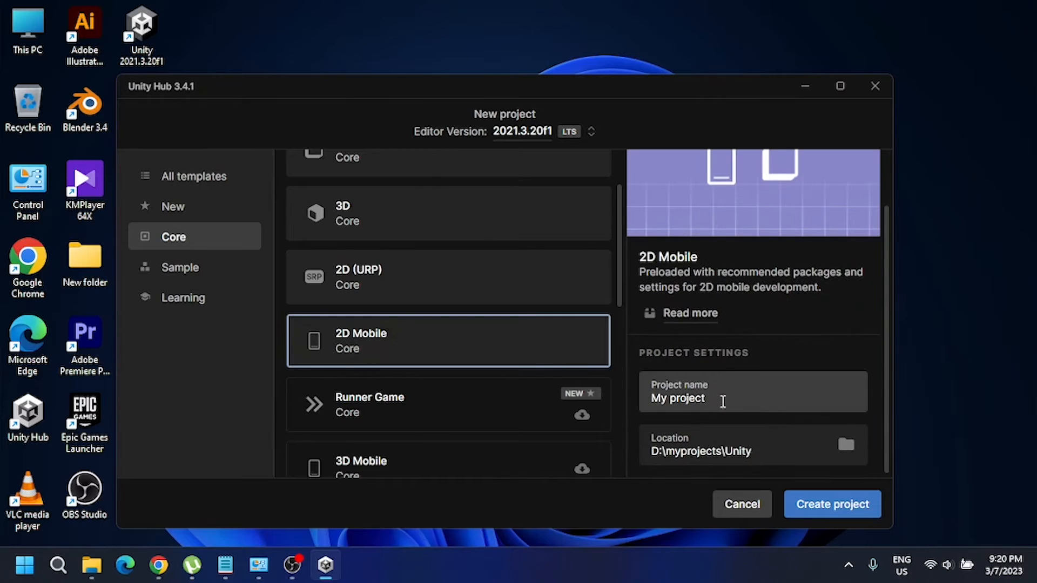
Name the project 'Jumping bird' and create it
triple_click(677, 399)
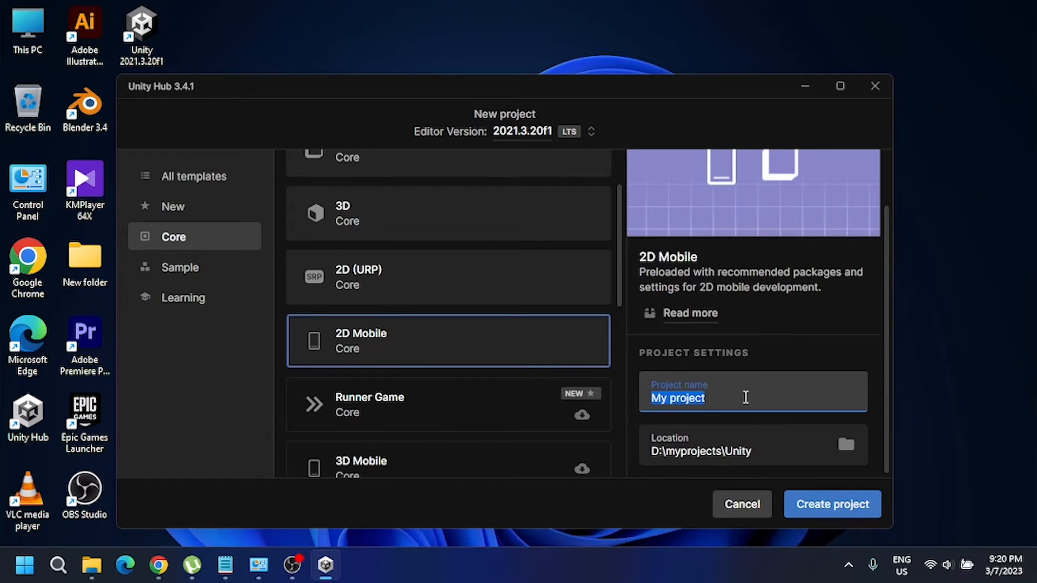
text(J)
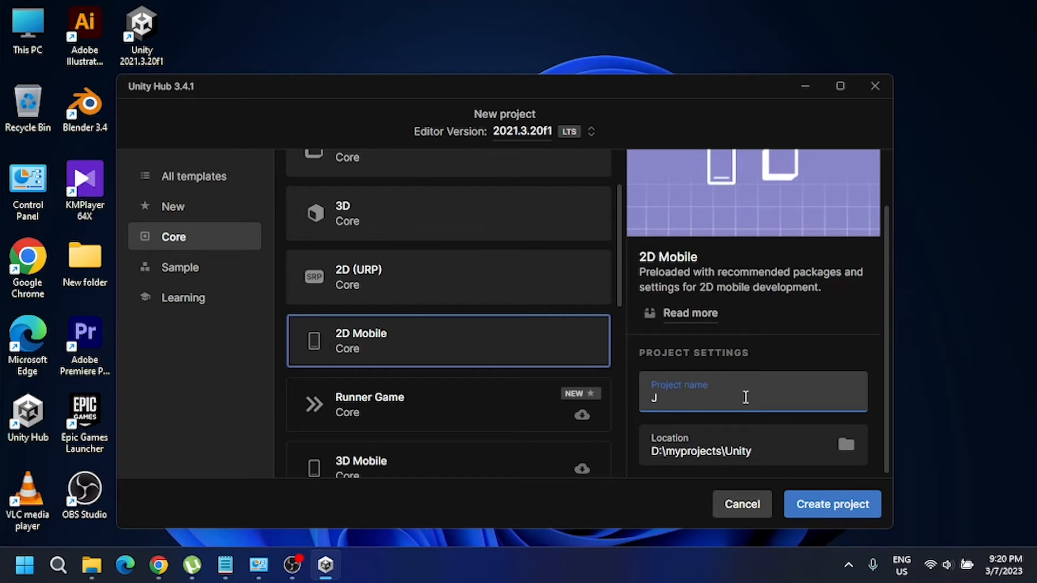
text(umping b)
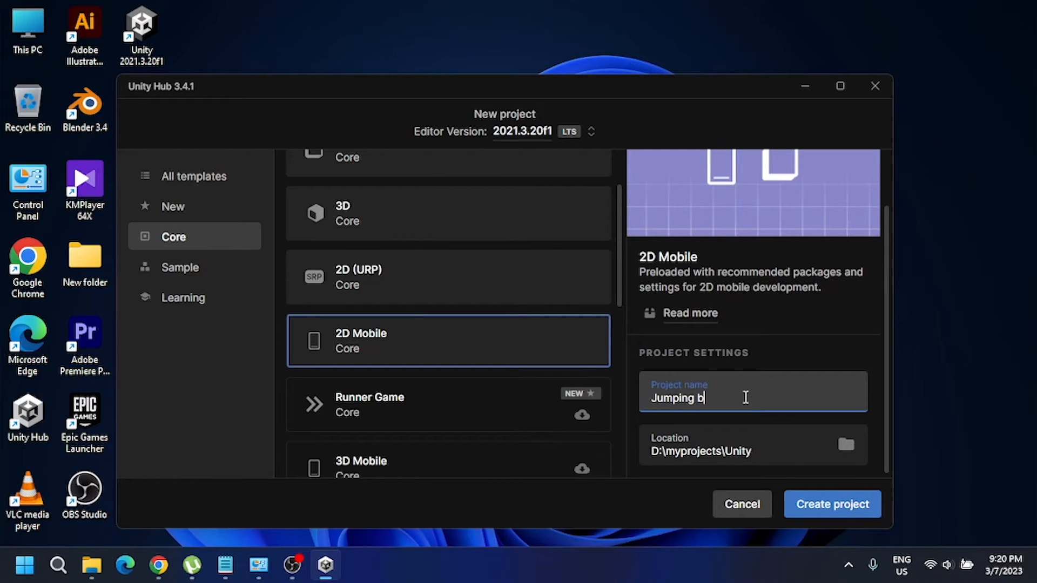
text(ird)
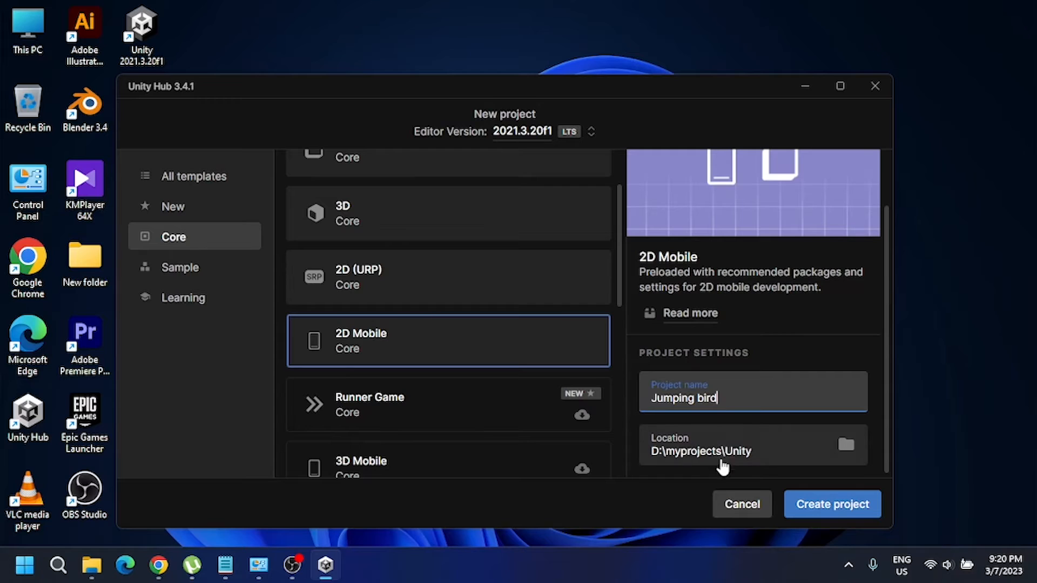
mouse_move(757, 458)
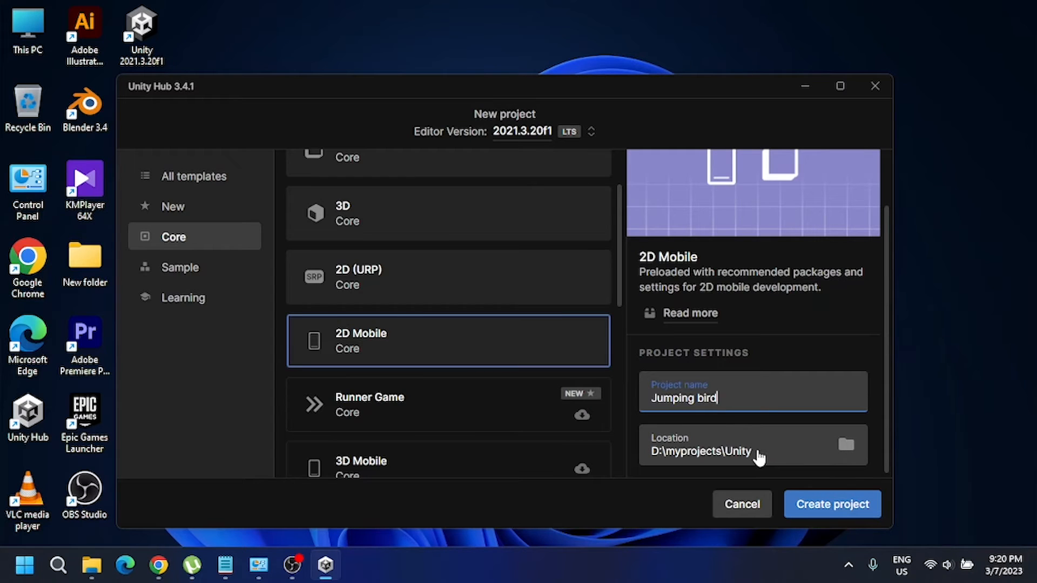
mouse_move(832, 504)
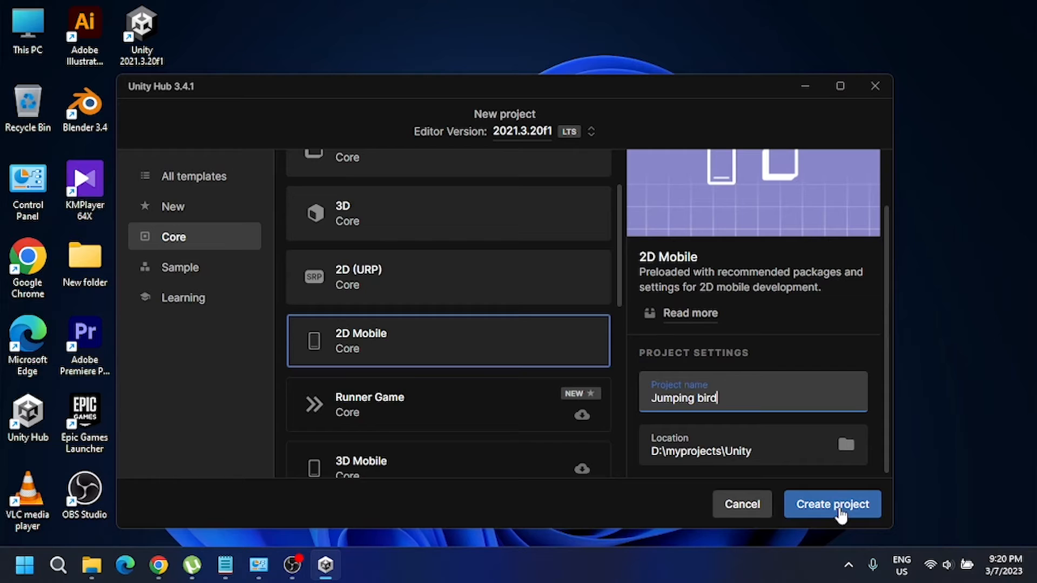
click(832, 505)
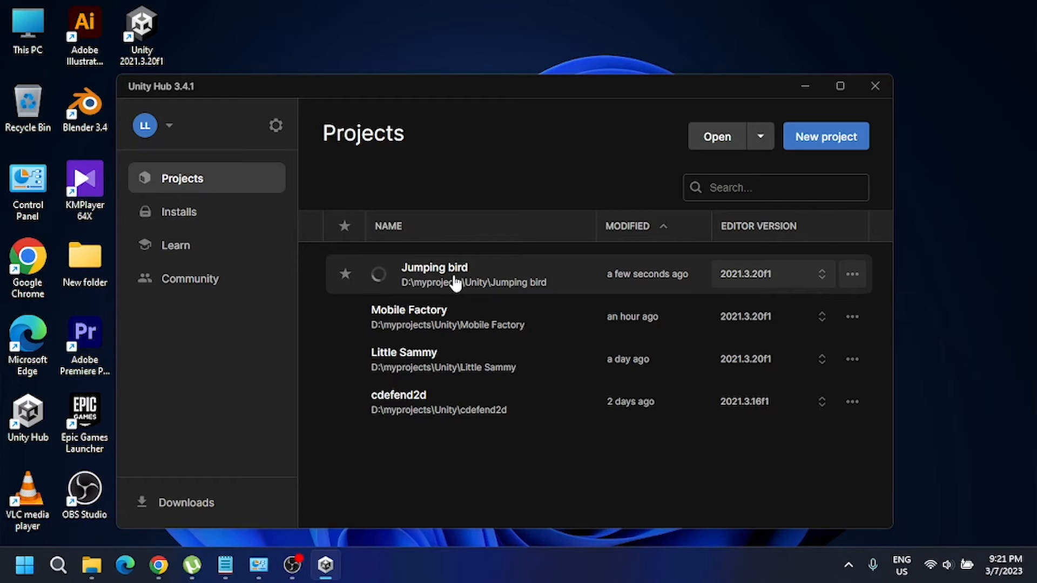
Open the Jumping bird project in the Unity Editor
double_click(434, 273)
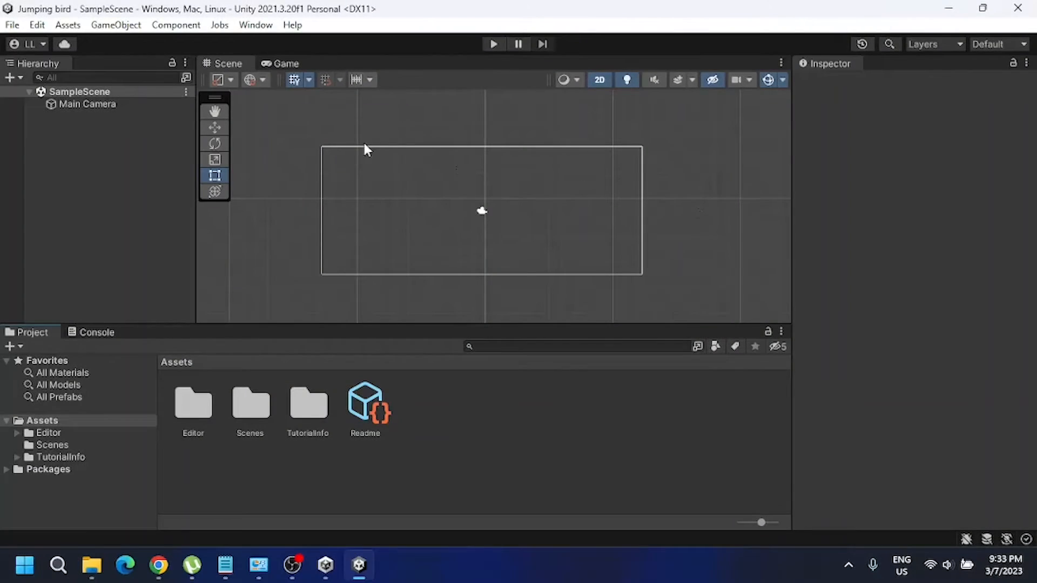
mouse_move(304, 132)
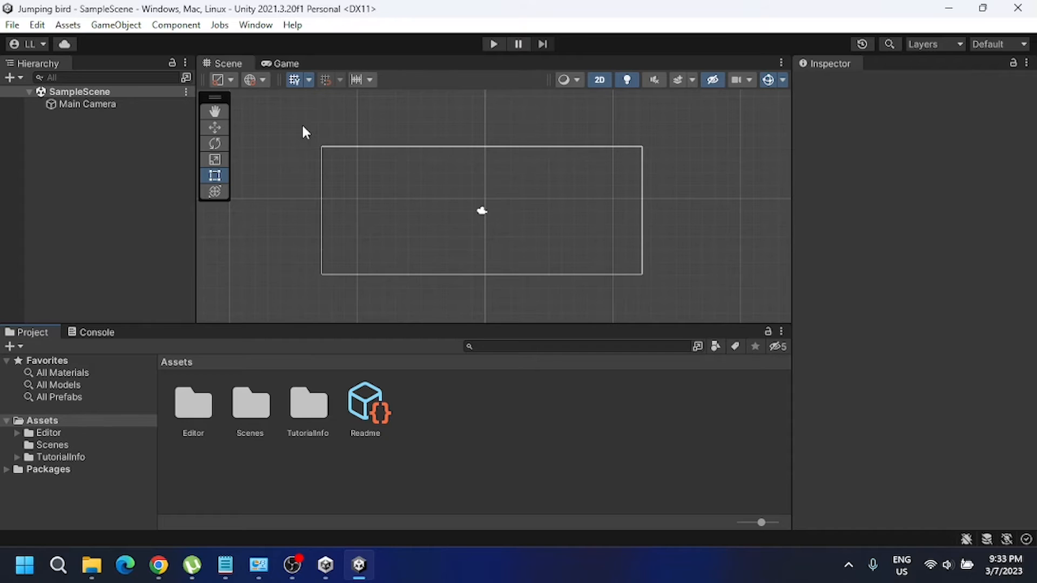
mouse_move(237, 72)
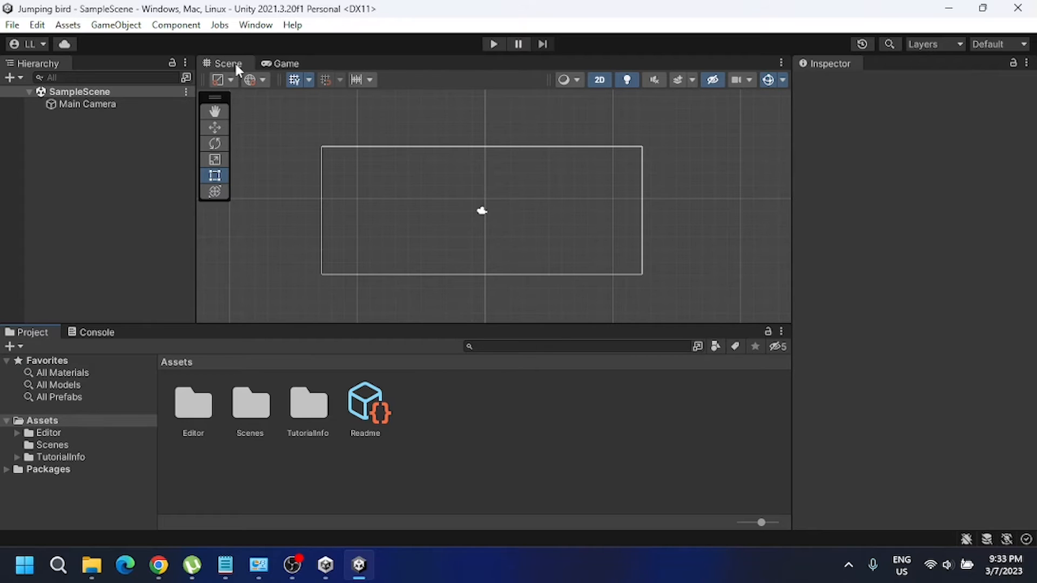
Select and deselect the camera, then show the Scenes folder containing SampleScene
click(87, 104)
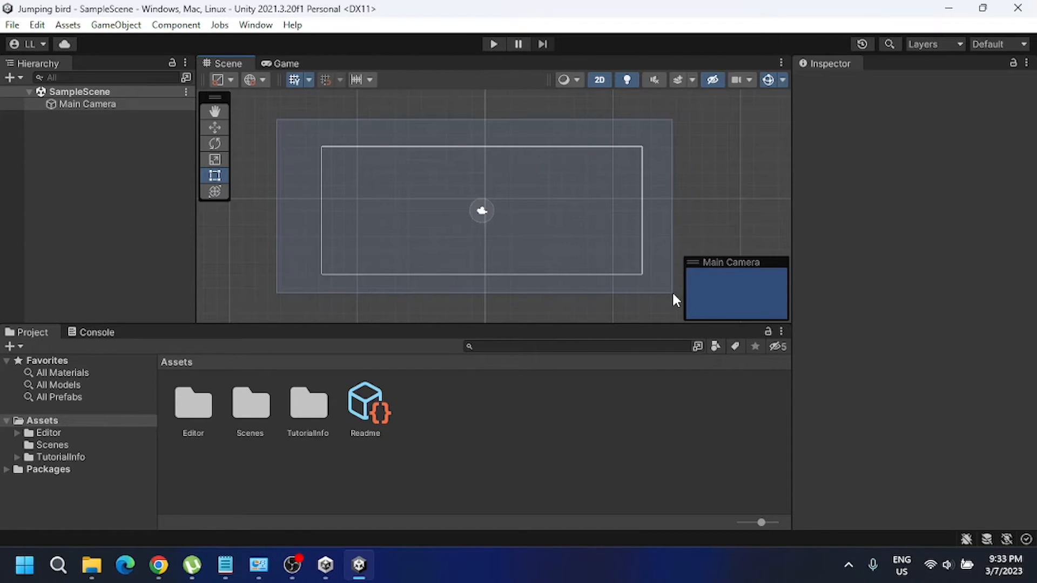
click(87, 104)
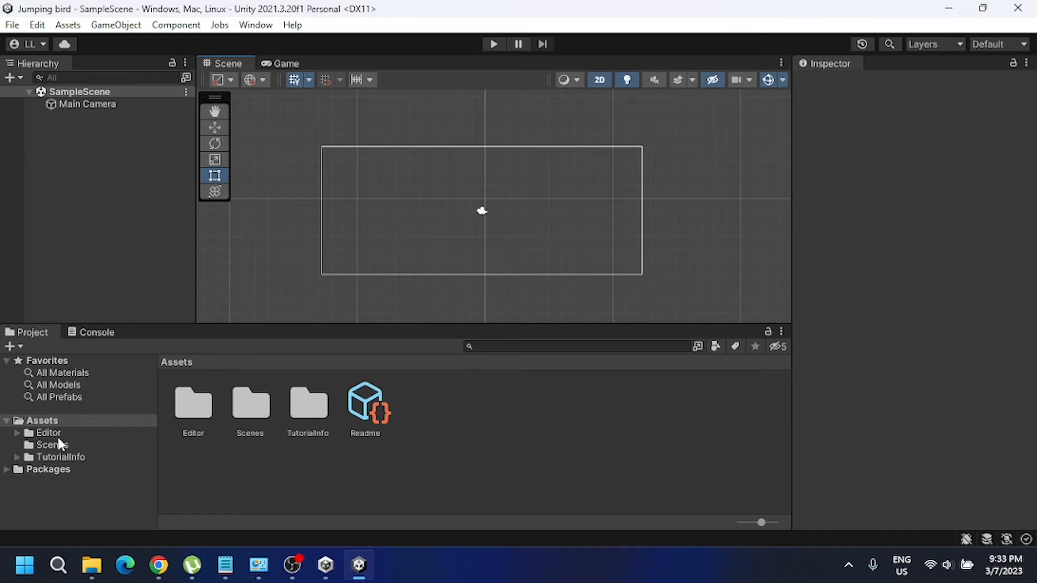
mouse_move(51, 452)
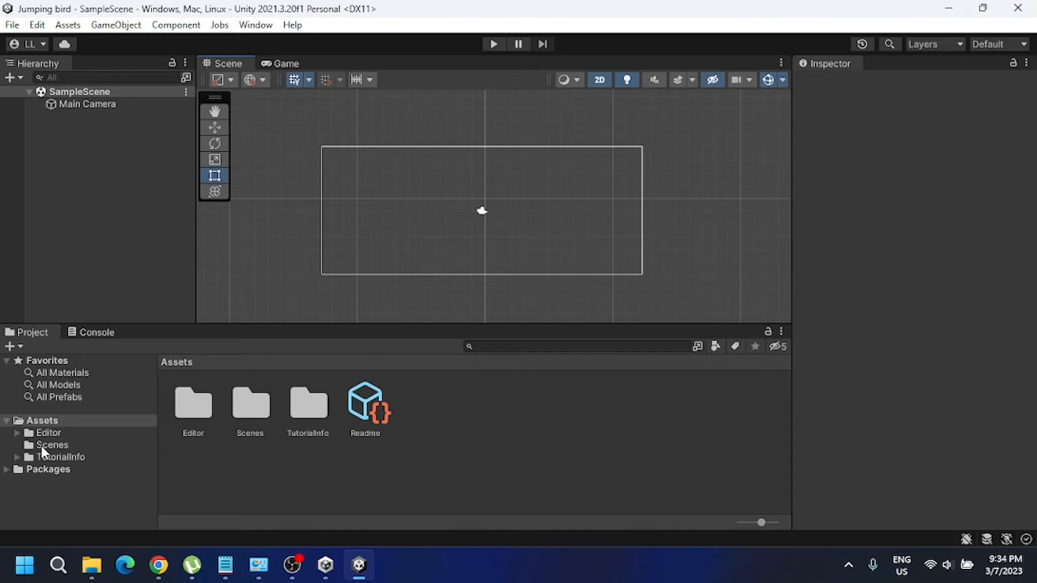
click(52, 444)
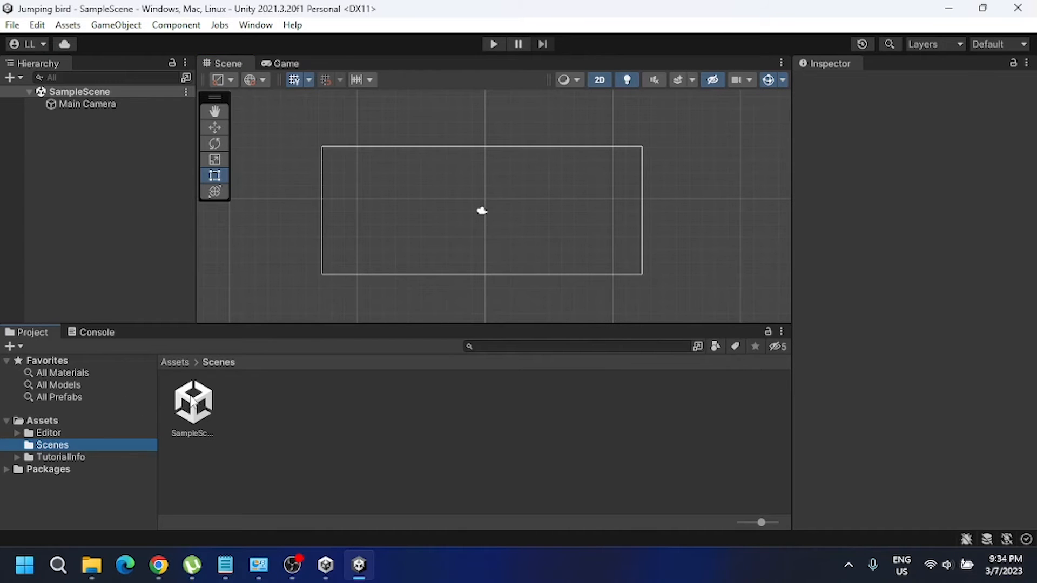
mouse_move(362, 493)
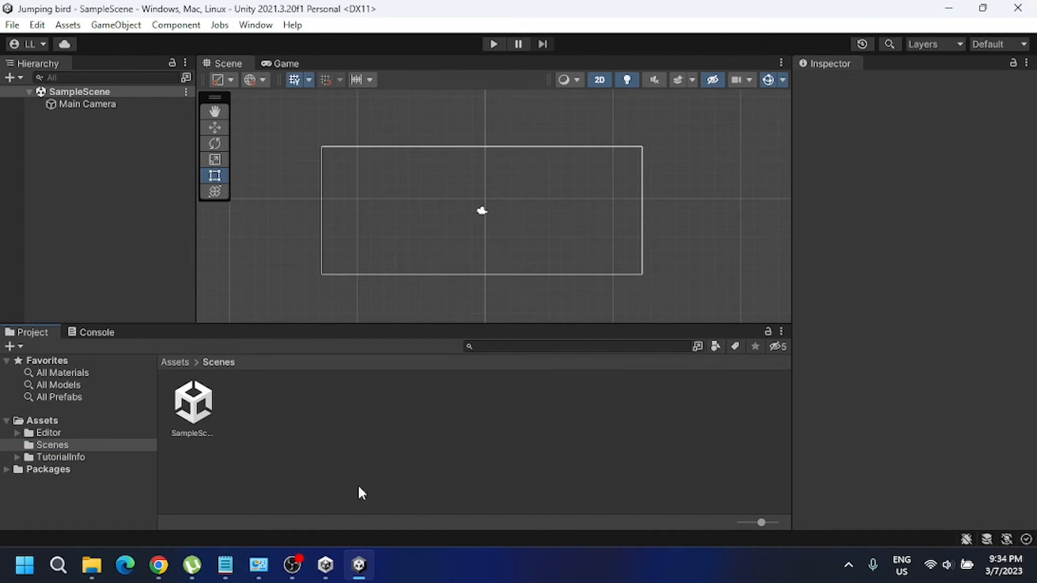
mouse_move(306, 414)
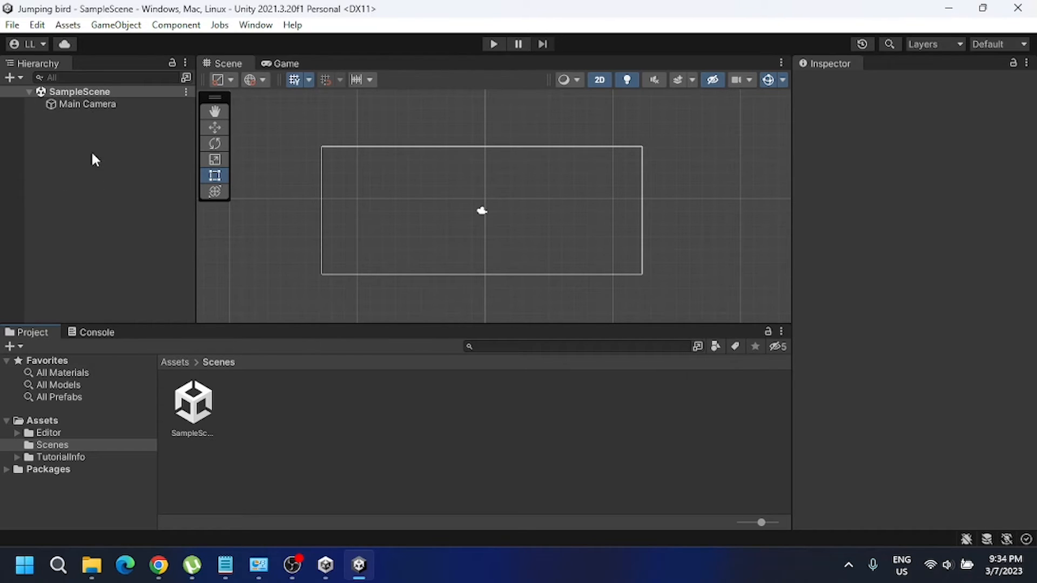
mouse_move(86, 103)
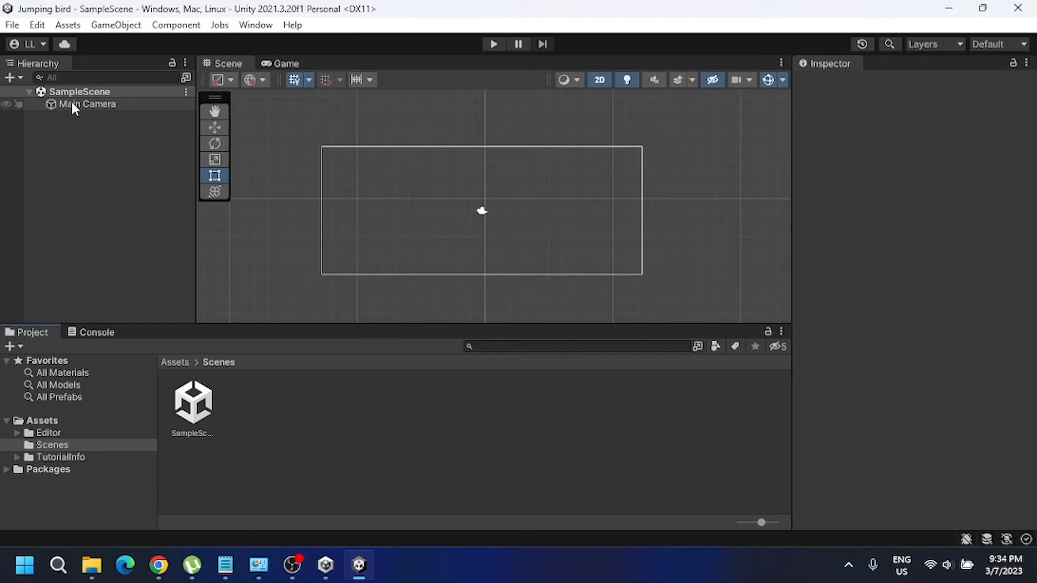
mouse_move(110, 119)
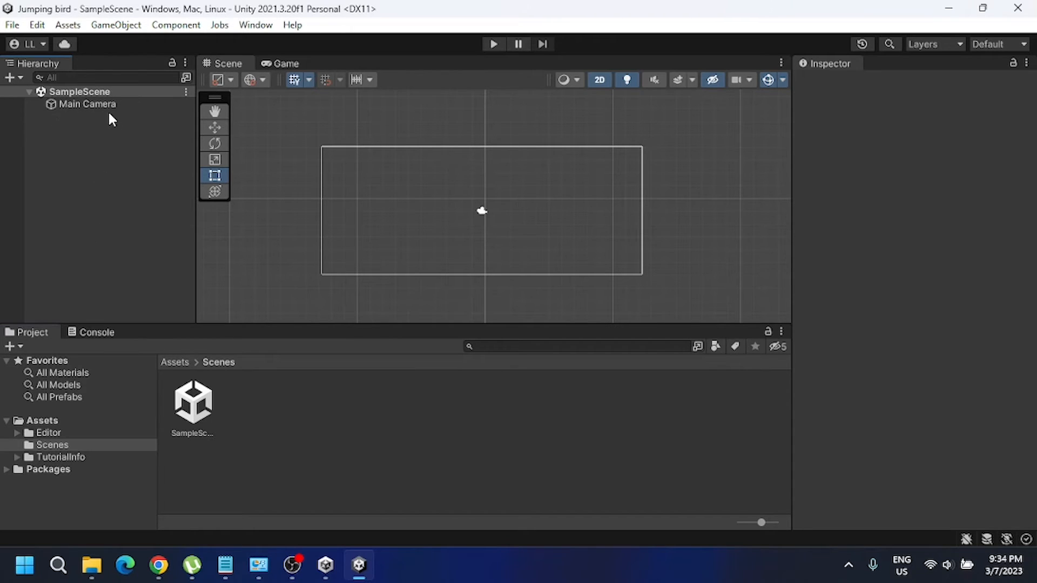
mouse_move(100, 165)
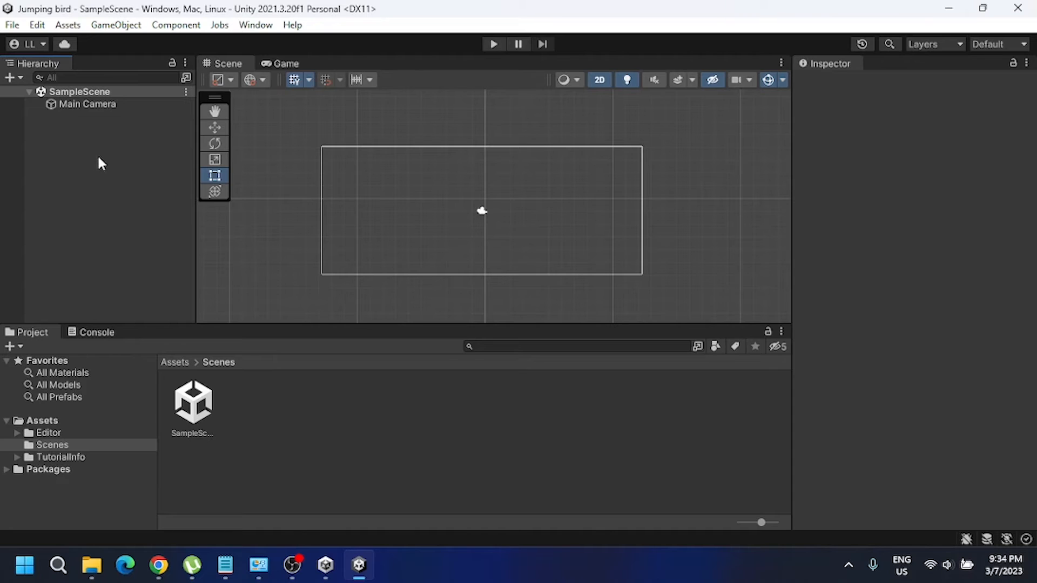
mouse_move(330, 136)
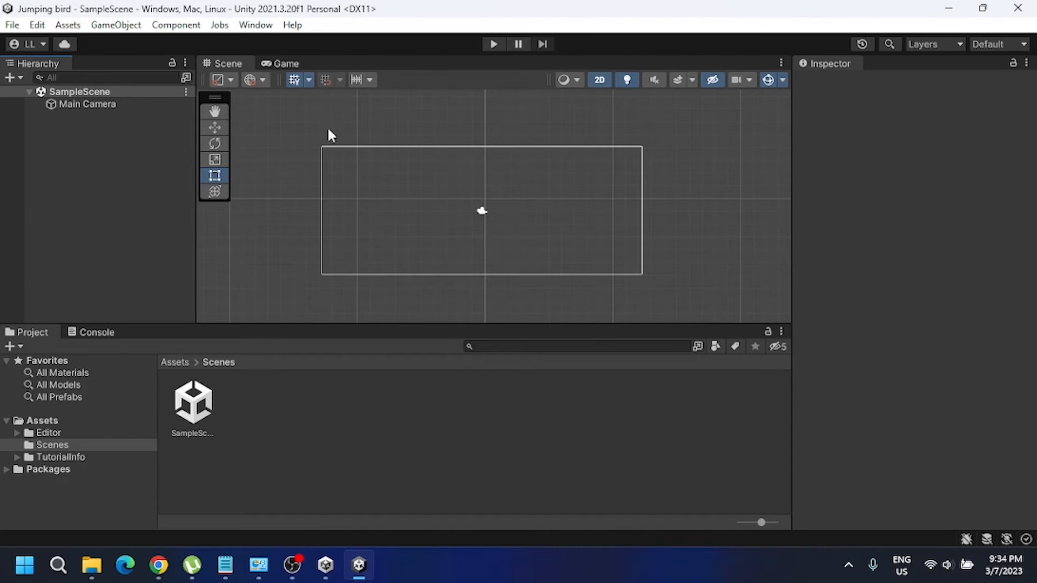
mouse_move(90, 166)
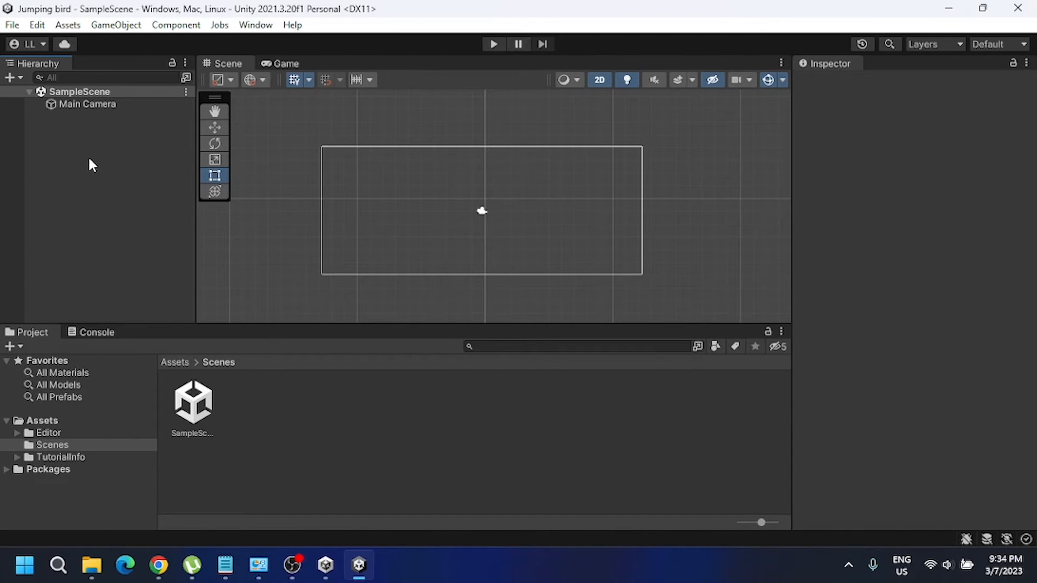
mouse_move(622, 221)
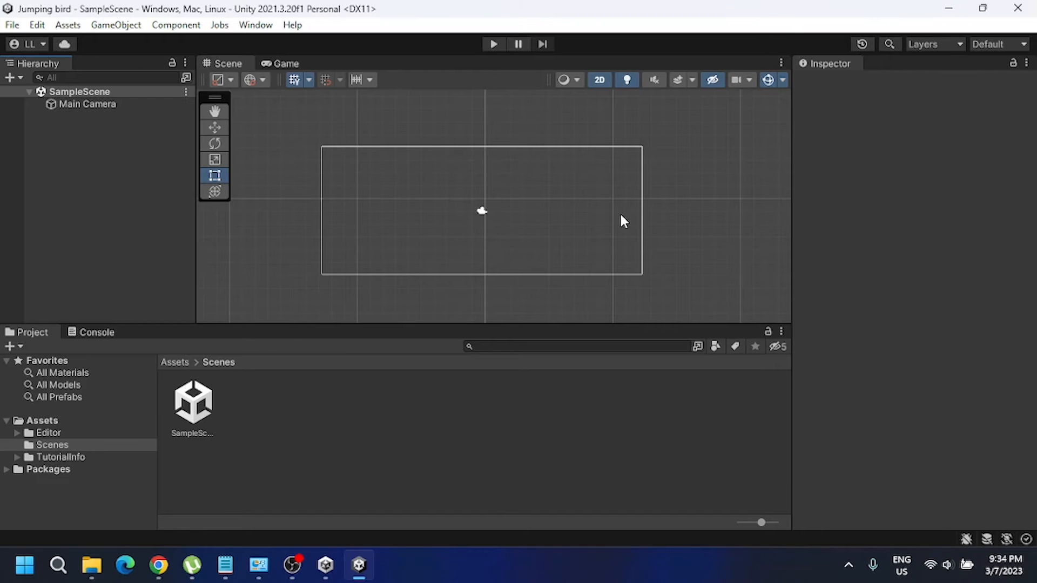
Move the Main Camera near the scene origin (about X -0.07, Y 0.02), then search for Paint
click(86, 104)
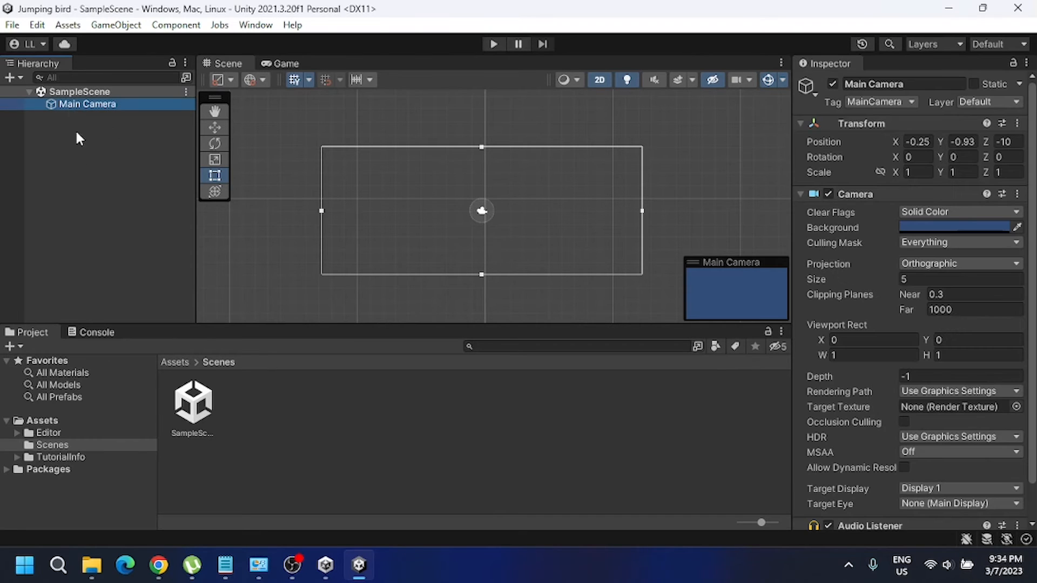
click(99, 199)
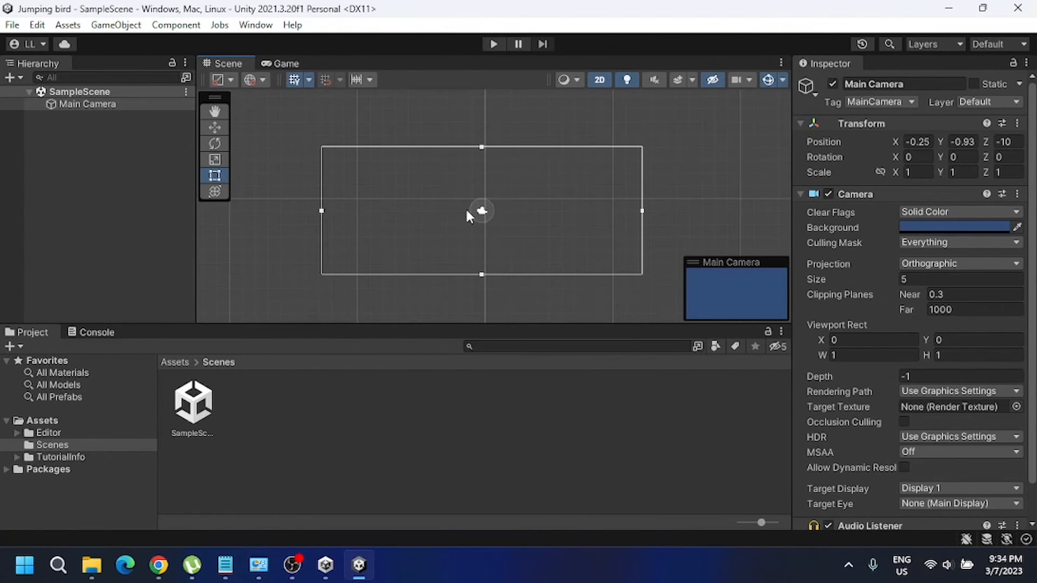
click(214, 127)
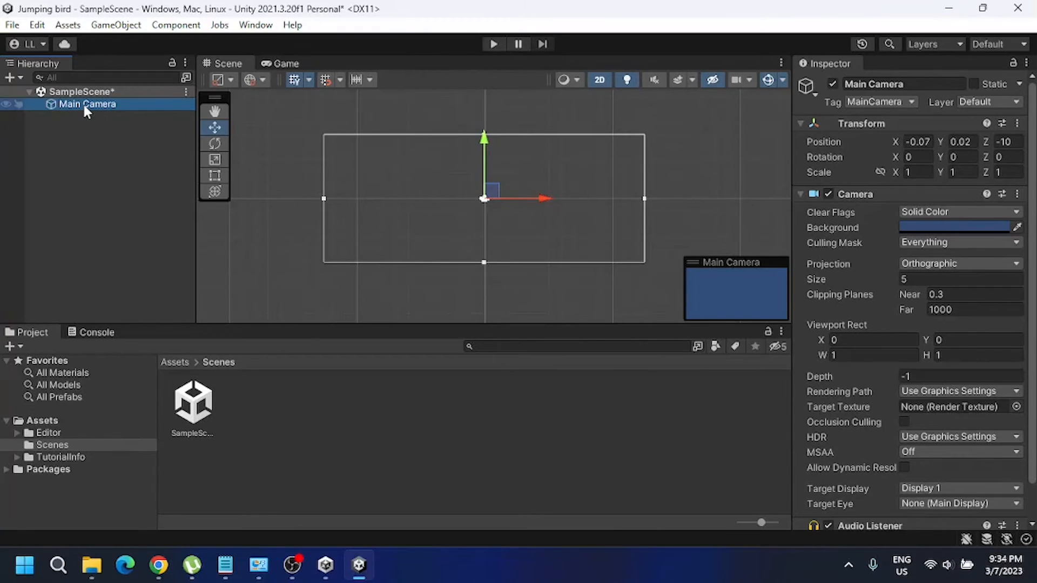
mouse_move(265, 137)
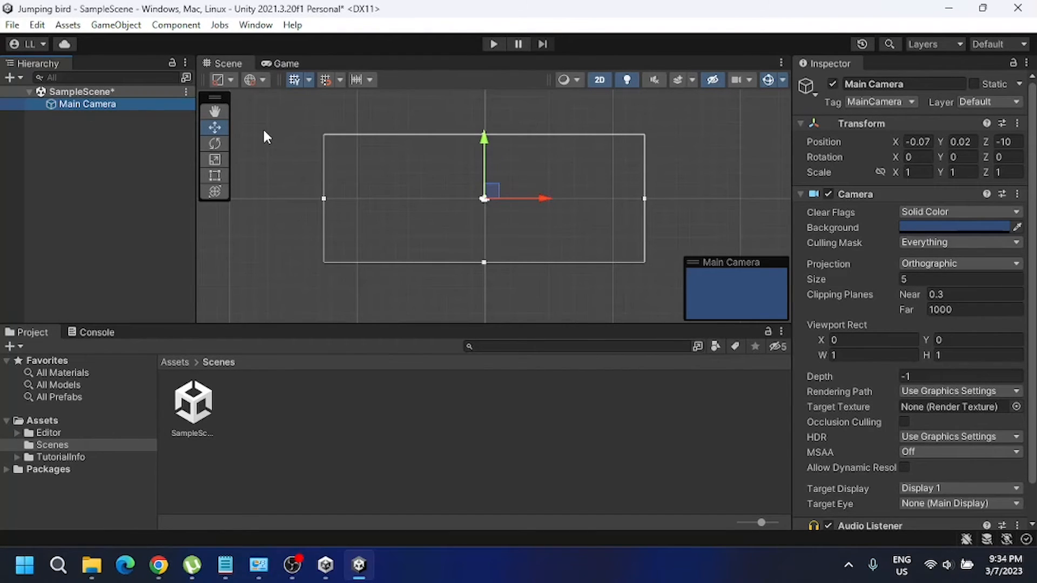
mouse_move(84, 500)
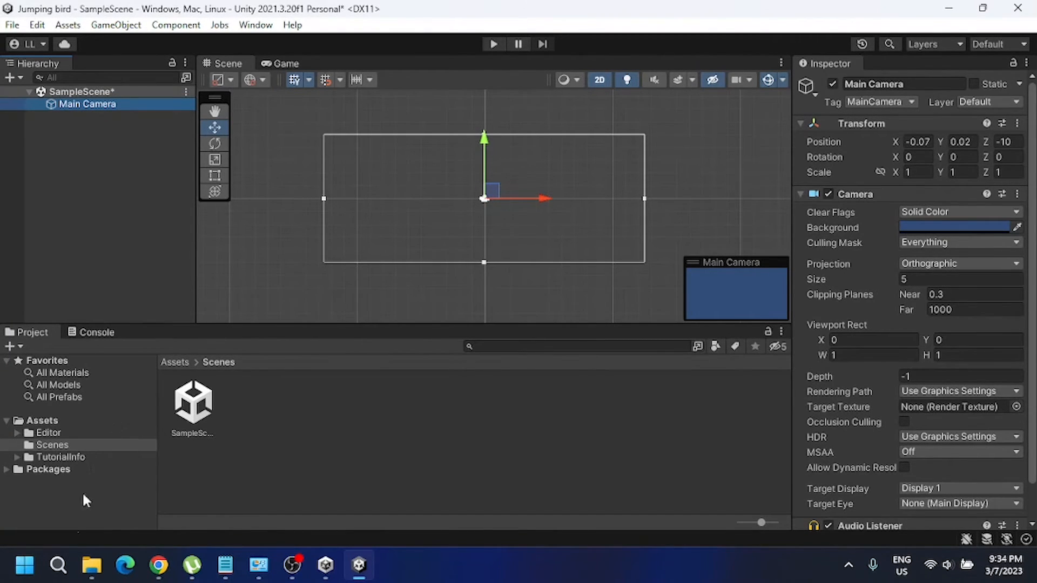
text(pain)
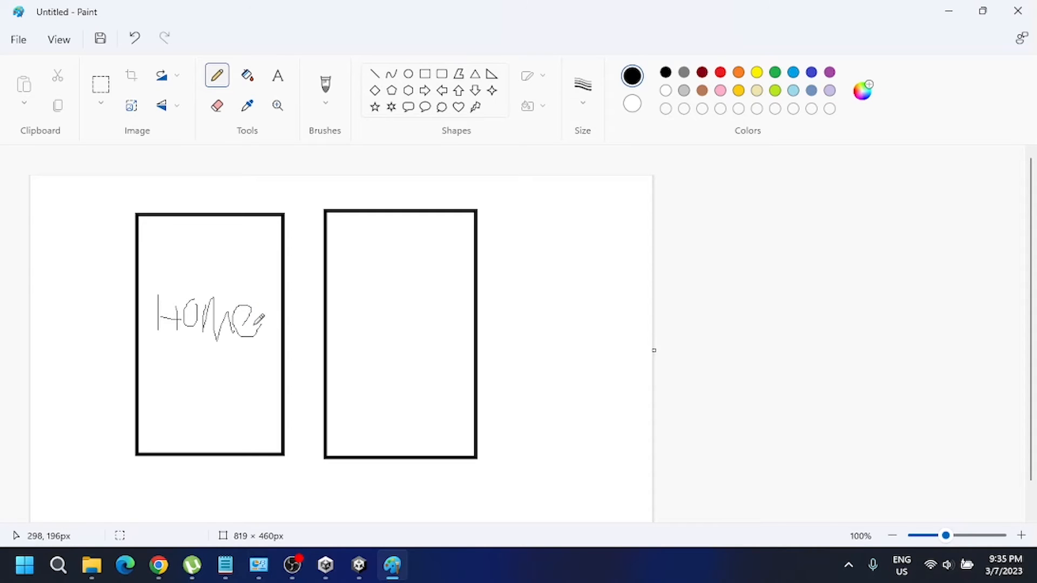
mouse_move(249, 349)
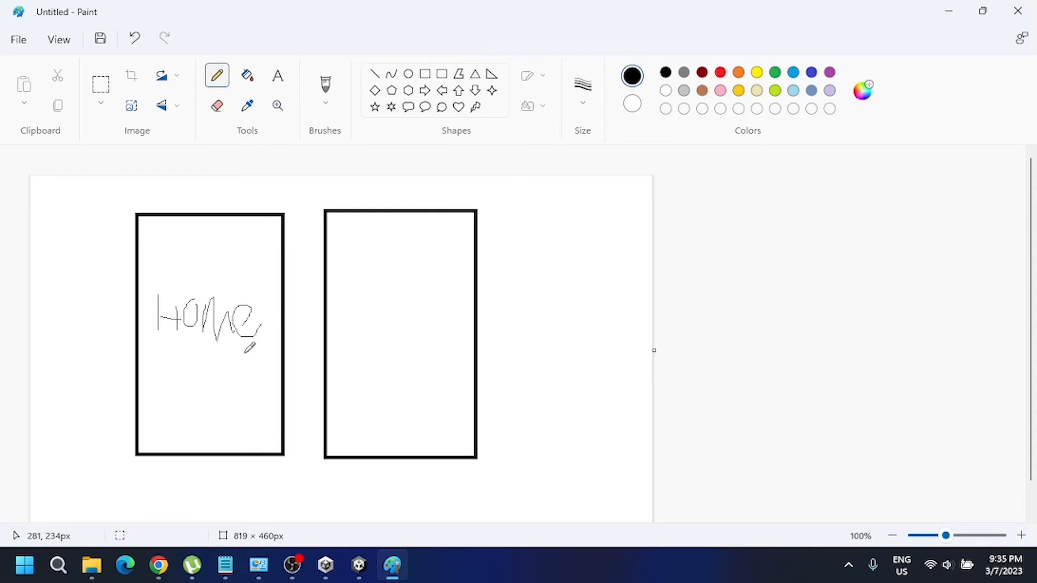
mouse_move(165, 233)
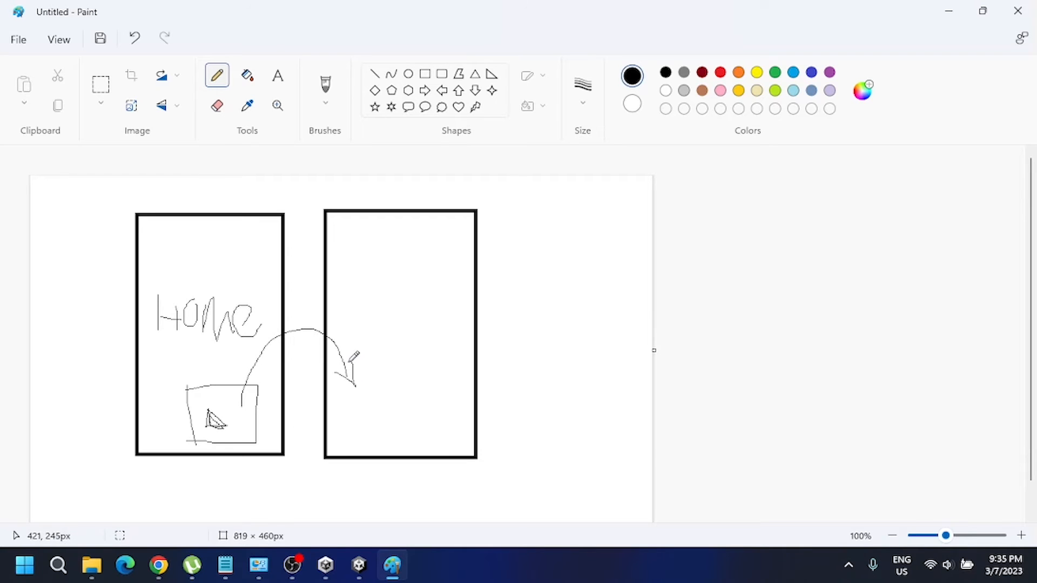
mouse_move(343, 370)
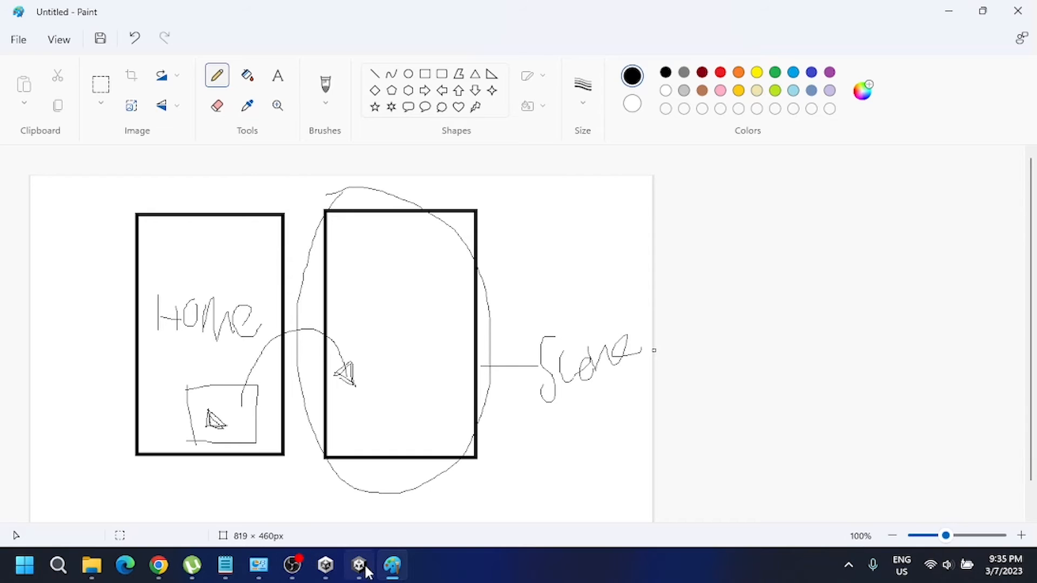
Switch back to the Unity editor from the Paint sketch
click(359, 564)
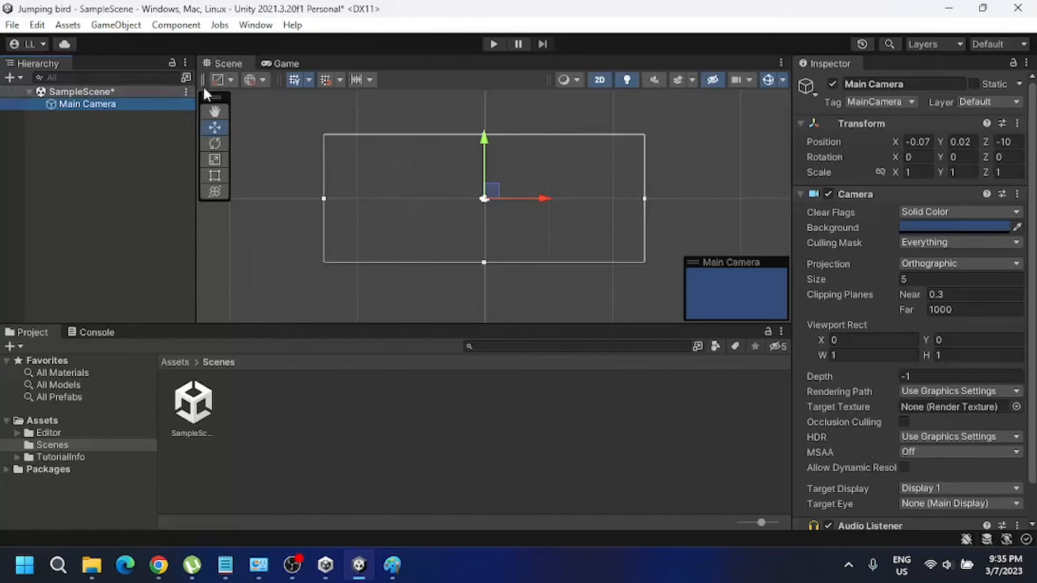
mouse_move(517, 117)
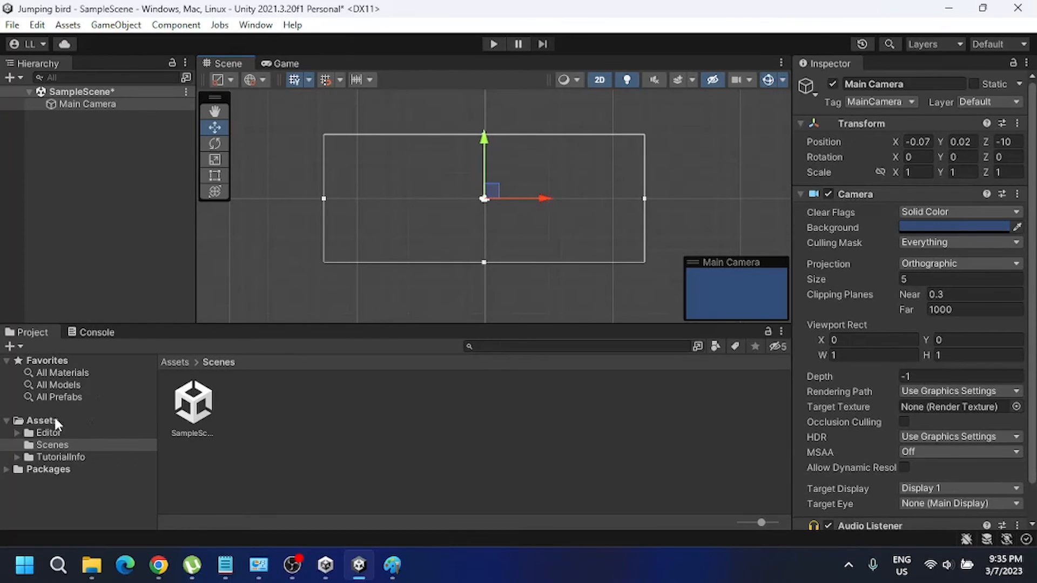
Reopen the saved SampleScene asset from the Project panel
click(52, 445)
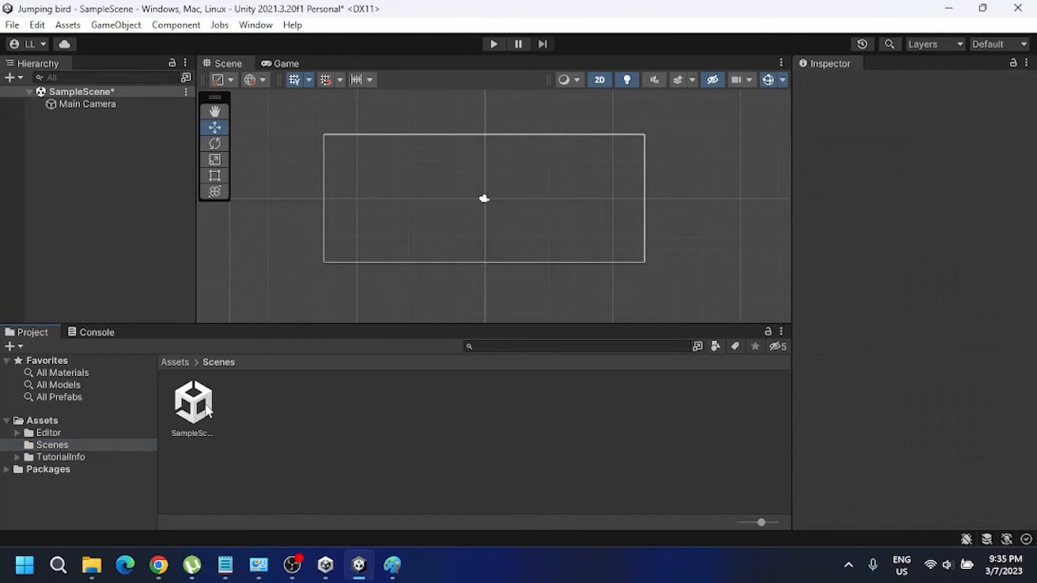
click(193, 403)
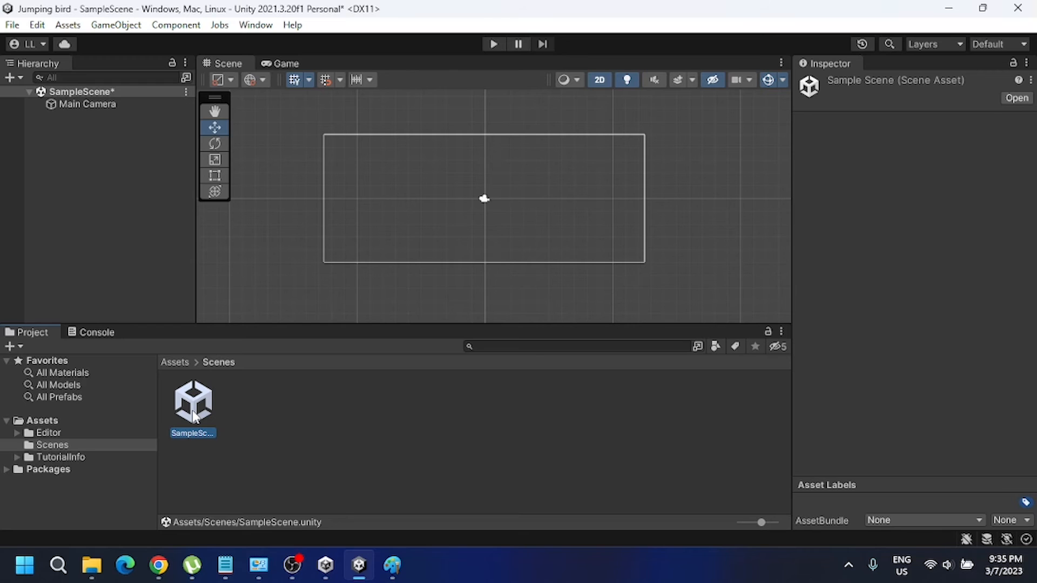
click(311, 419)
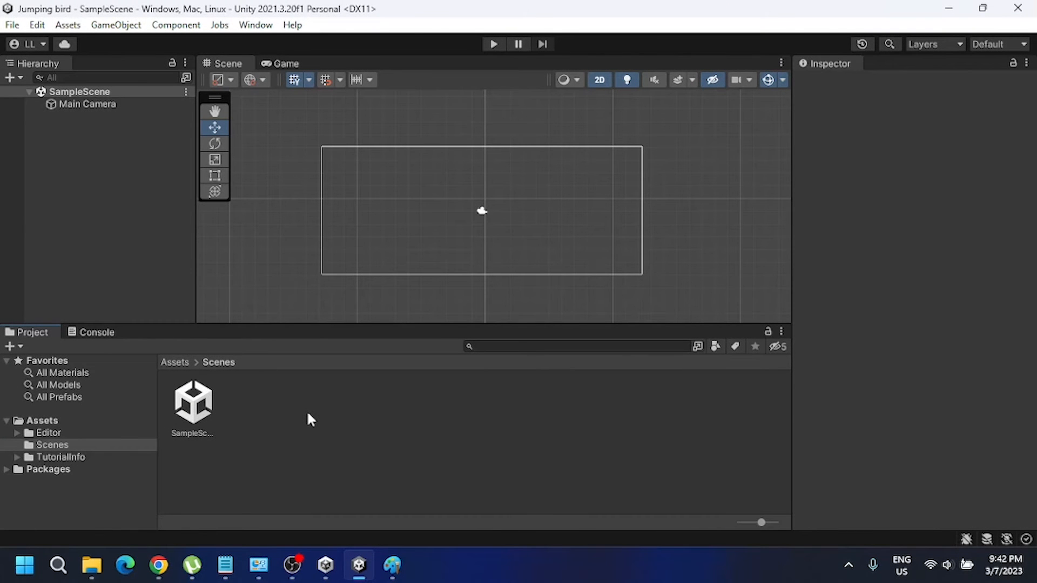
mouse_move(299, 427)
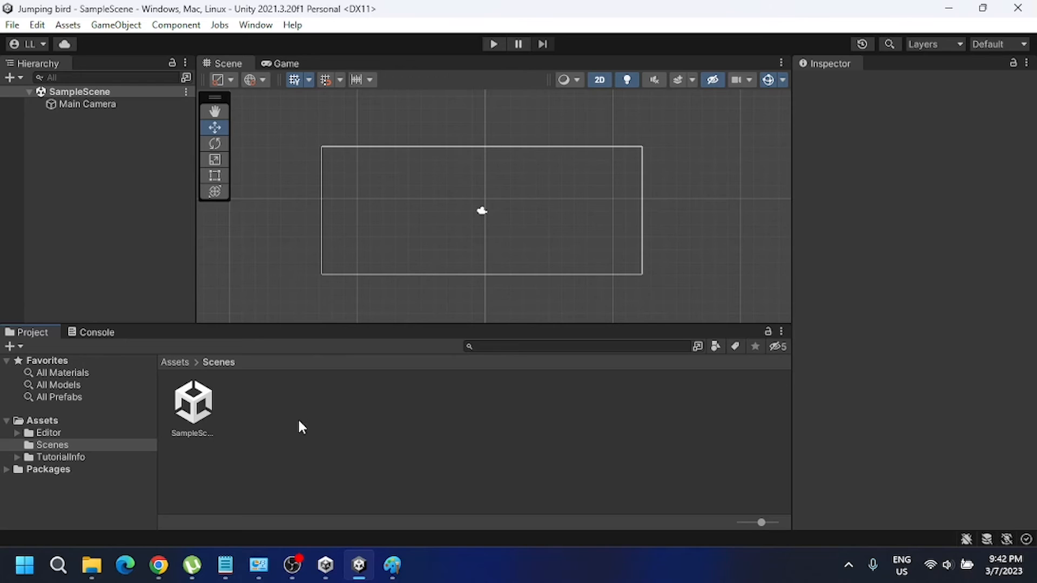
mouse_move(467, 107)
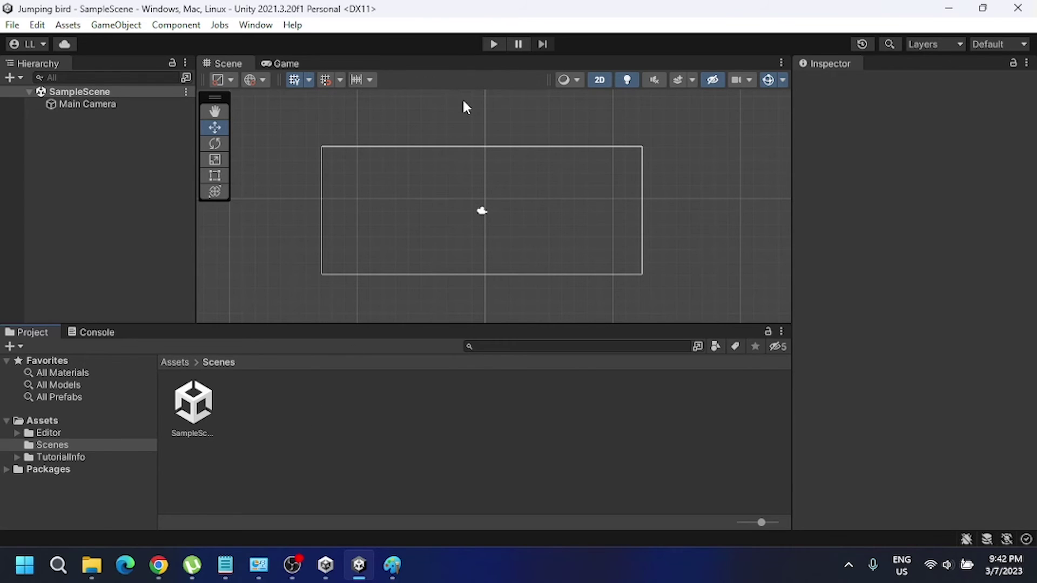
mouse_move(299, 125)
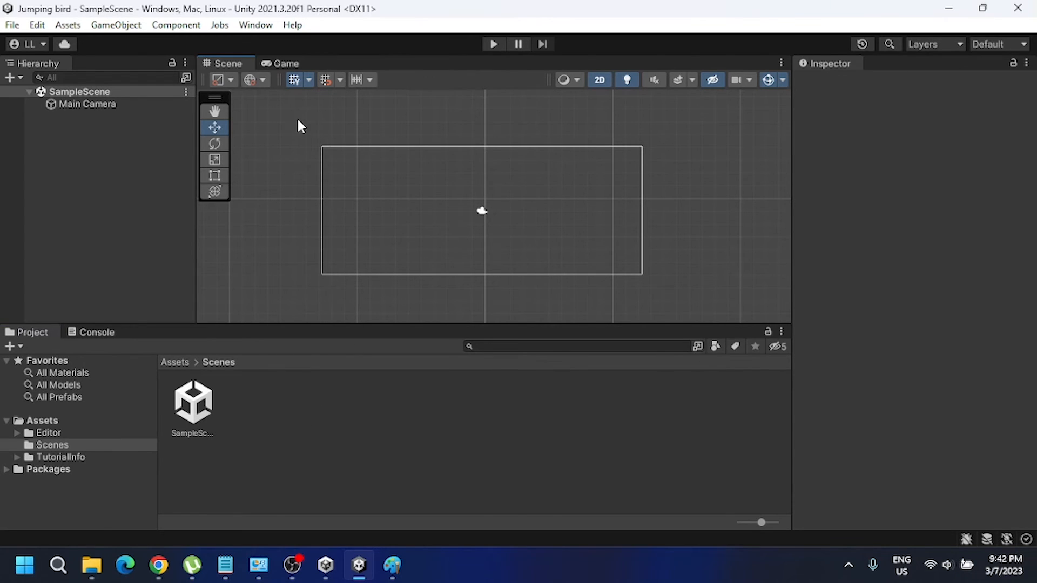
Inspect the Main Camera, deselect it, and bring up the File menu commands
click(87, 104)
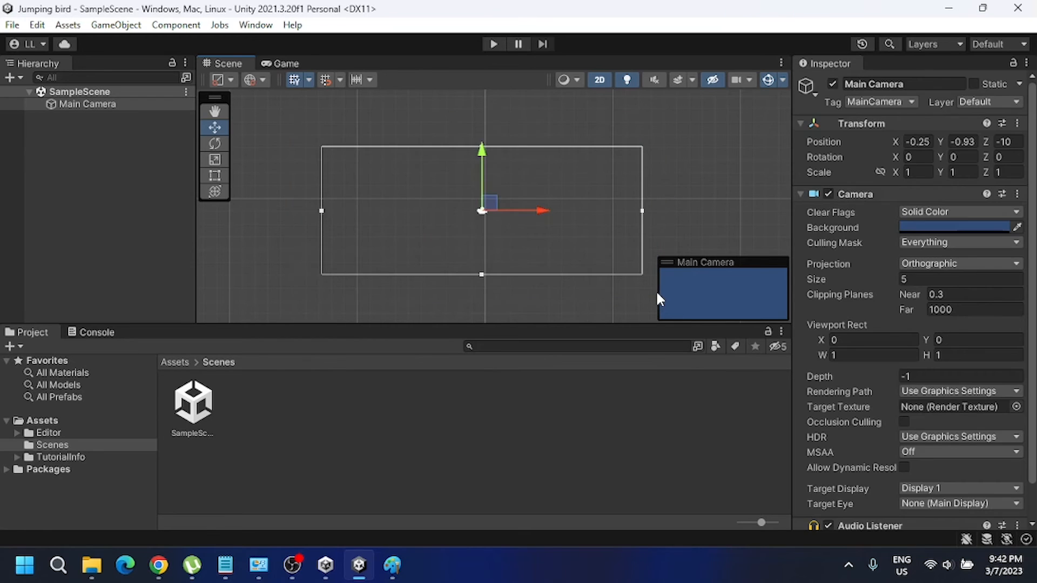
click(436, 301)
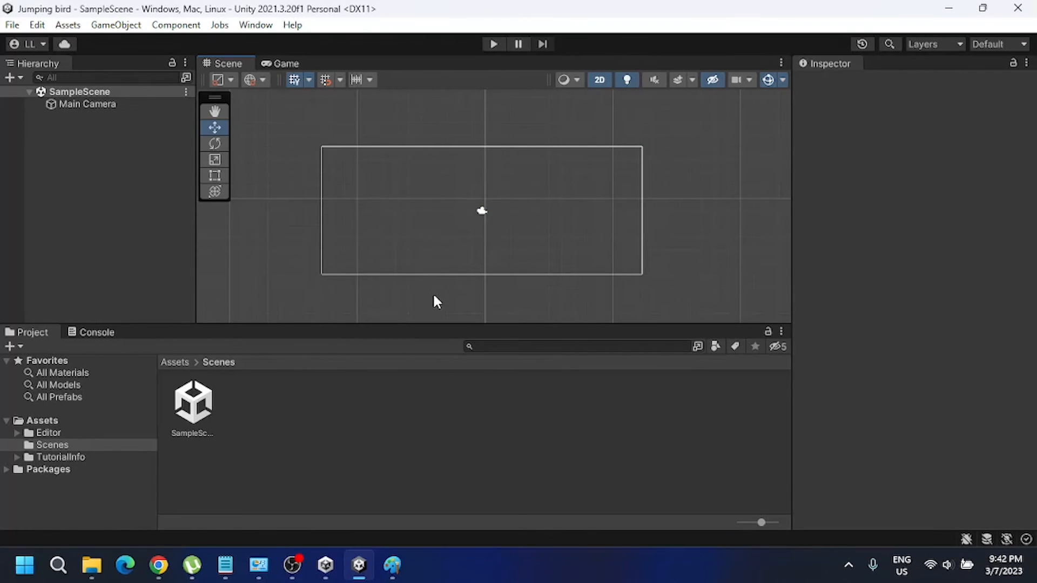
mouse_move(413, 161)
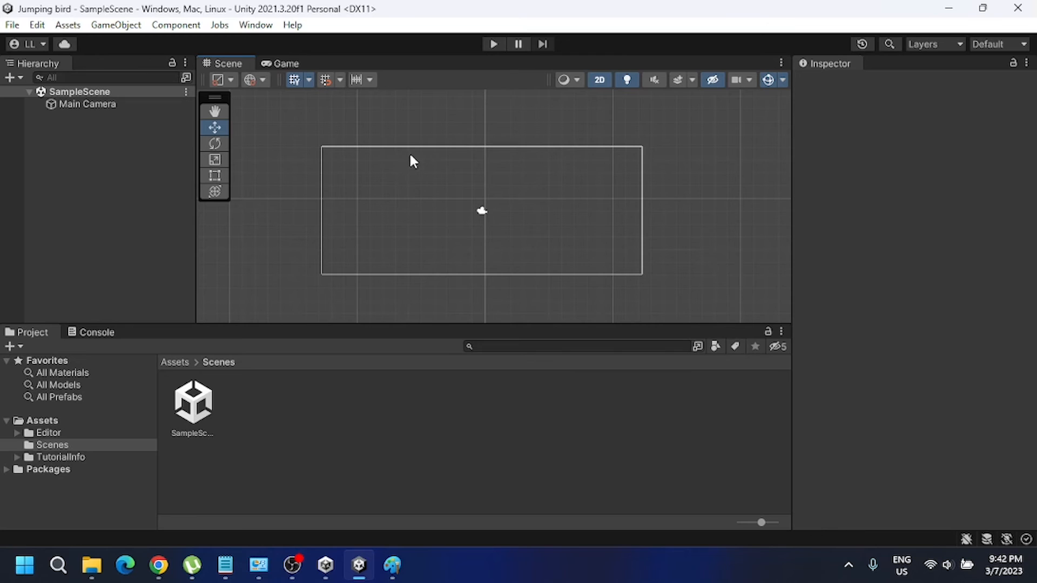
mouse_move(10, 25)
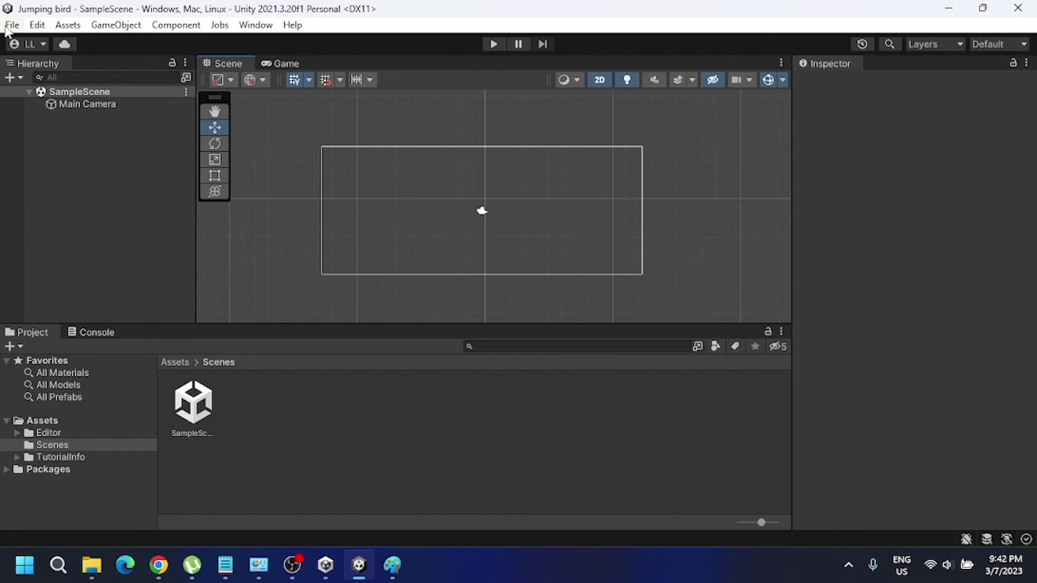
click(11, 25)
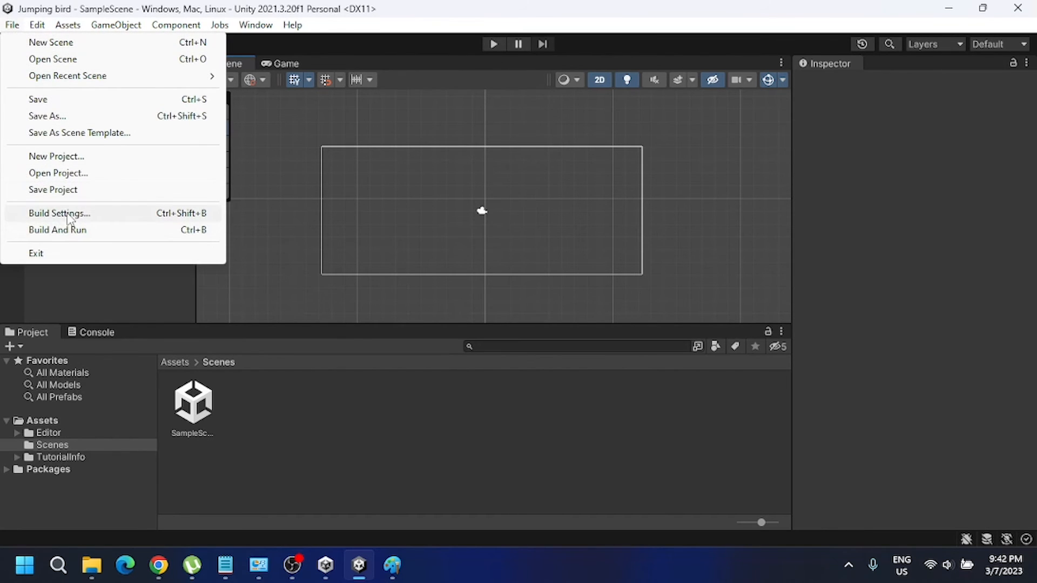
In Build Settings, switch the project's target platform to Android
click(58, 212)
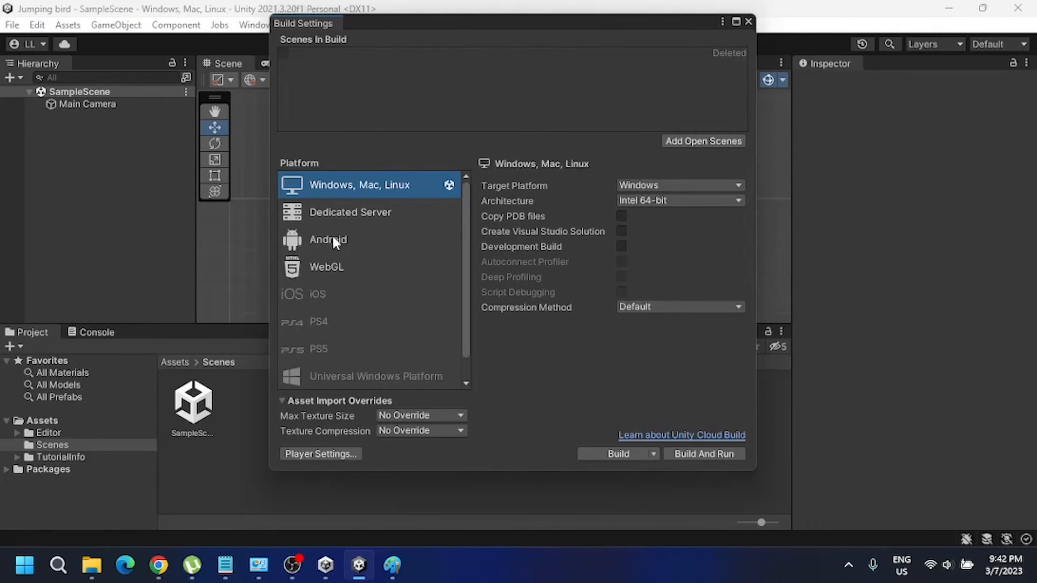
mouse_move(374, 205)
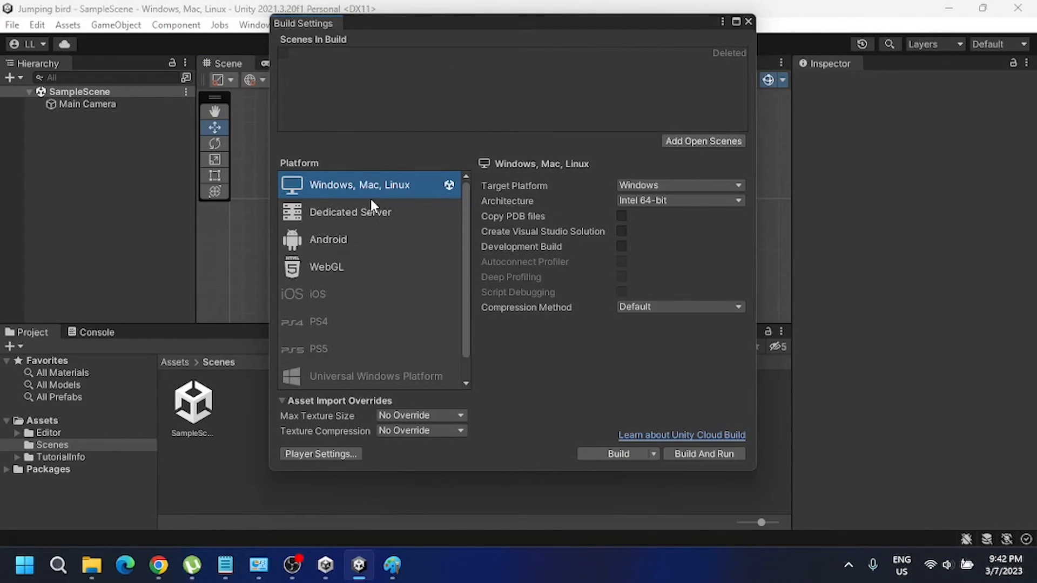
mouse_move(340, 195)
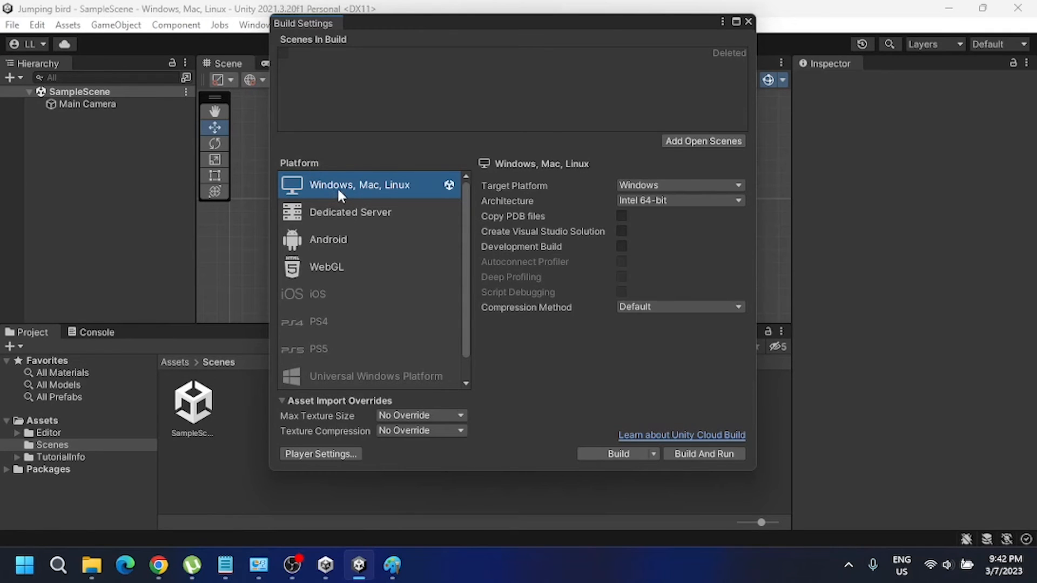
mouse_move(327, 243)
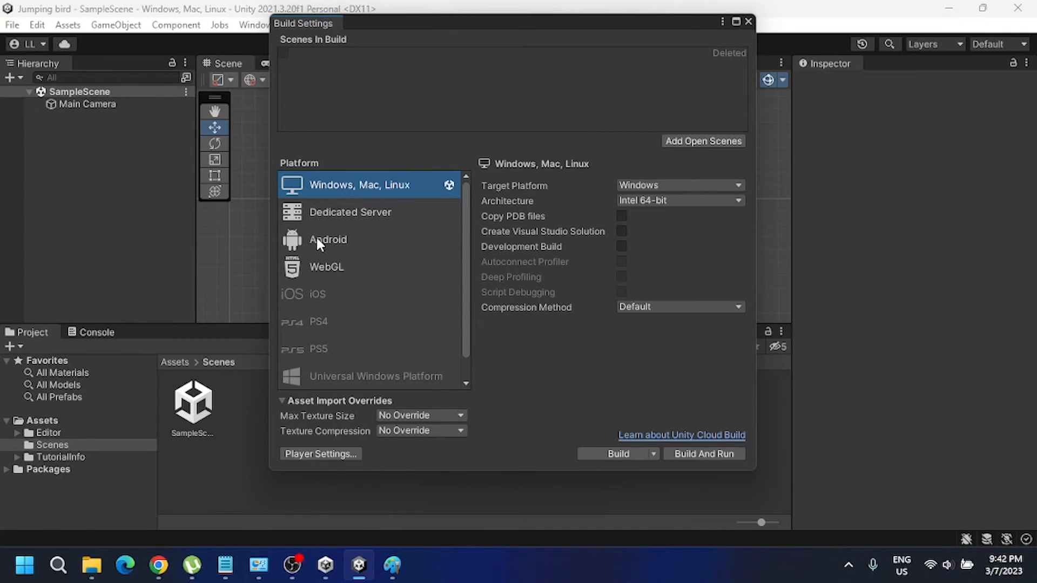
click(328, 240)
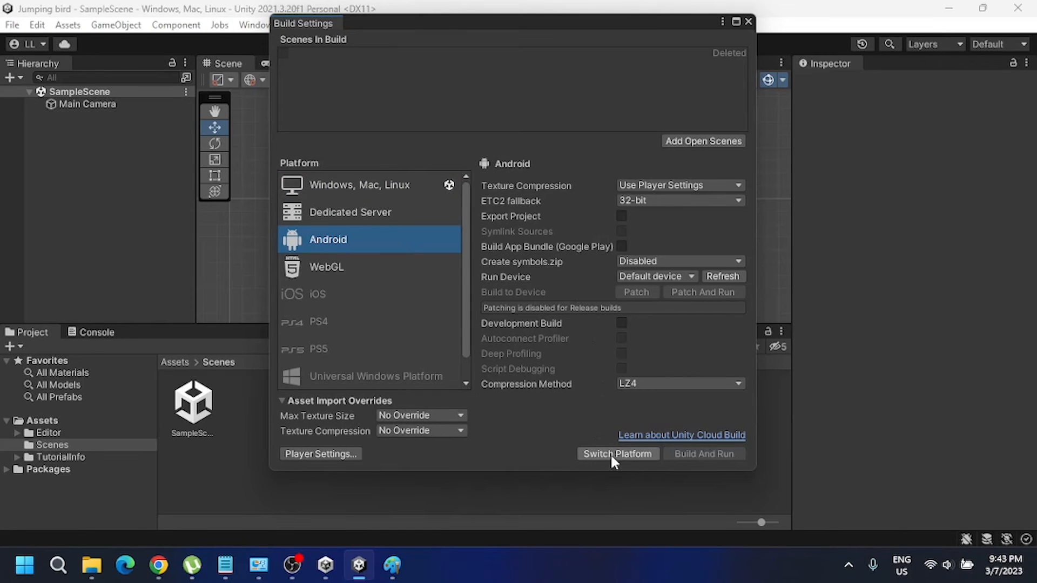
click(617, 453)
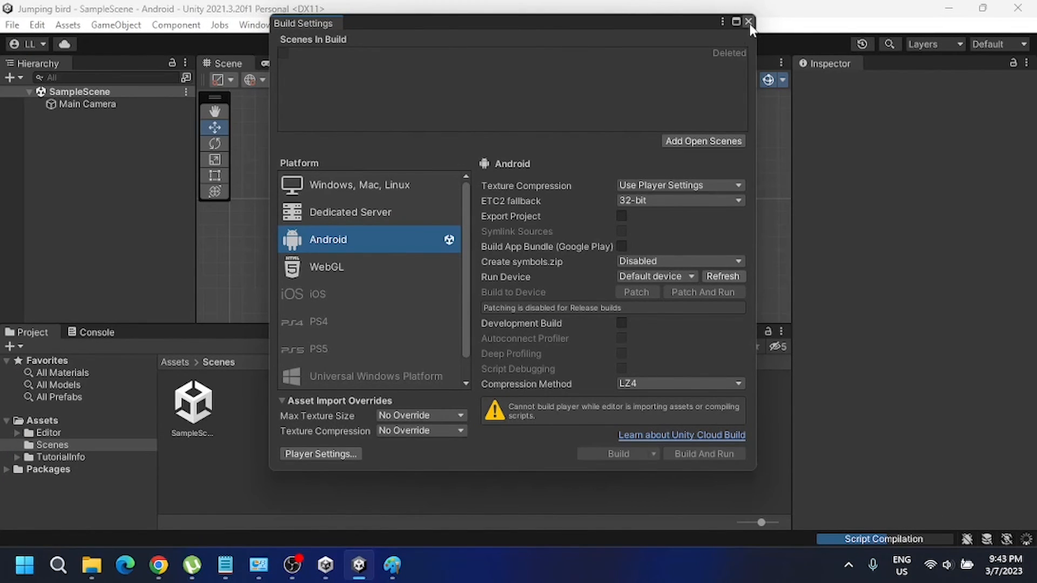
Close Build Settings and start dragging the Game view out into its own pane
click(750, 21)
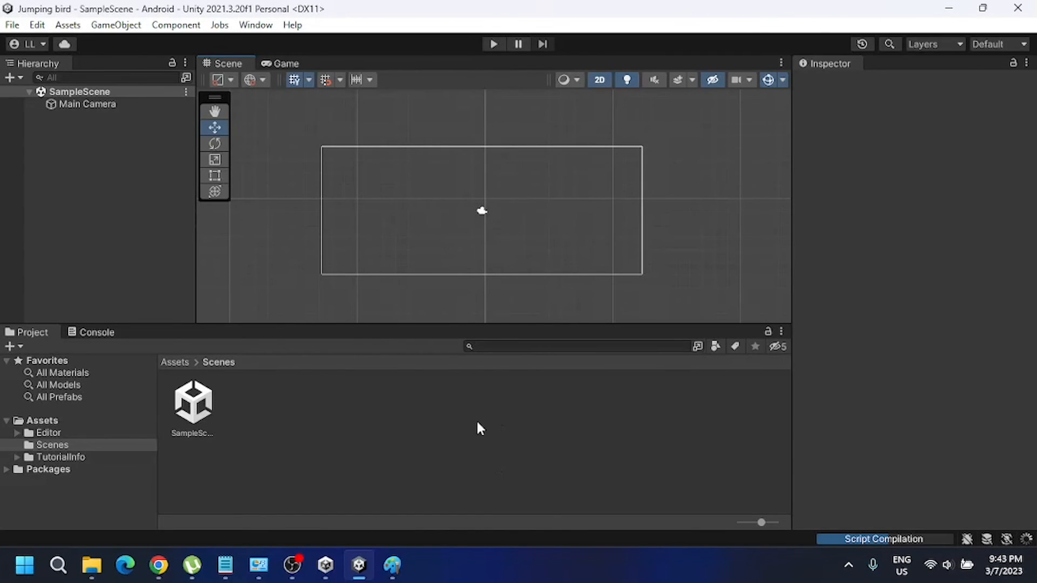
mouse_move(572, 208)
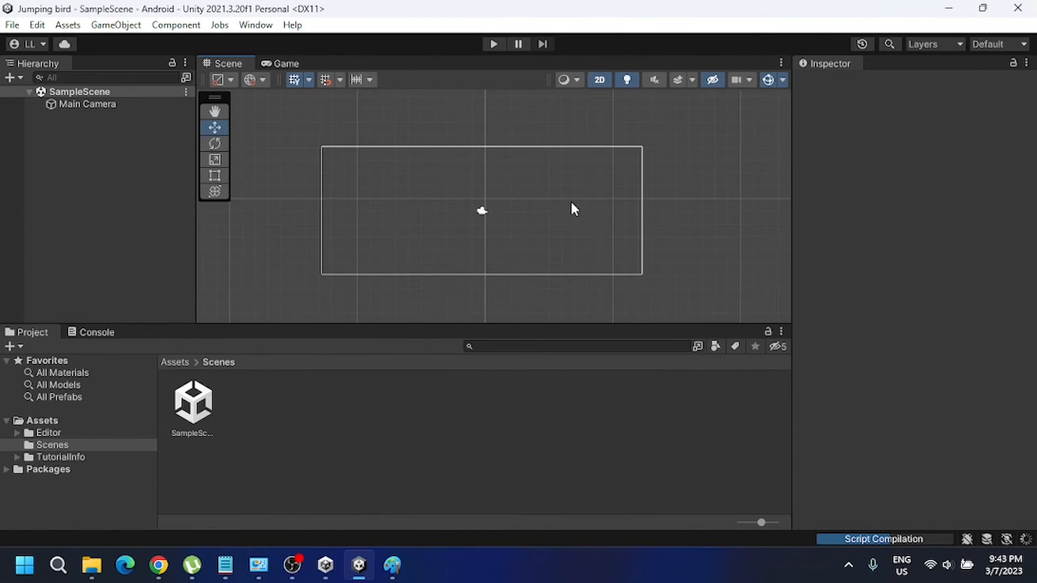
mouse_move(516, 164)
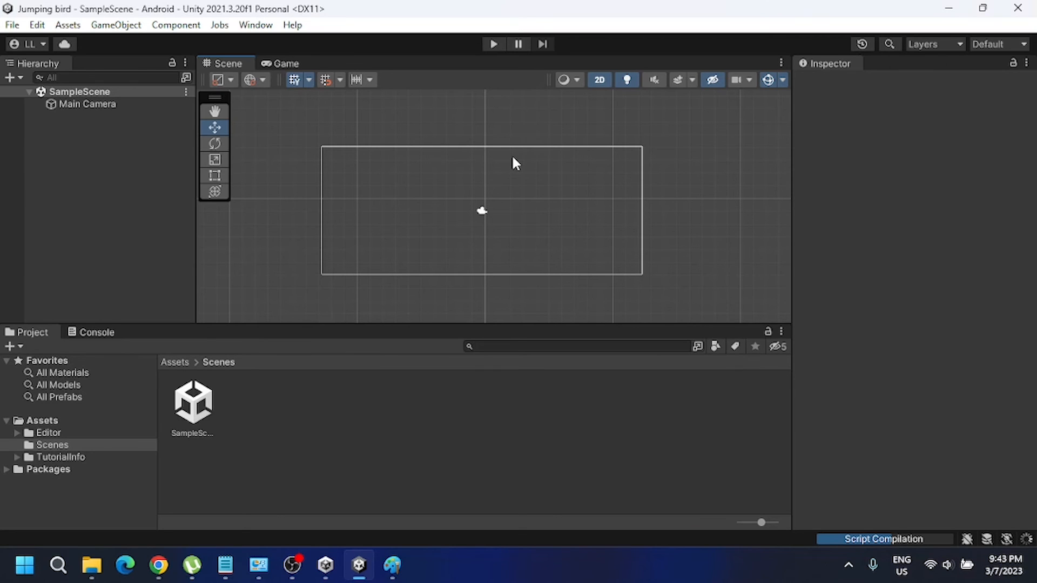
mouse_move(333, 64)
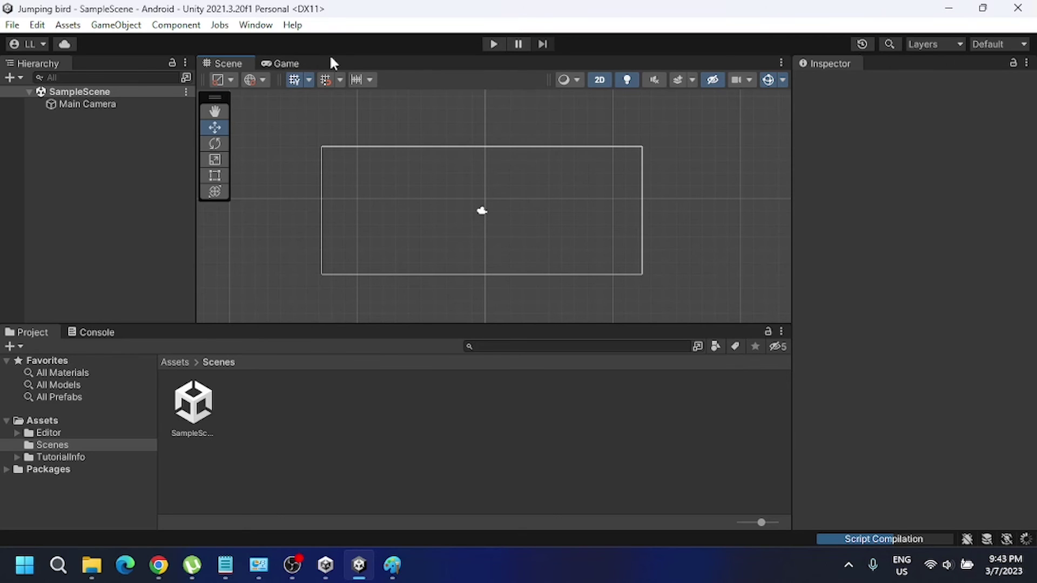
mouse_move(286, 71)
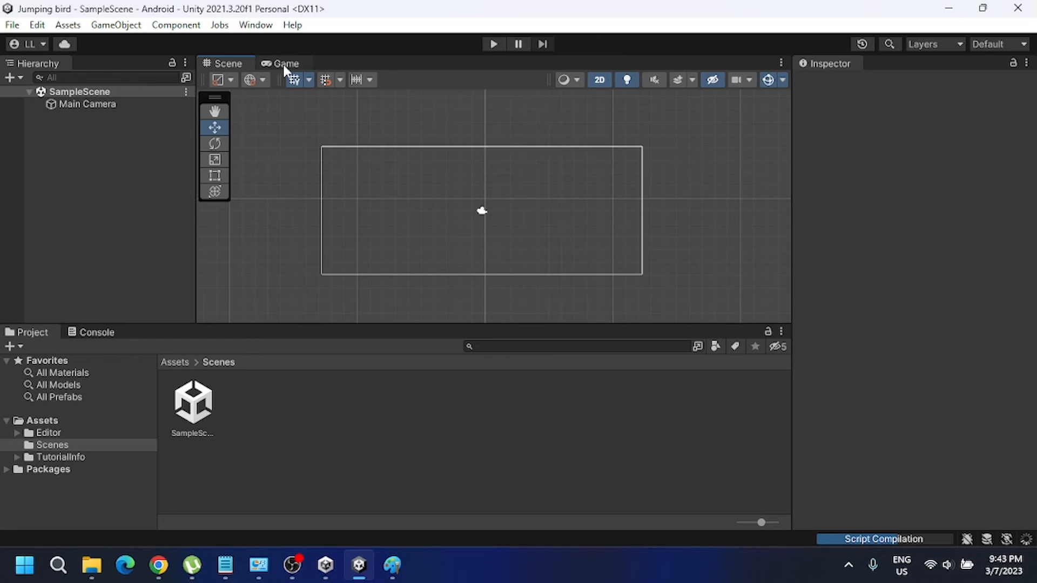
click(285, 64)
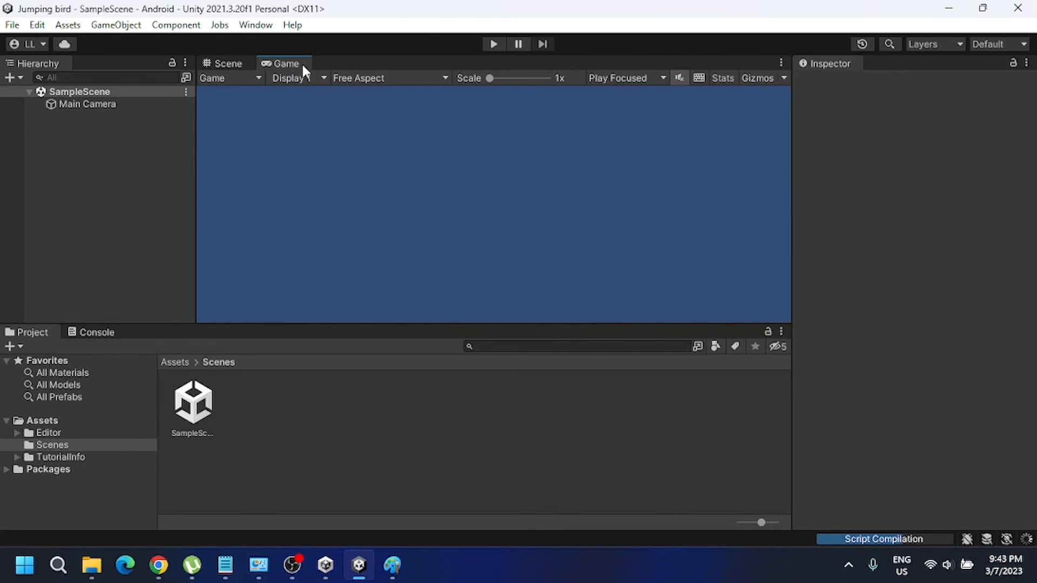
click(228, 63)
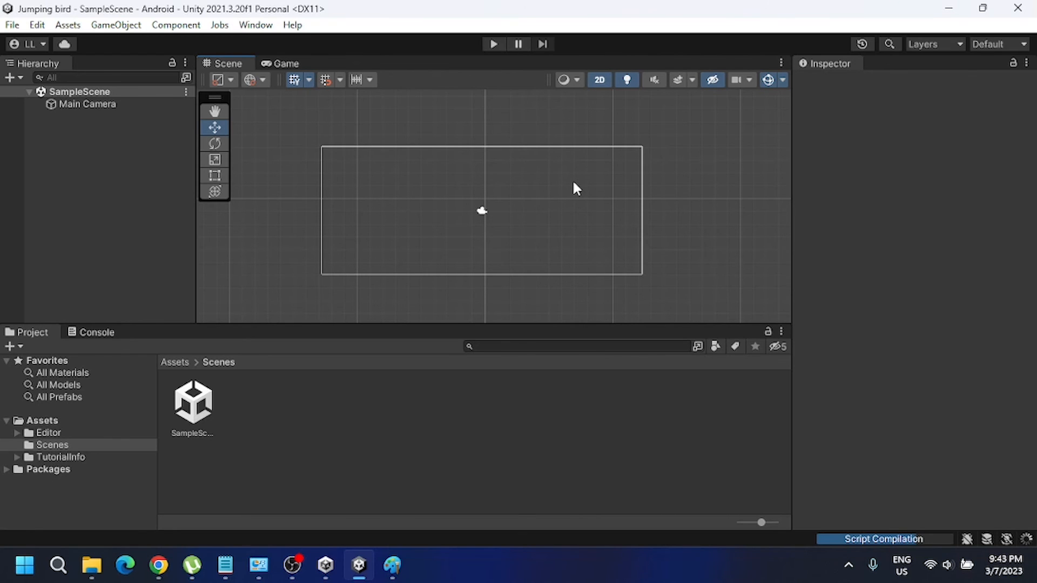
click(284, 63)
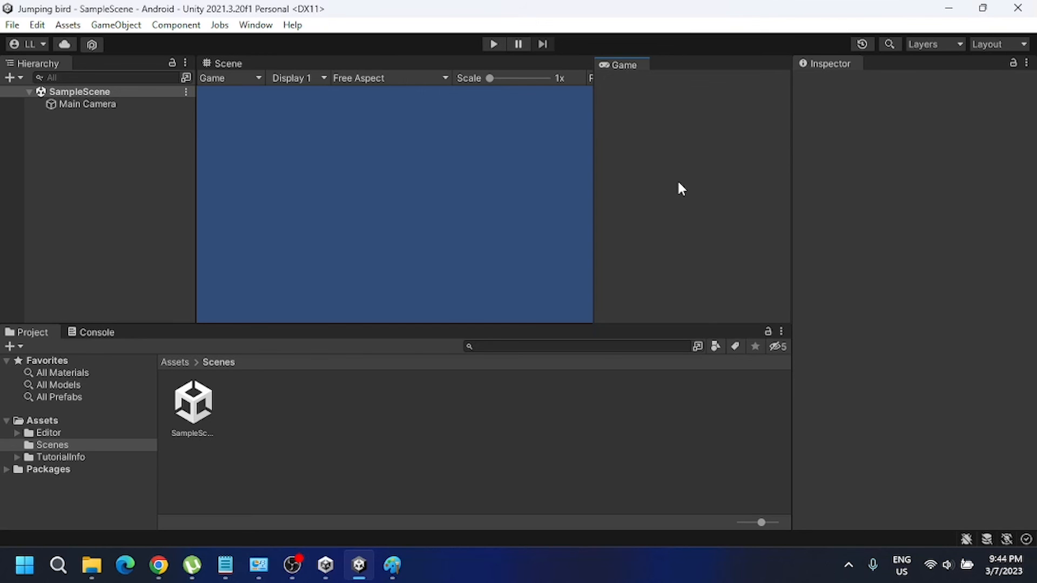
Dock the Game view beside the Scene view and set its preview to 2960x1440 Portrait
click(228, 62)
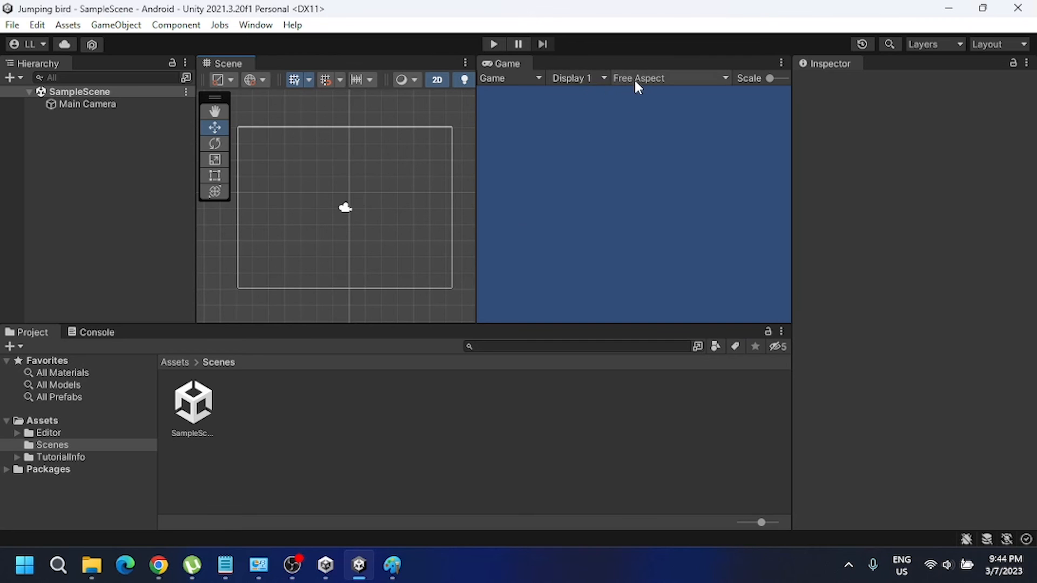
mouse_move(667, 87)
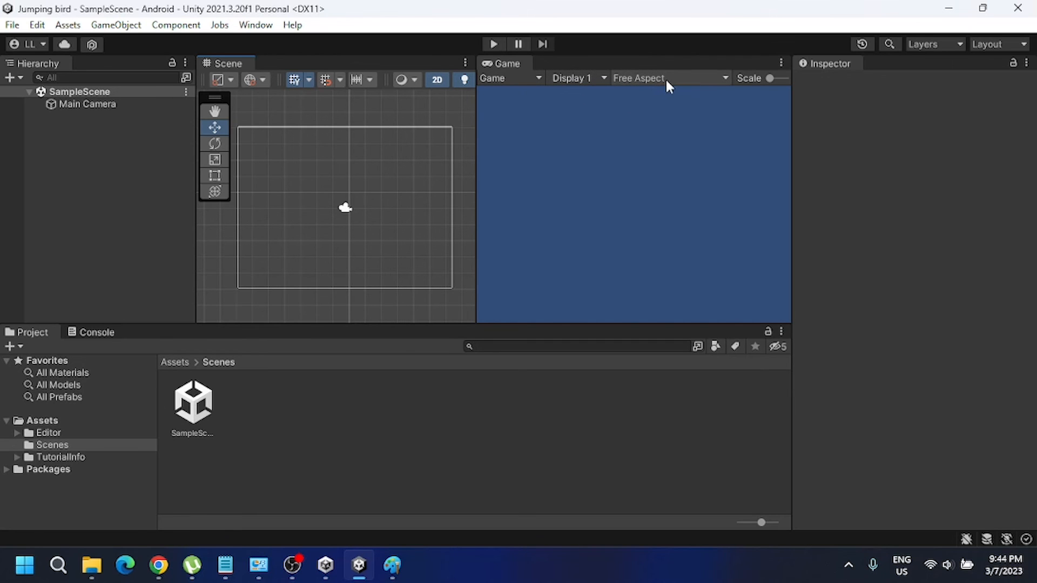
click(667, 78)
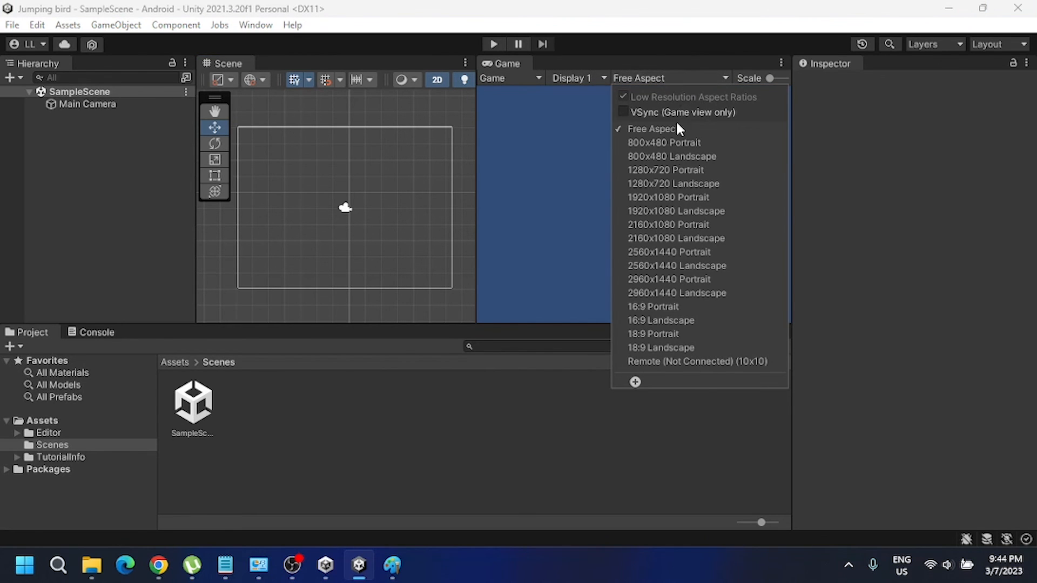
mouse_move(668, 279)
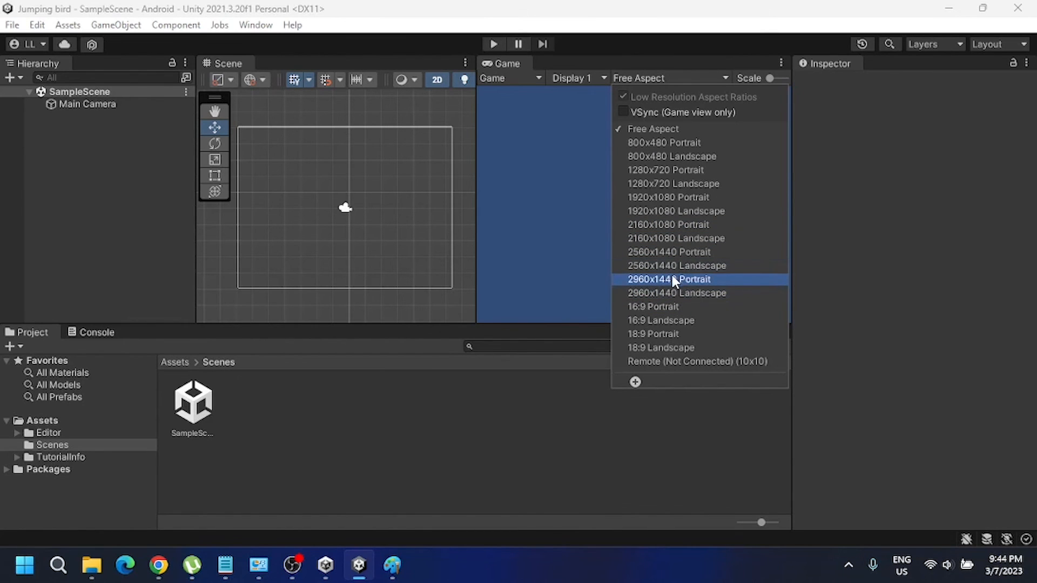
click(669, 279)
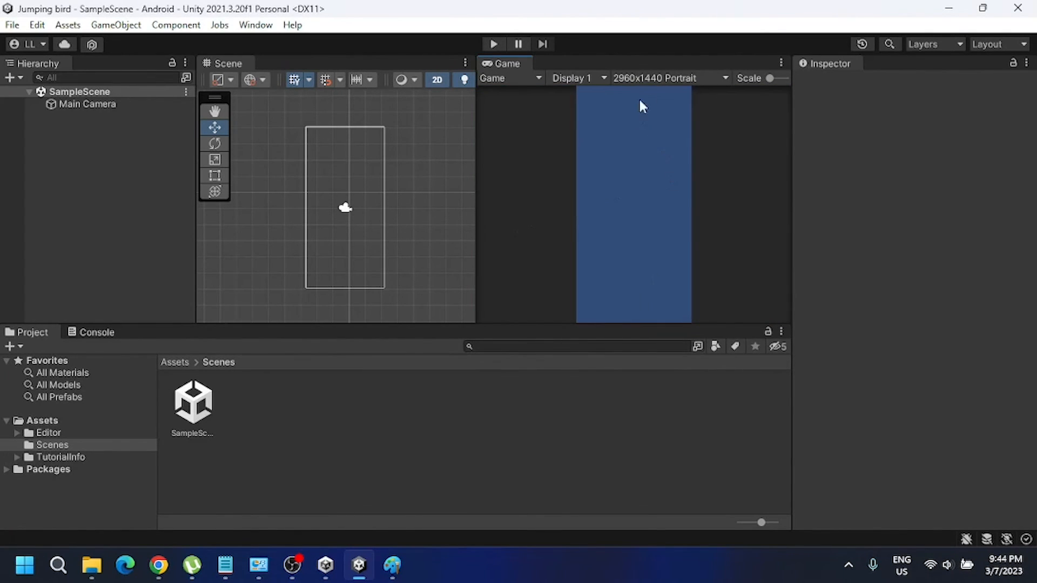
click(664, 77)
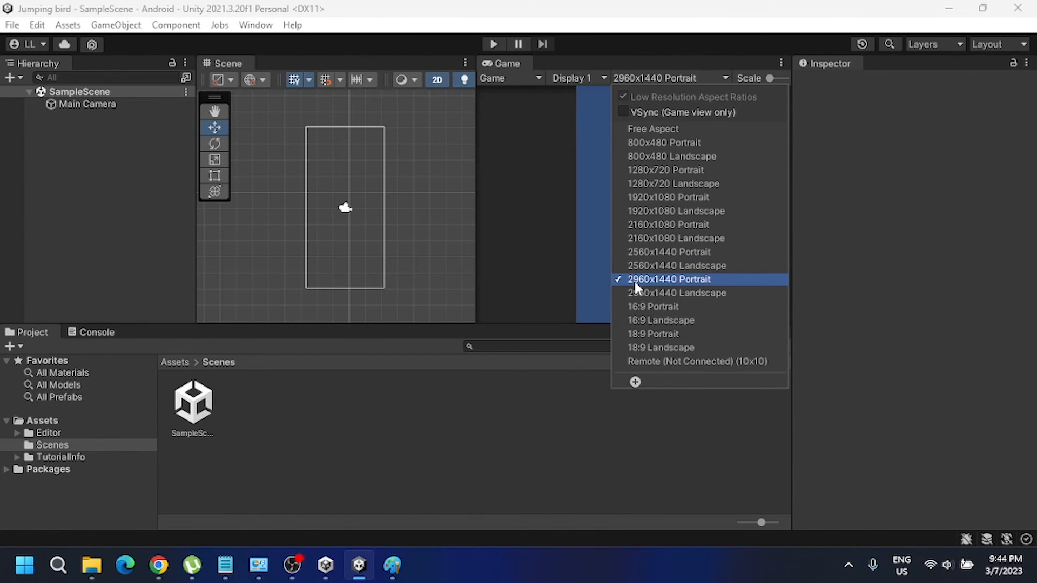
mouse_move(663, 288)
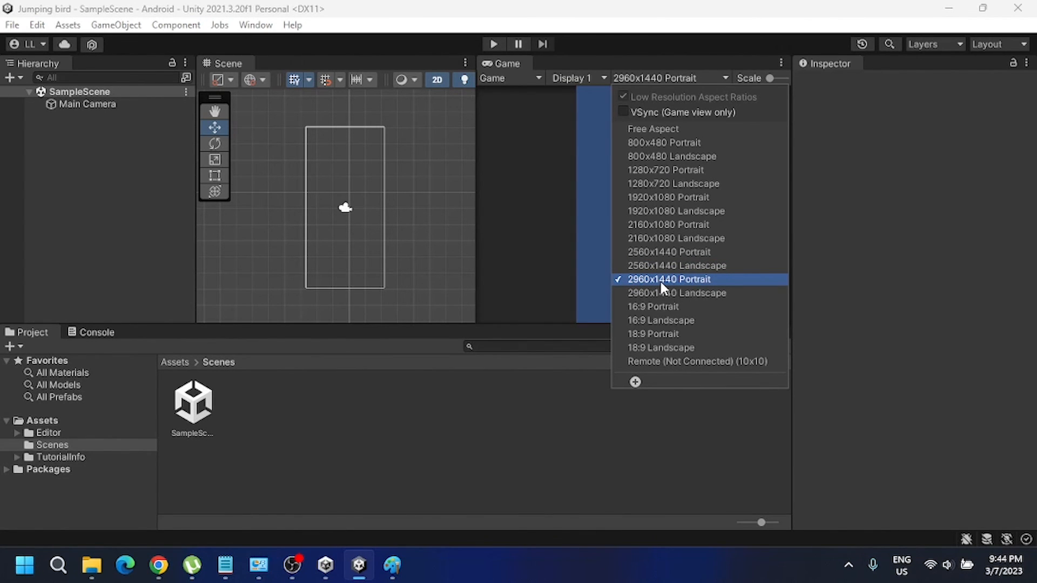
mouse_move(707, 285)
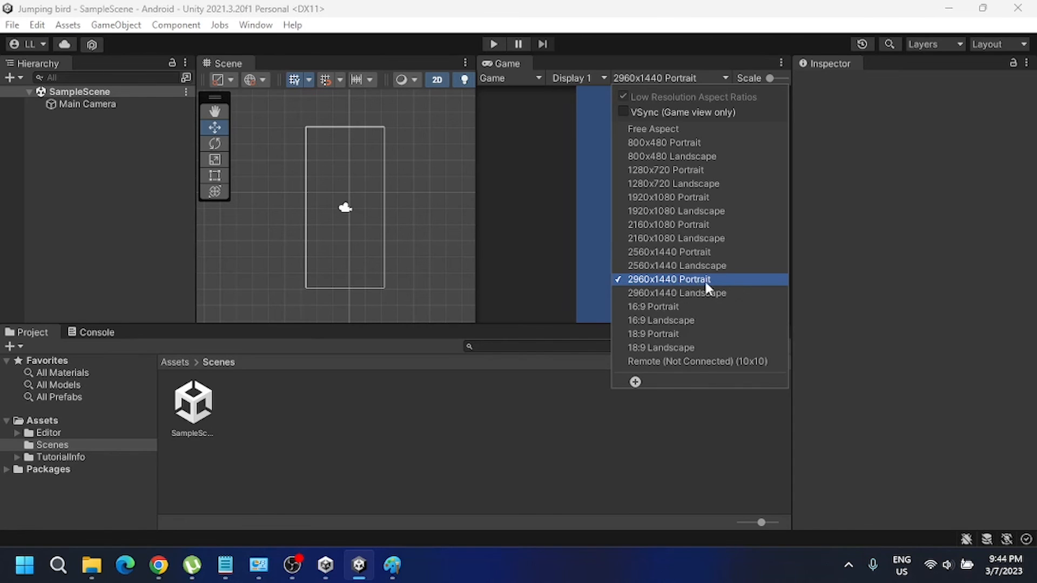
click(669, 278)
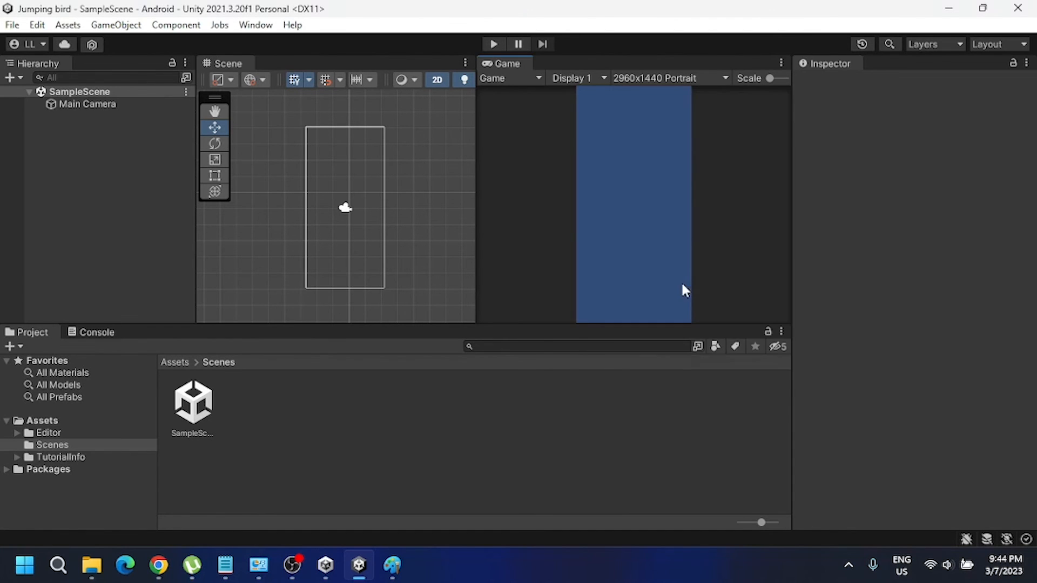